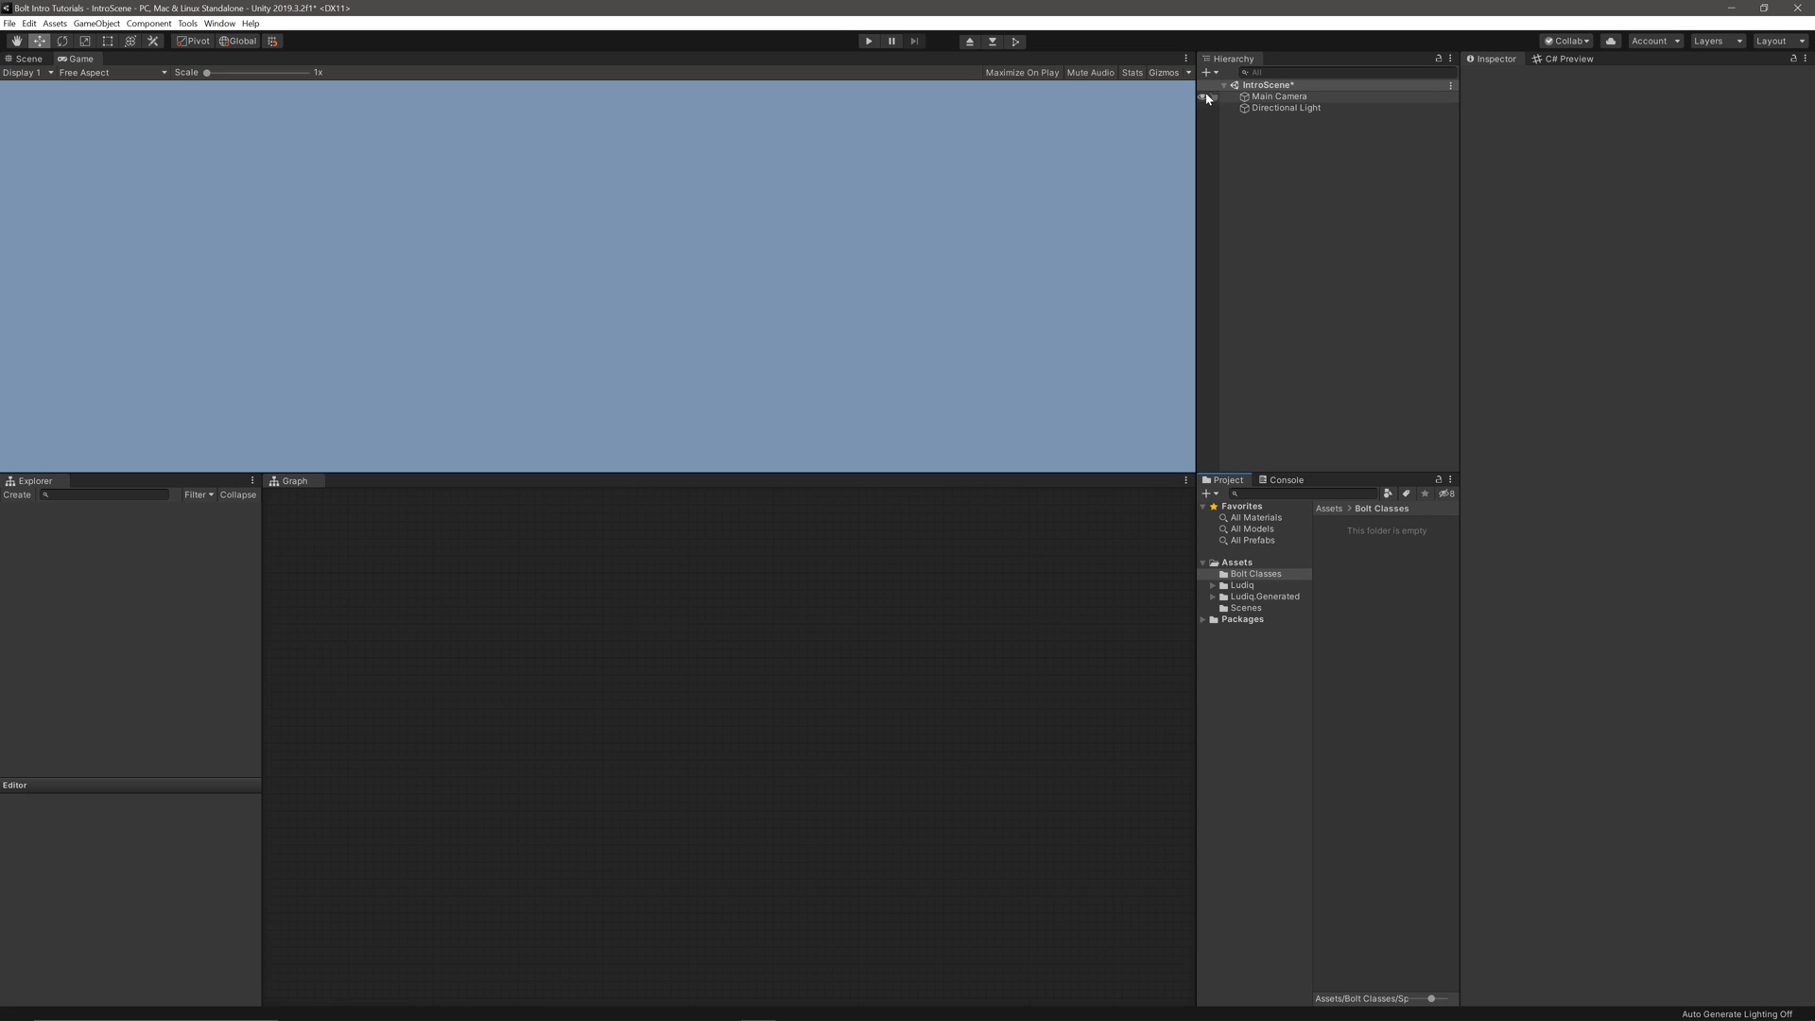
Add a Cube to the scene and give it a Bolt Component.
click(1206, 71)
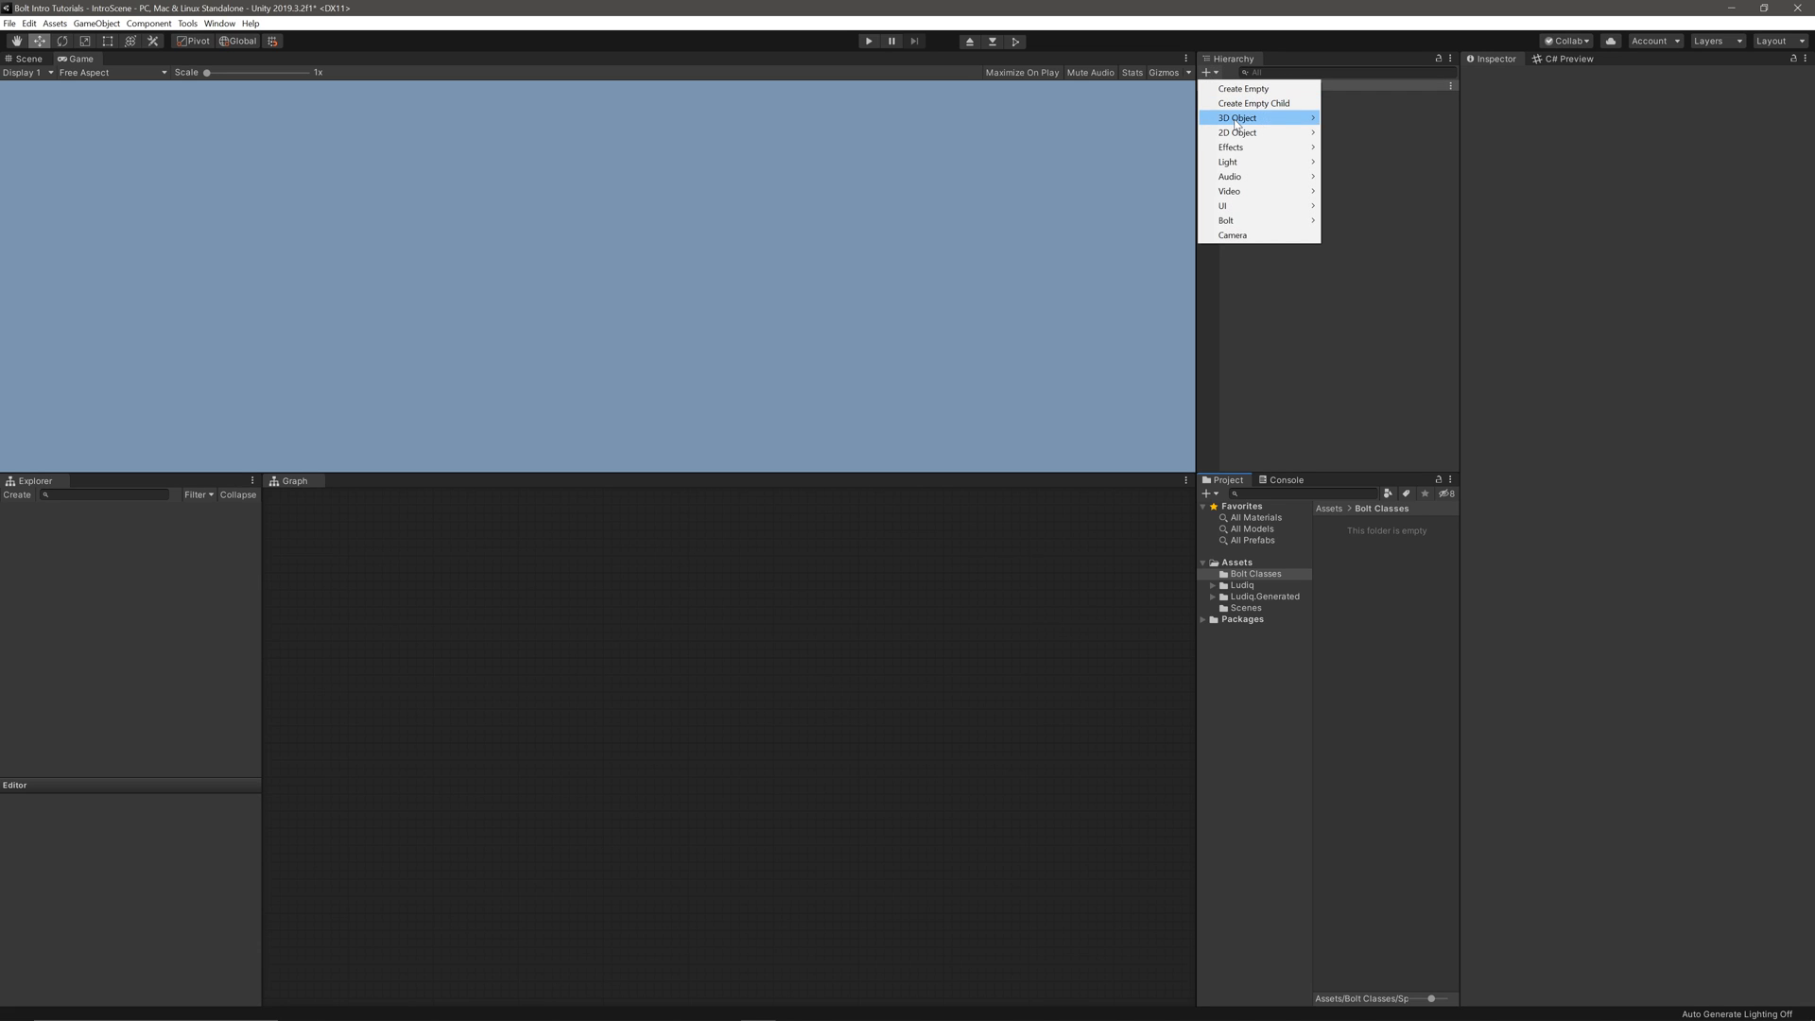
click(1237, 117)
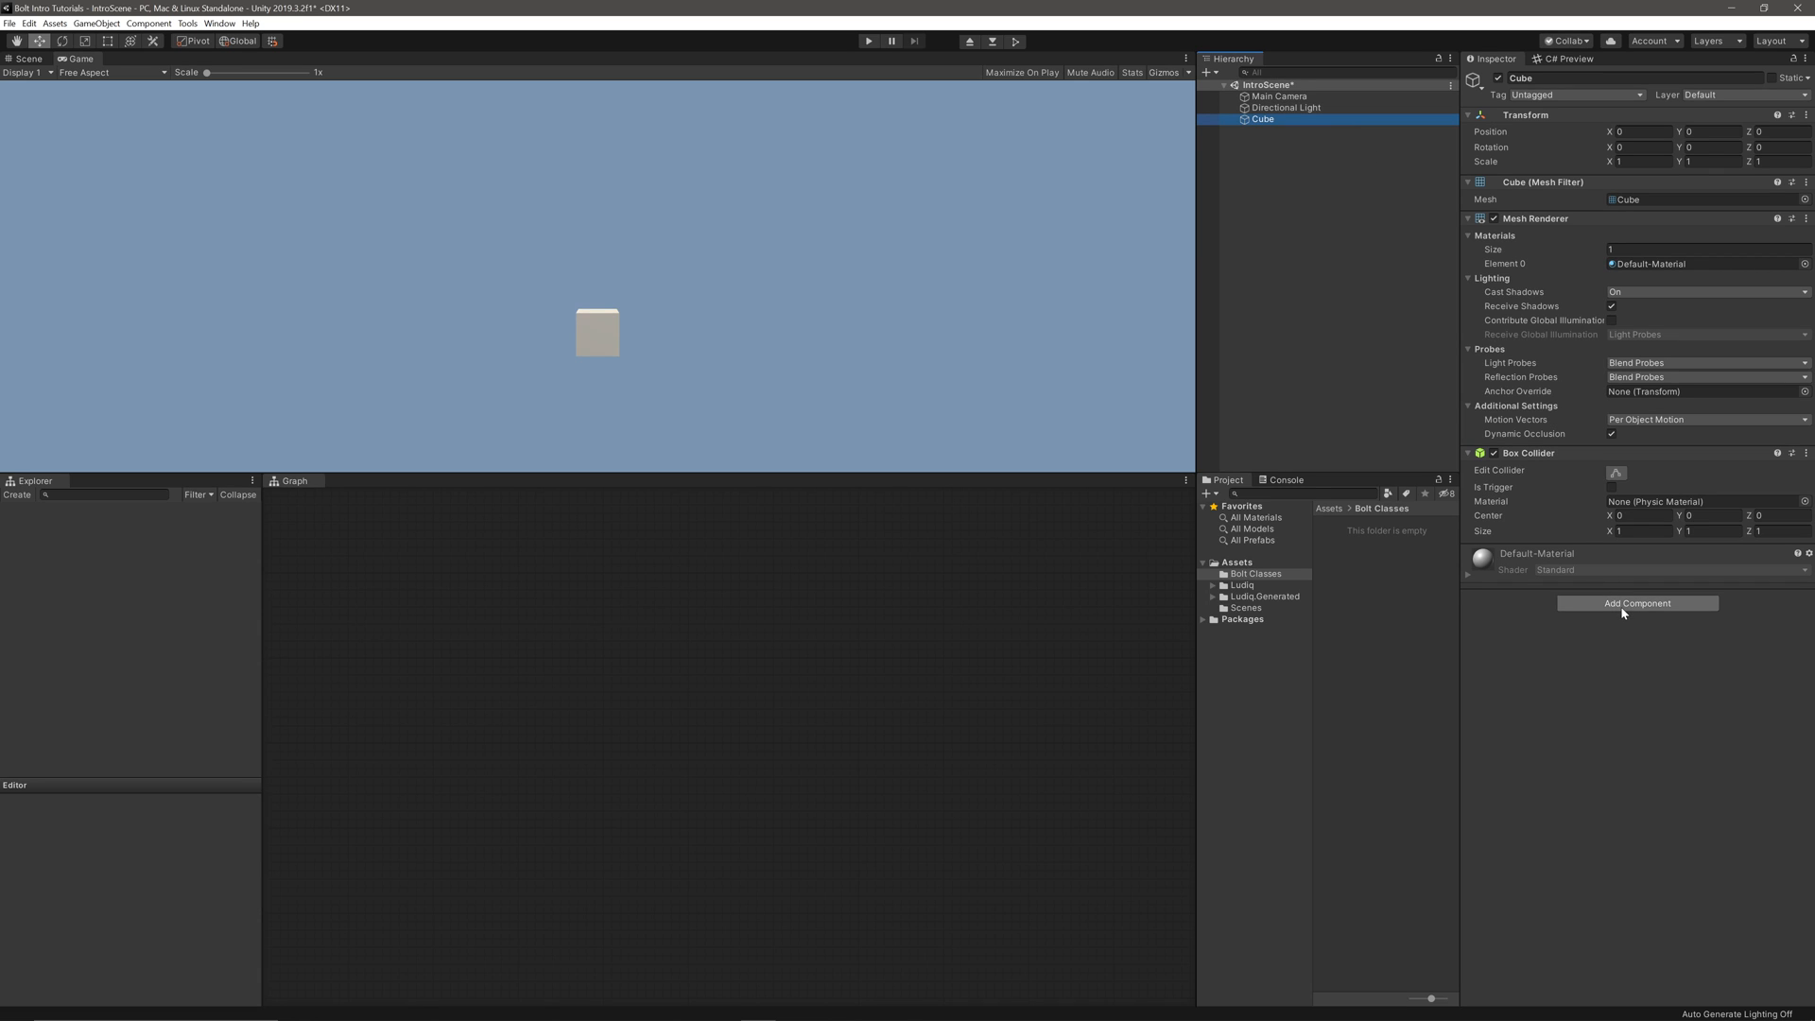
click(1637, 603)
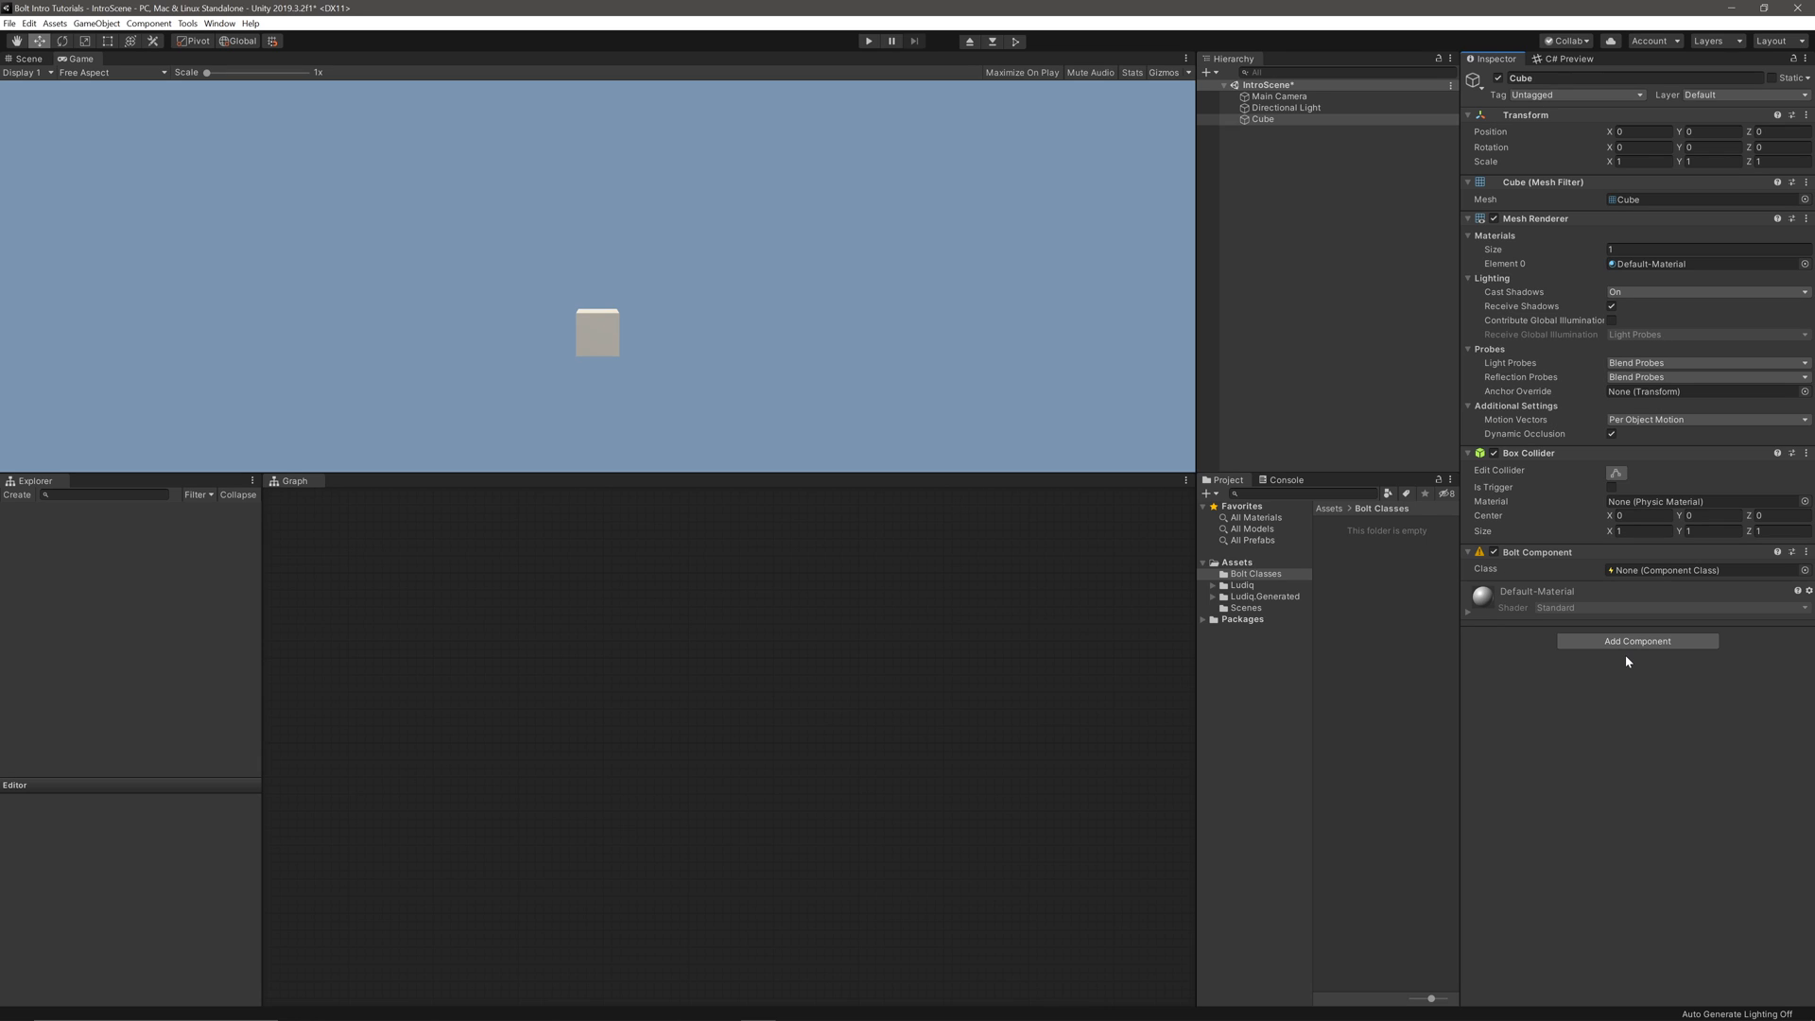
mouse_move(1359, 592)
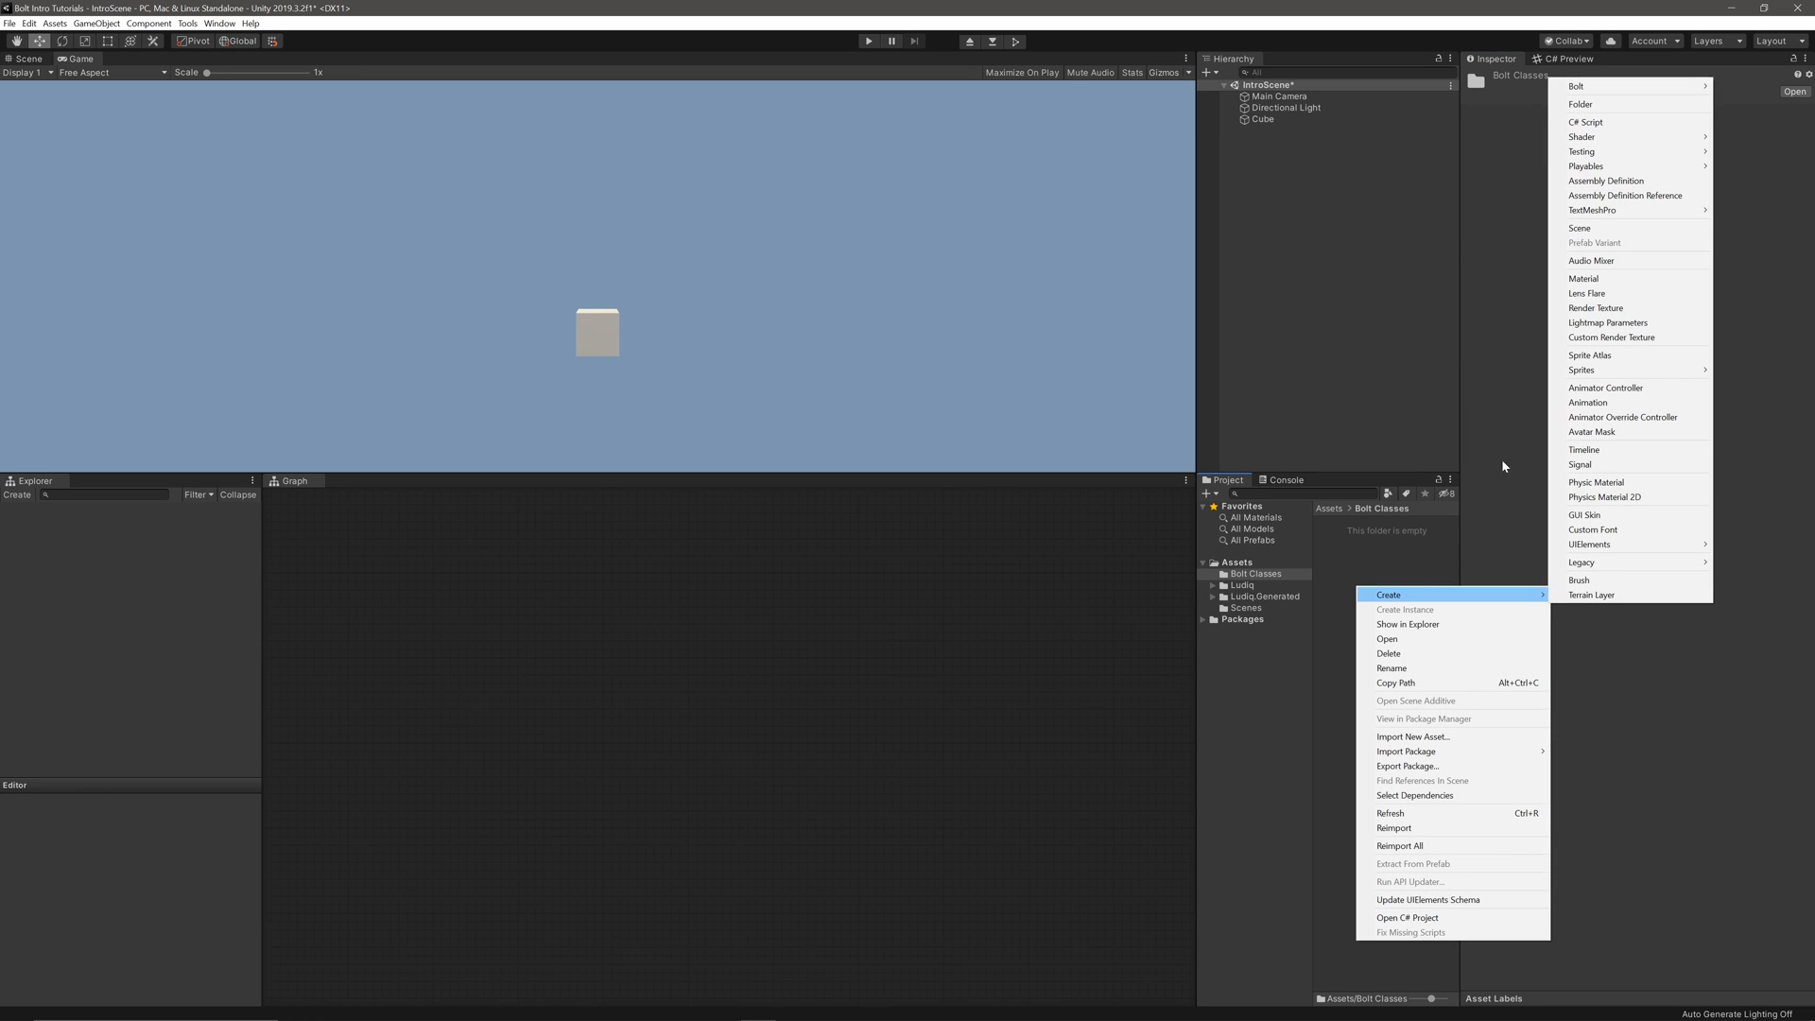
mouse_move(1603, 85)
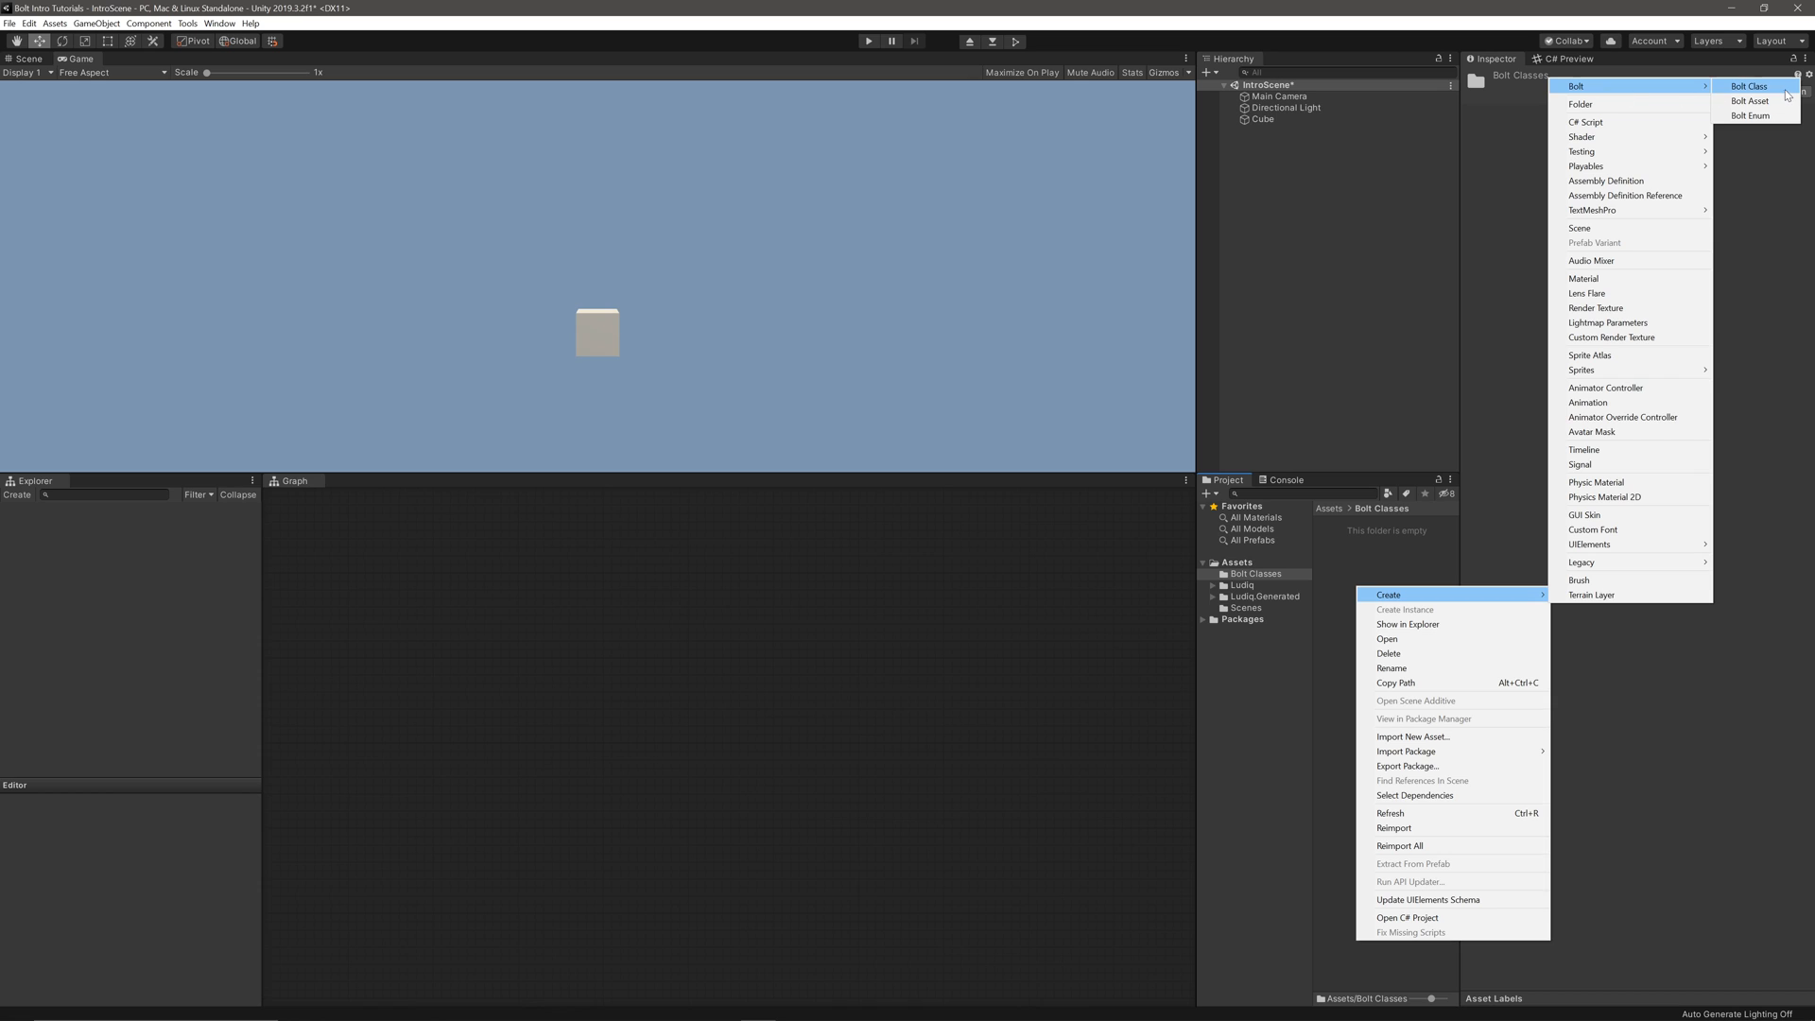
Create a Bolt class asset SpinningCube and assign it to the cube's Bolt Component Class field.
click(1751, 85)
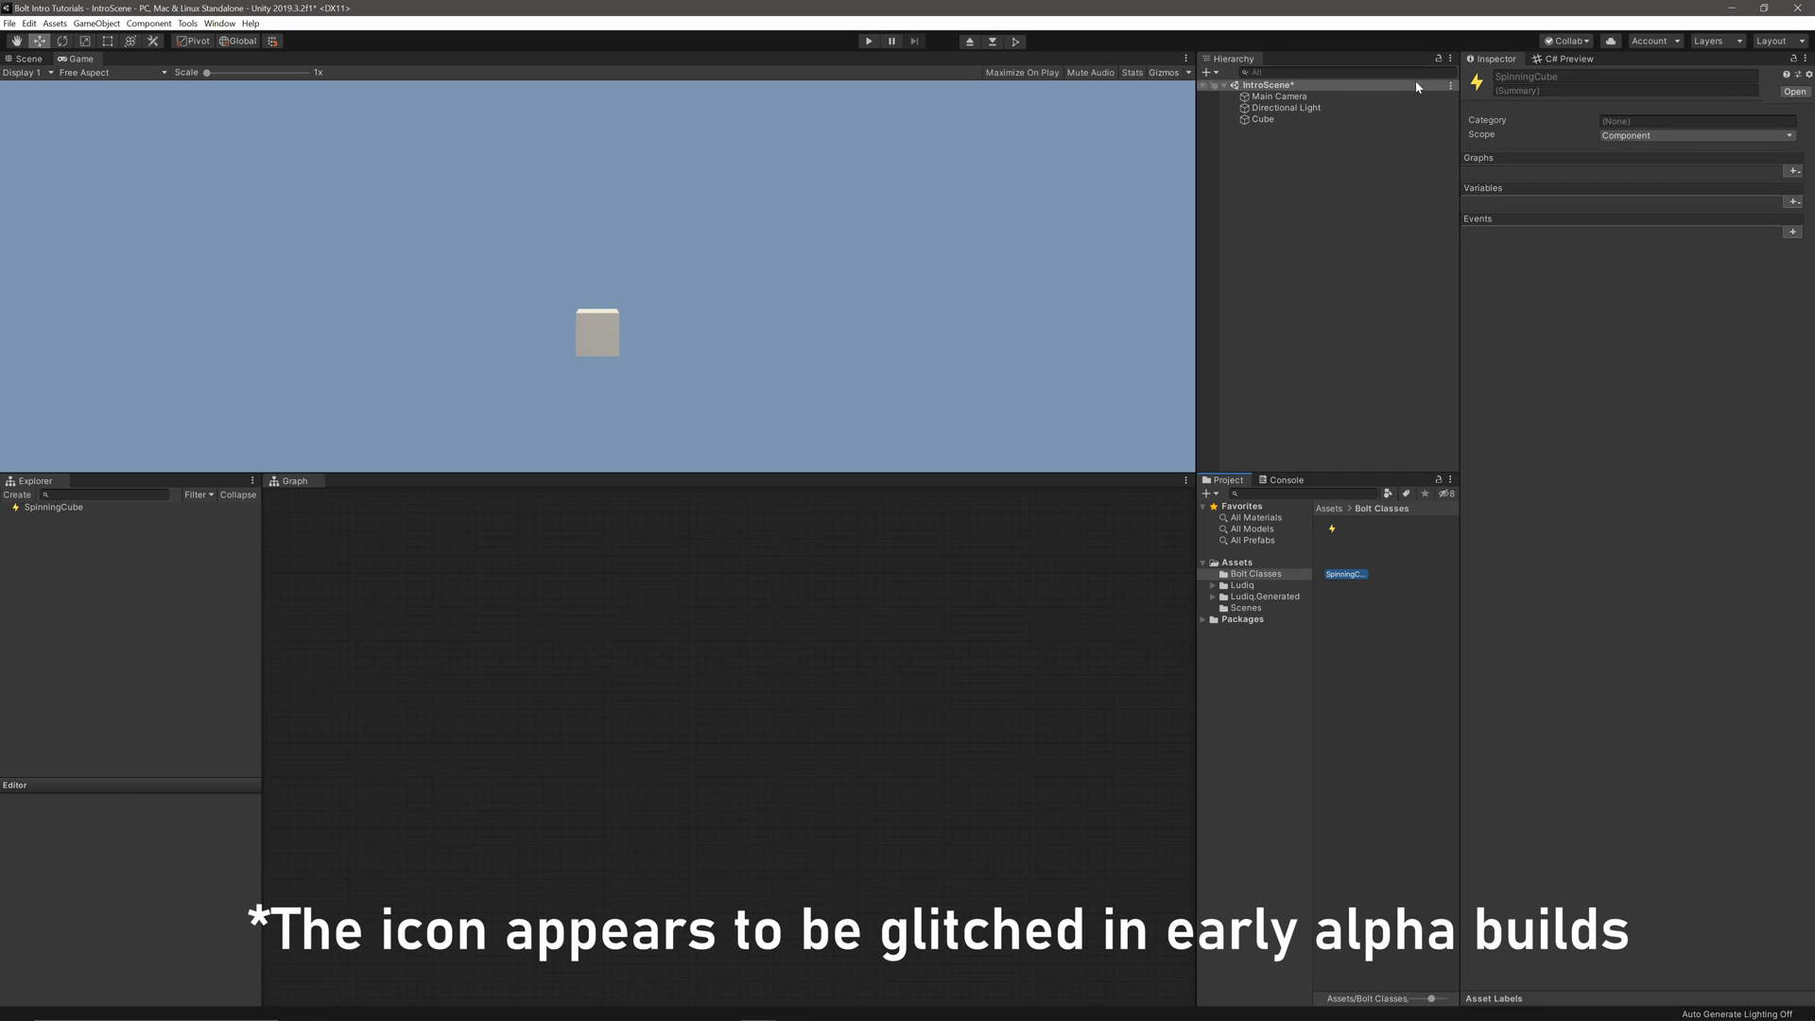
click(1265, 118)
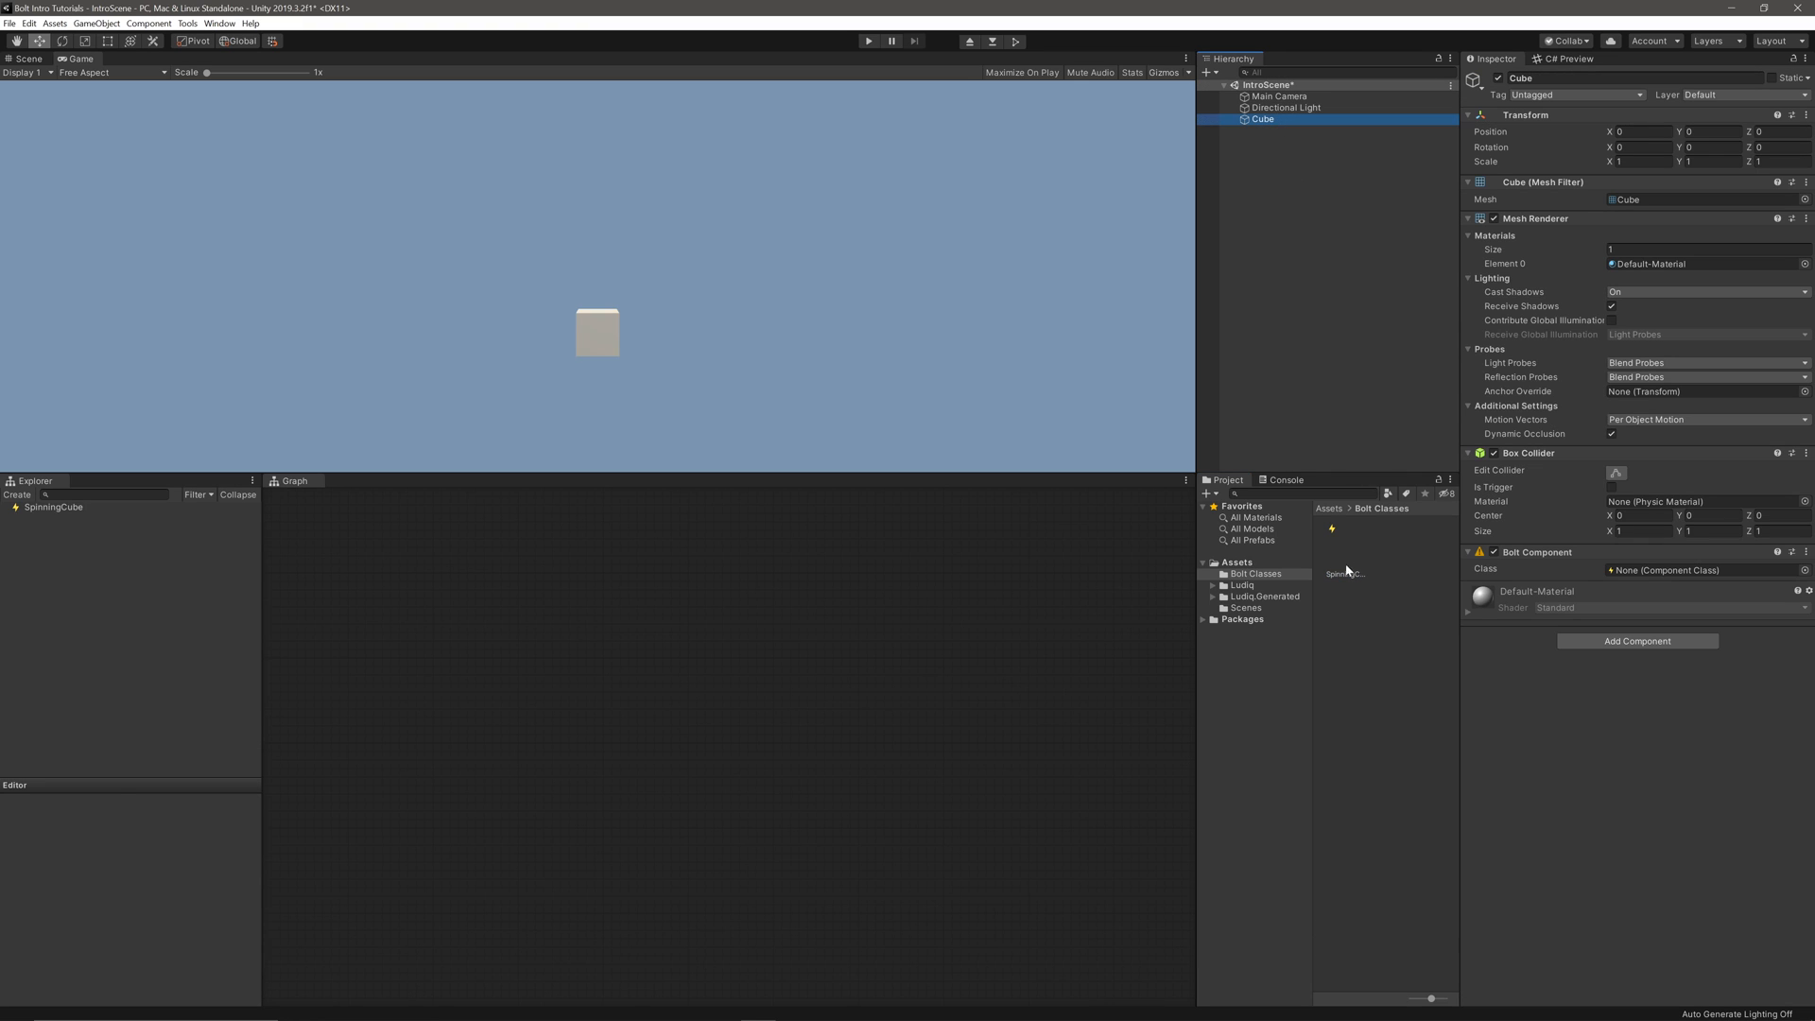
click(1702, 570)
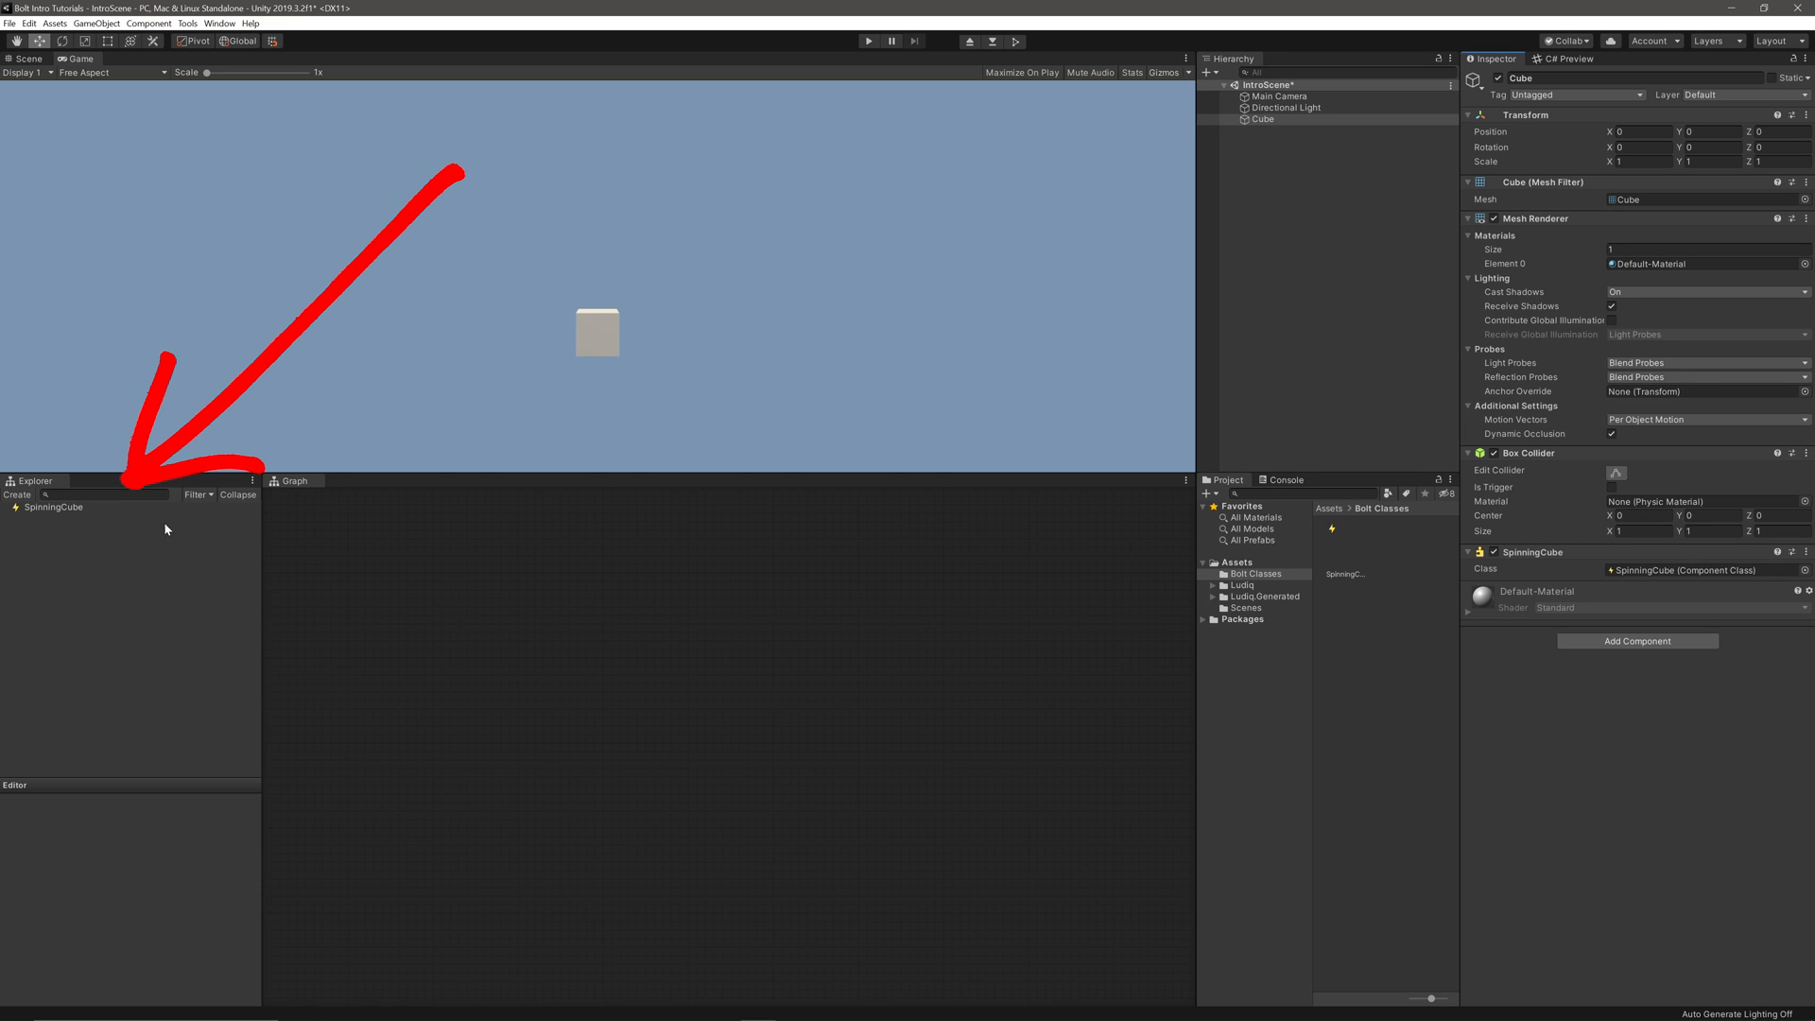
In the SpinningCube graph, add a Transform.Rotate (axis, angle) unit near the Update event.
right_click(53, 507)
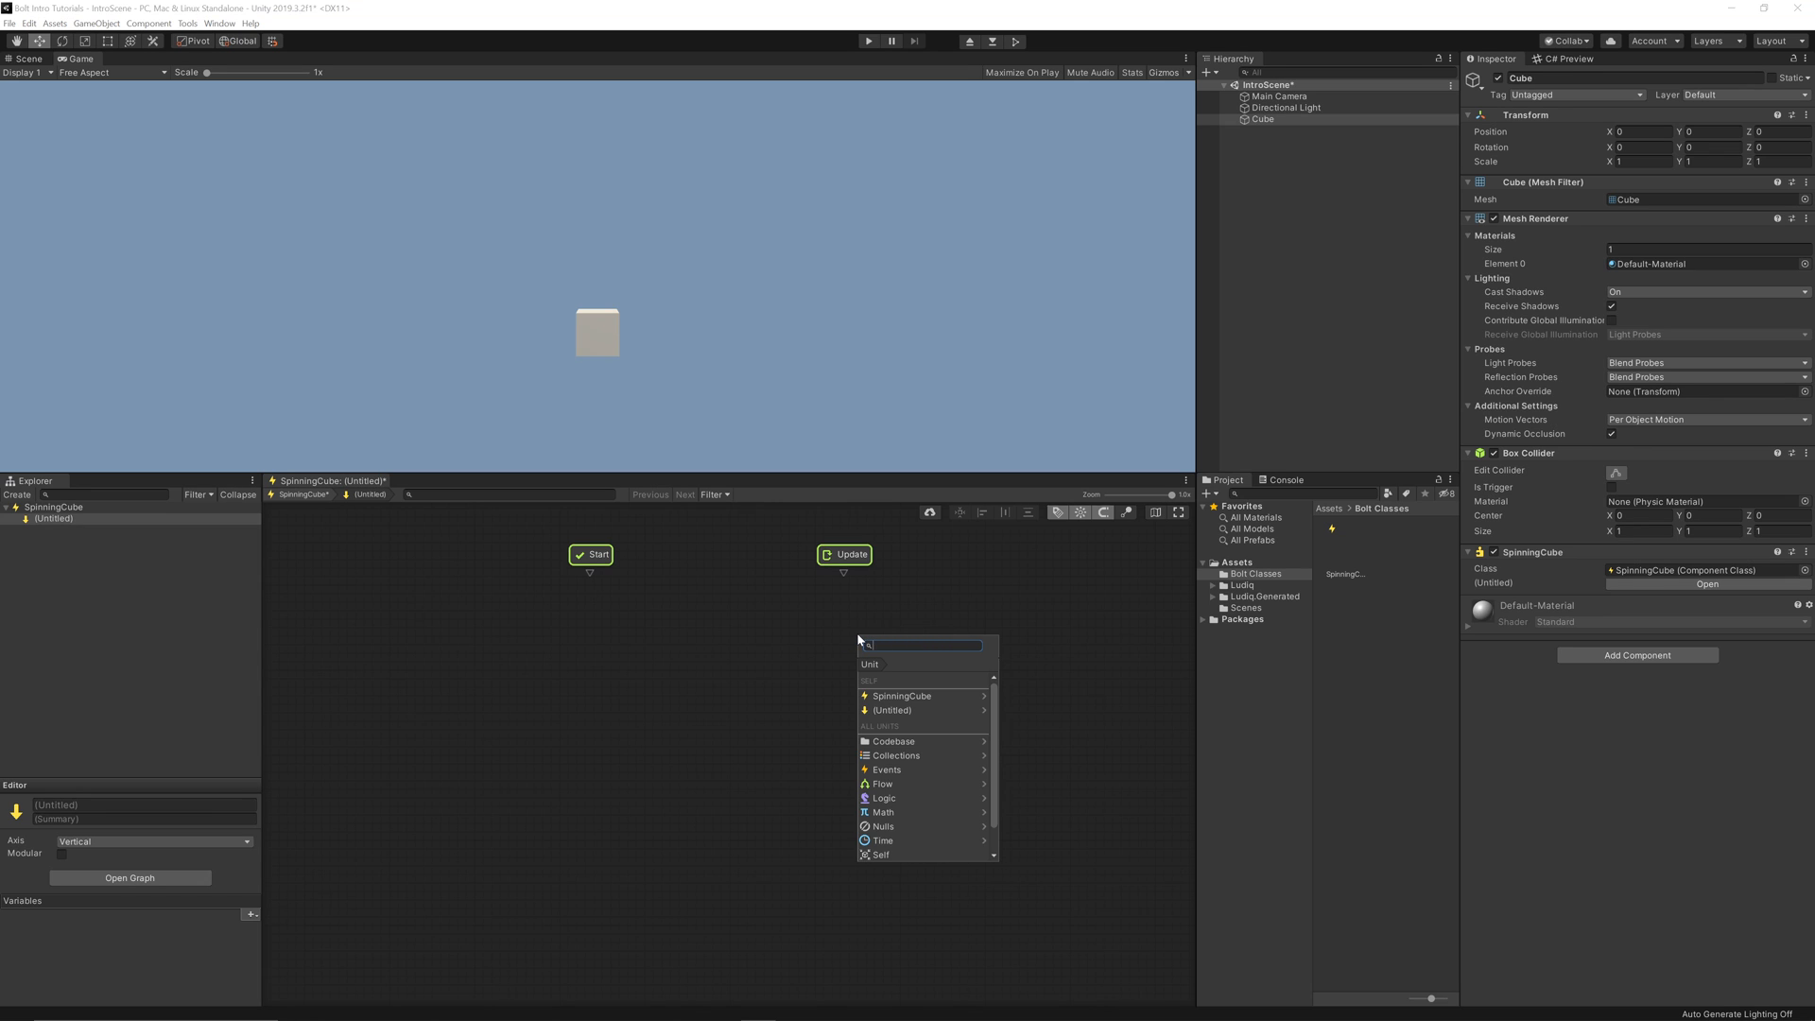
text(transform rotate)
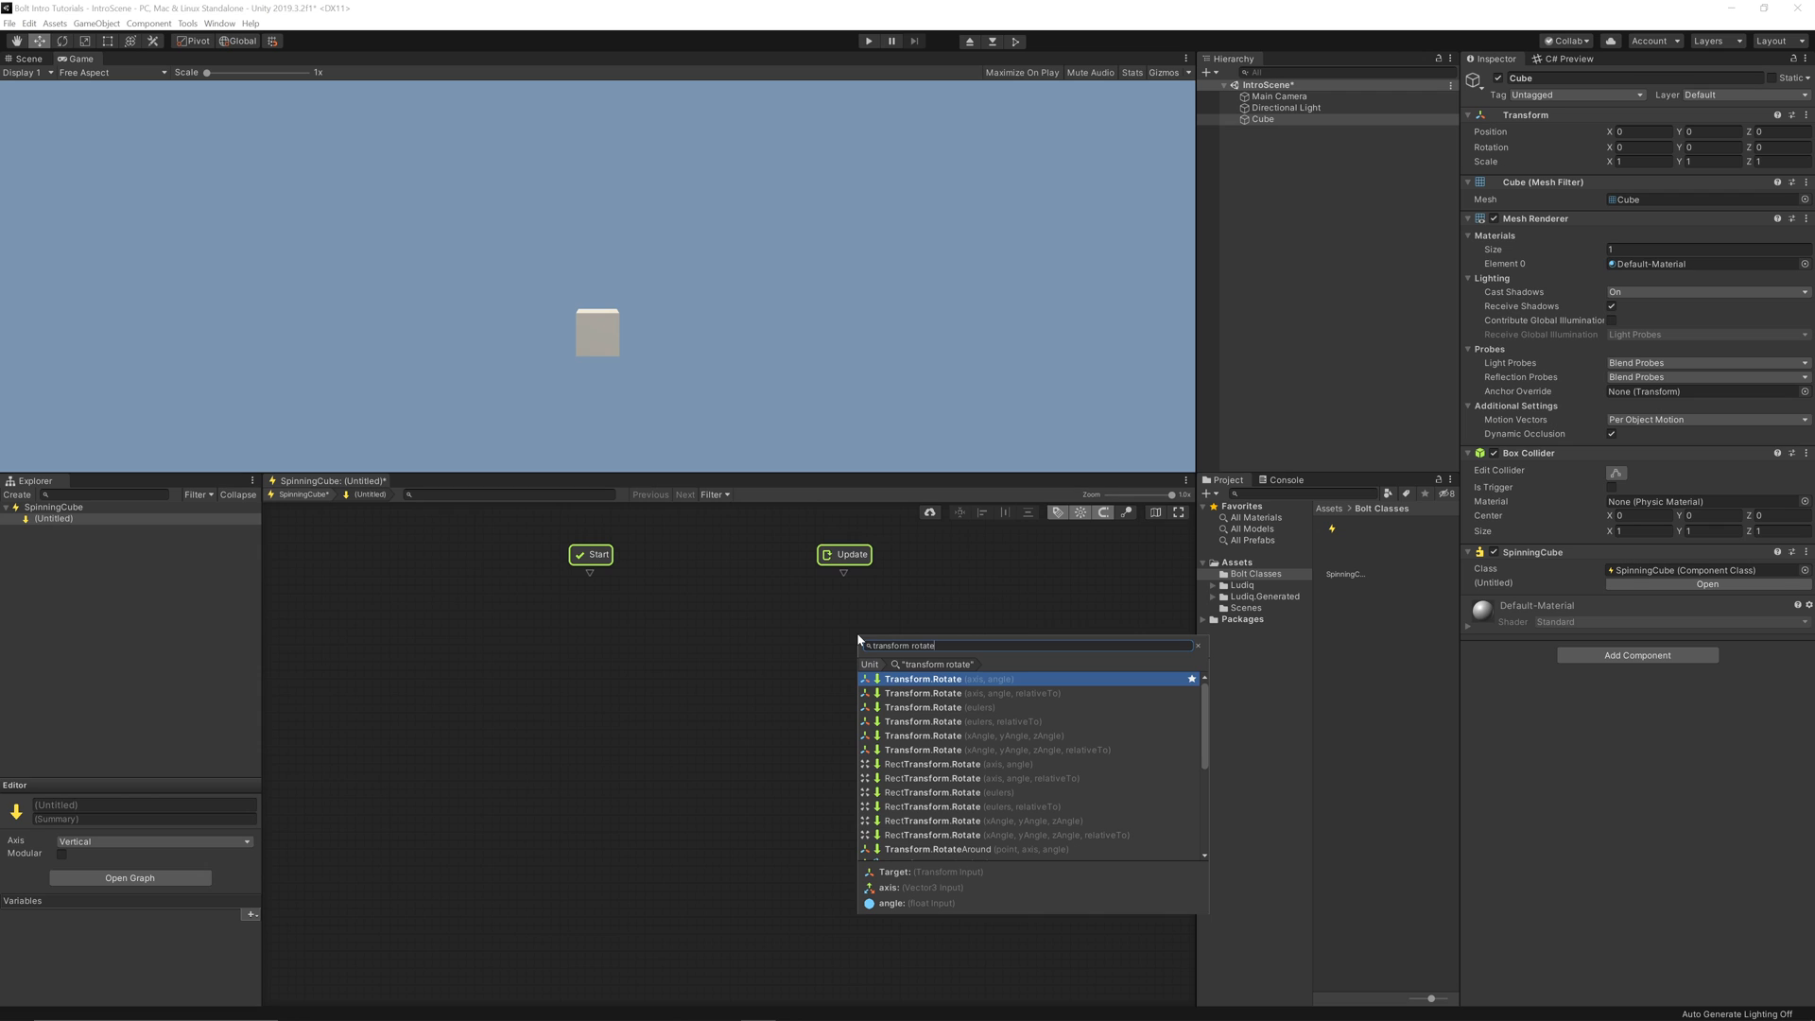
click(922, 679)
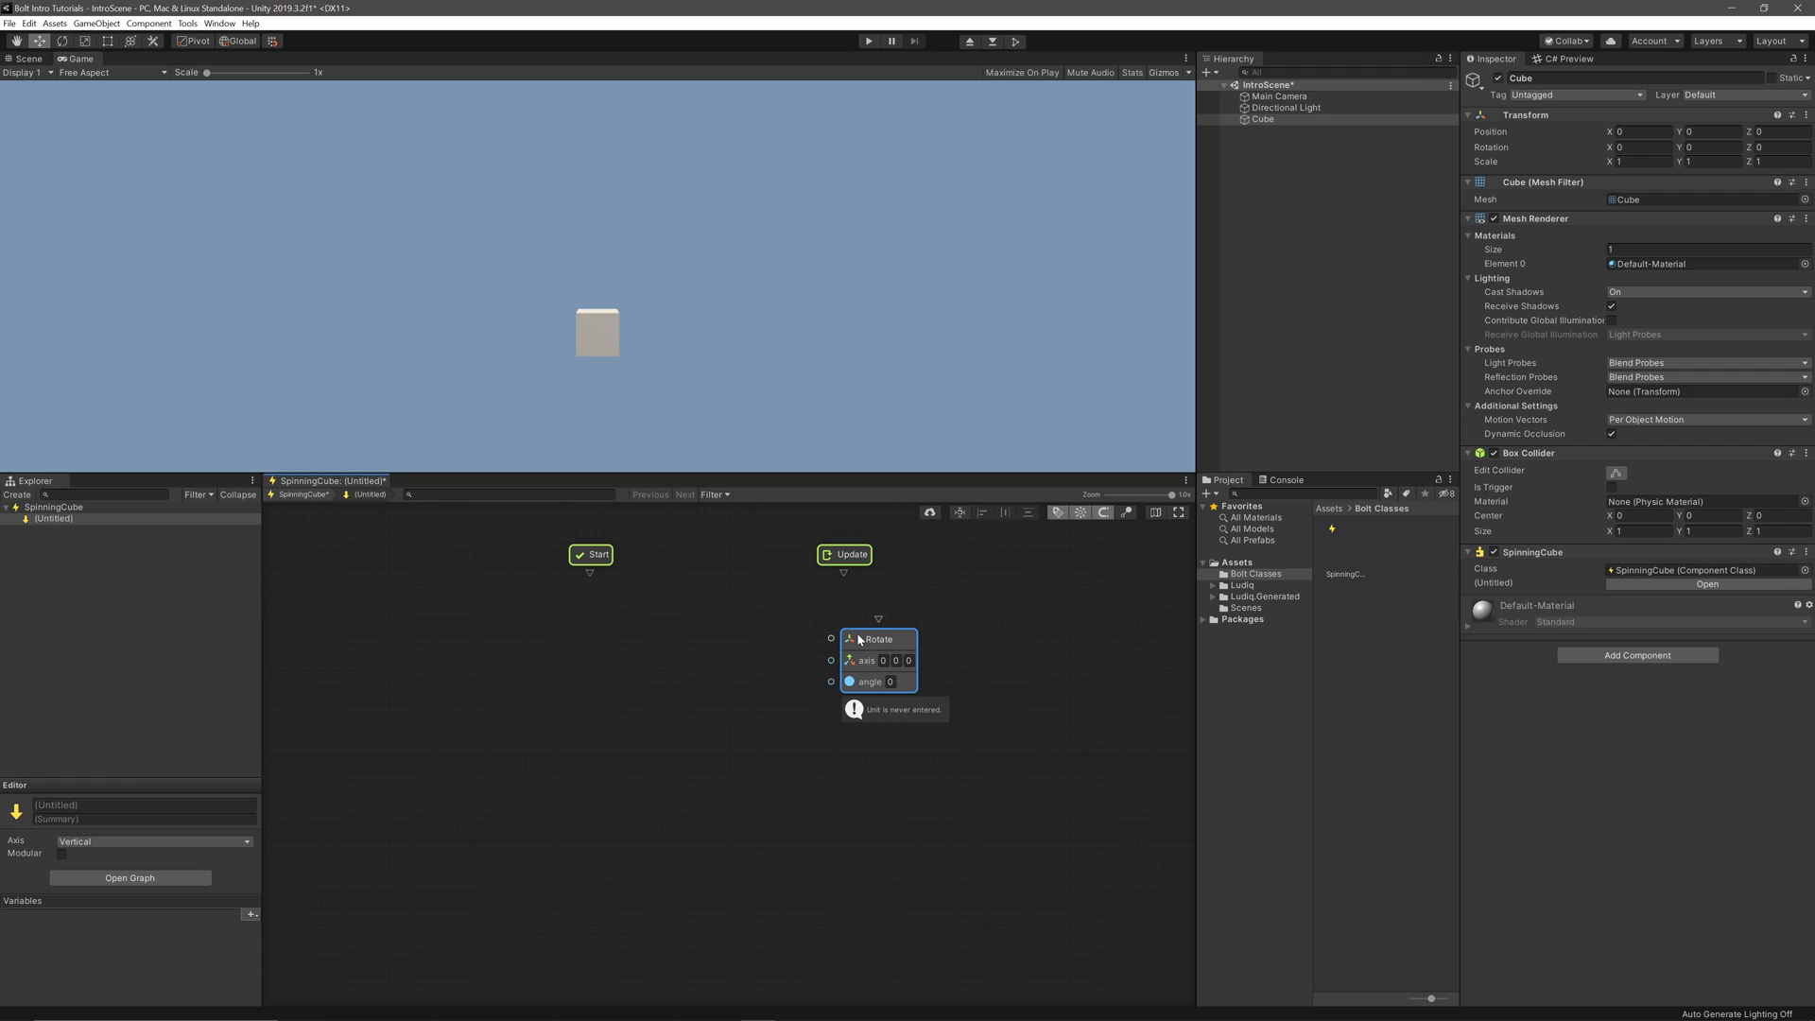
mouse_move(902, 637)
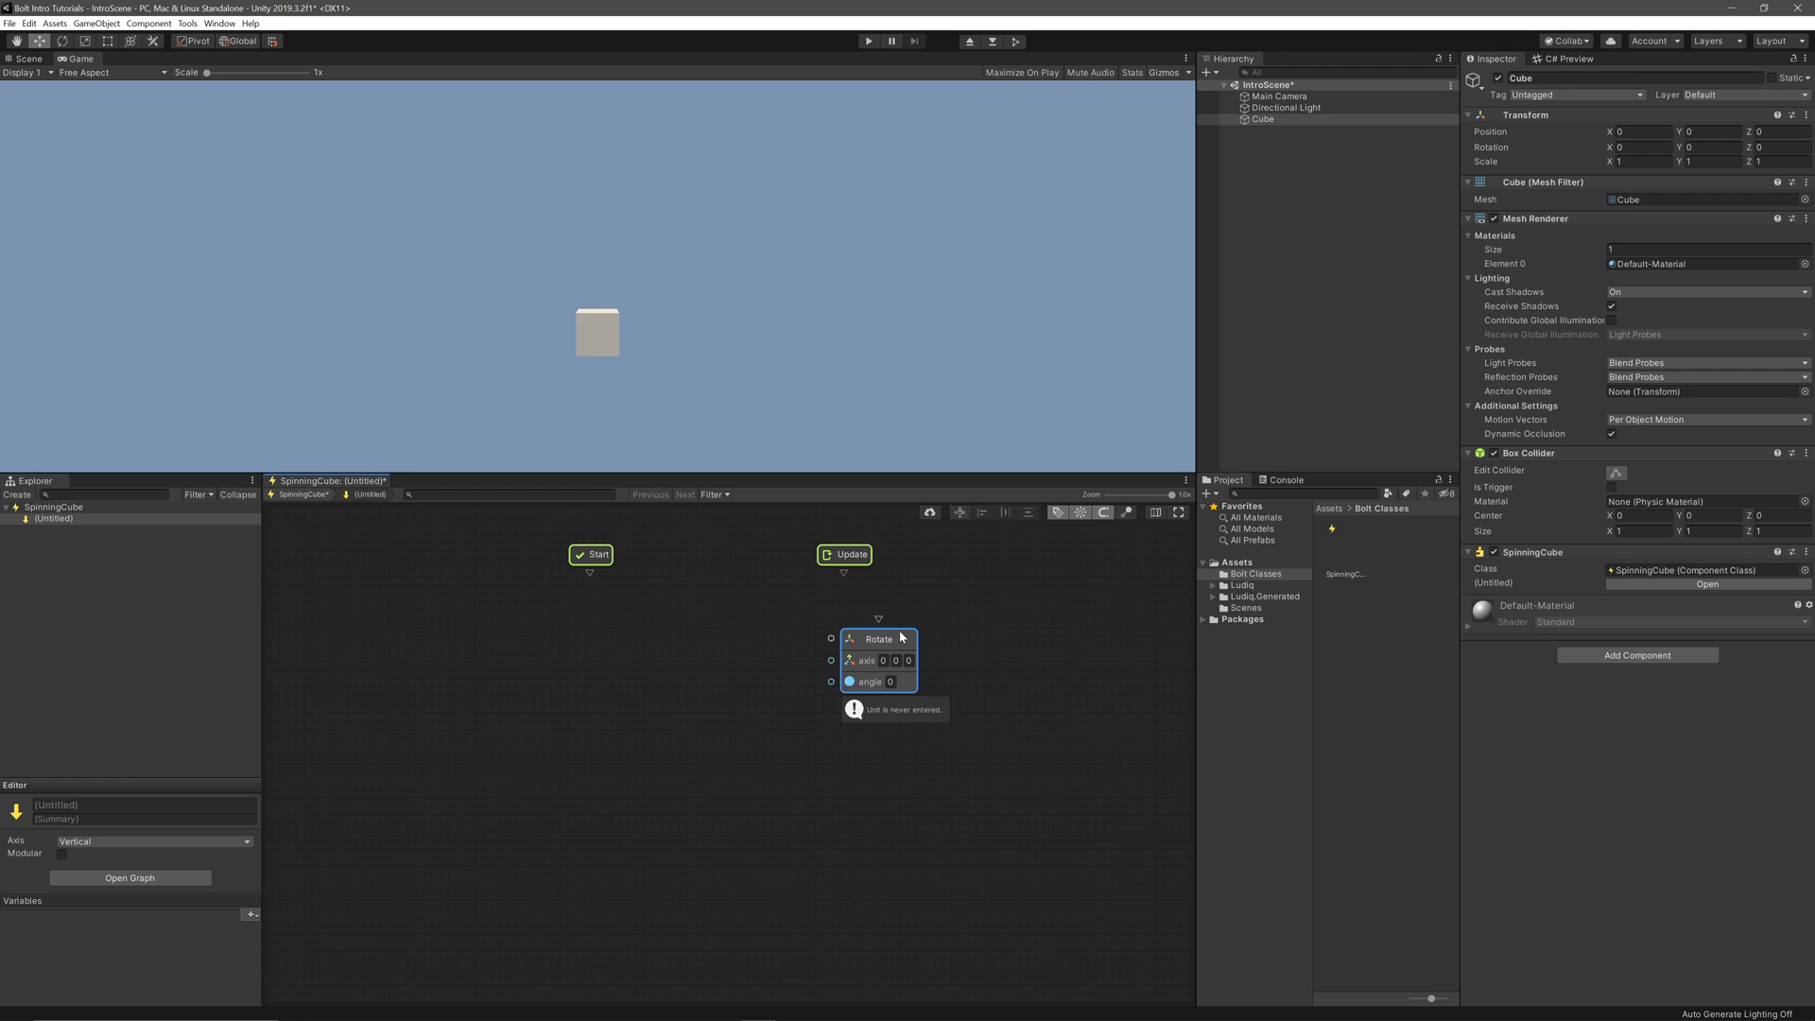
mouse_move(843, 579)
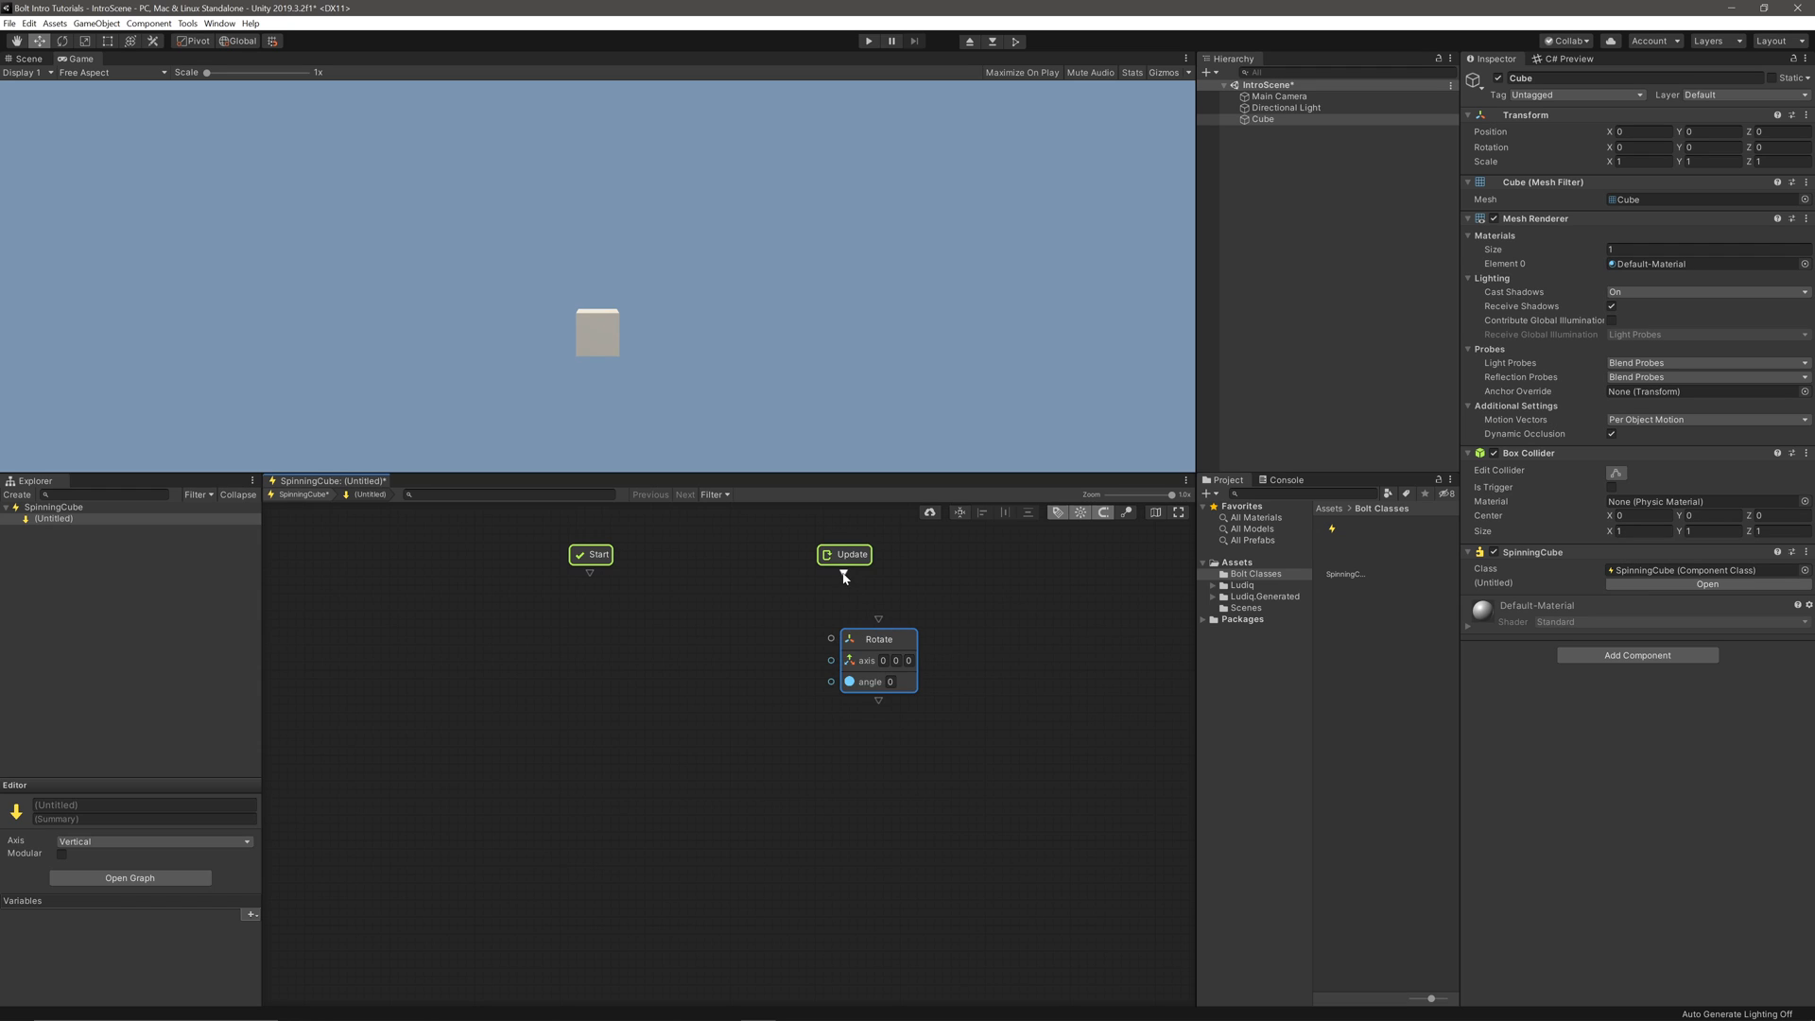
Connect Update's flow into Rotate, run the scene and show the cube instance to set axis 0,1,0 angle 1.
drag(878, 639, 843, 631)
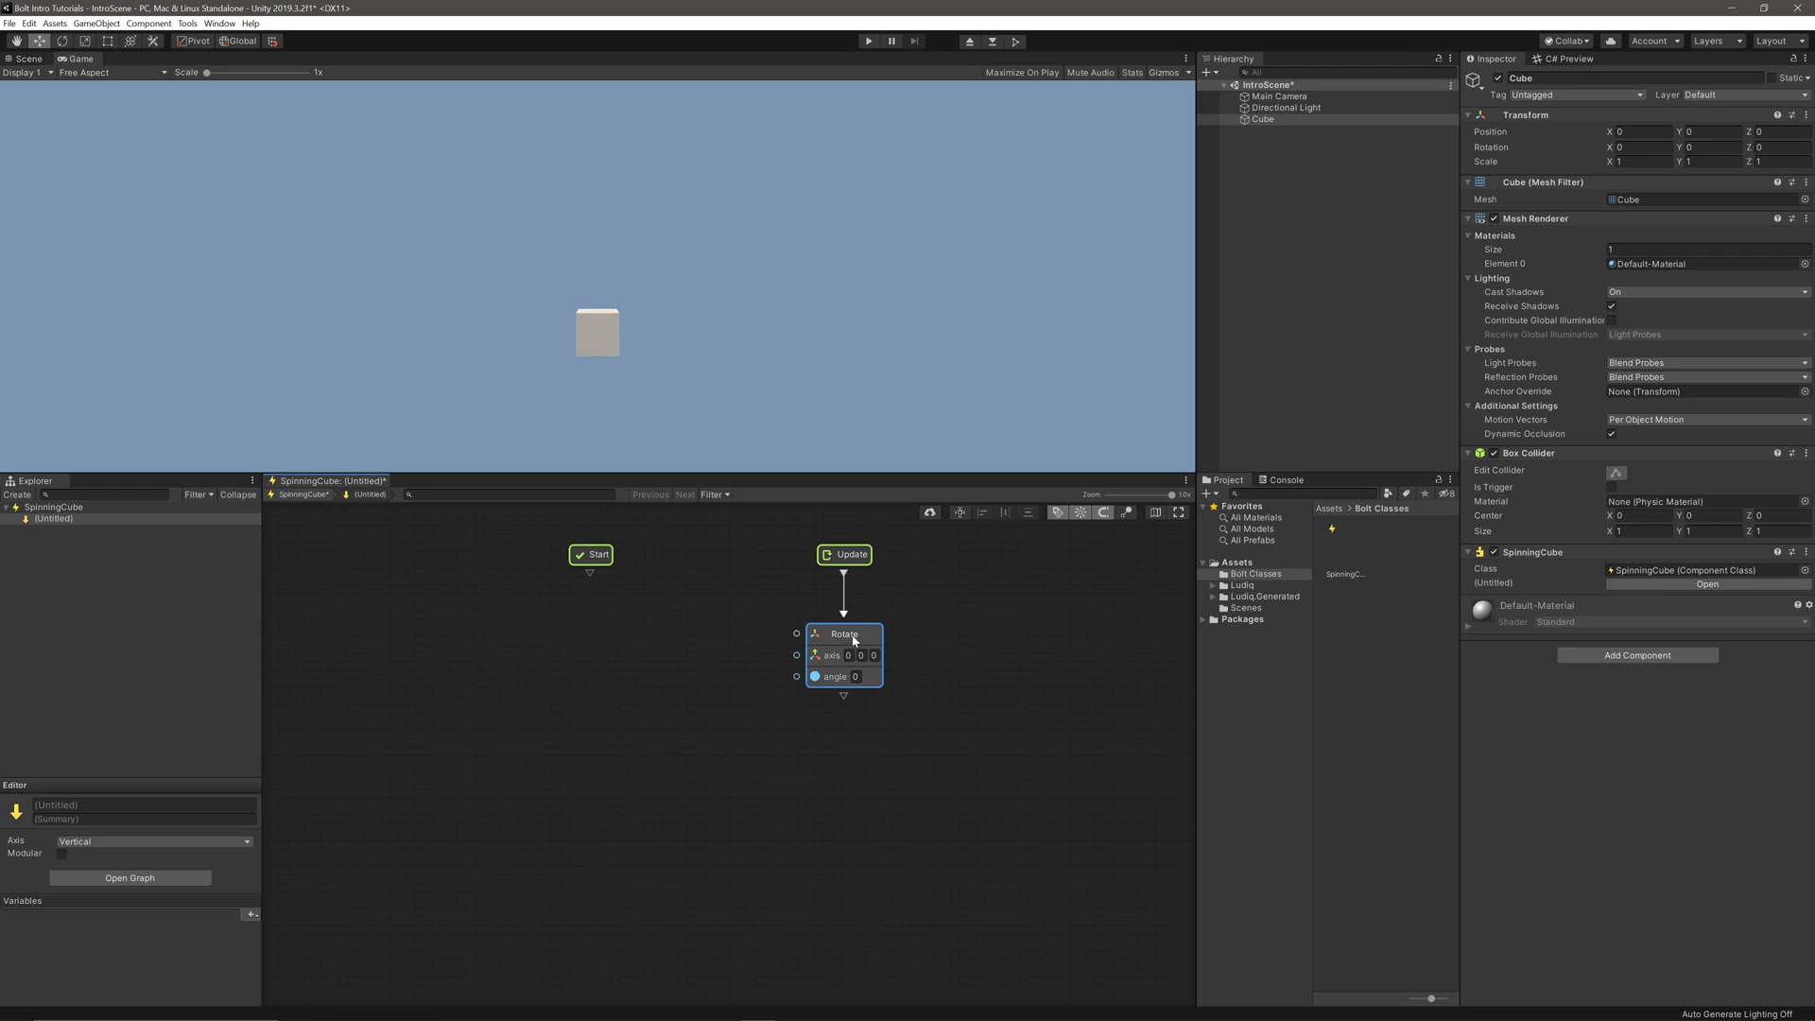
click(868, 40)
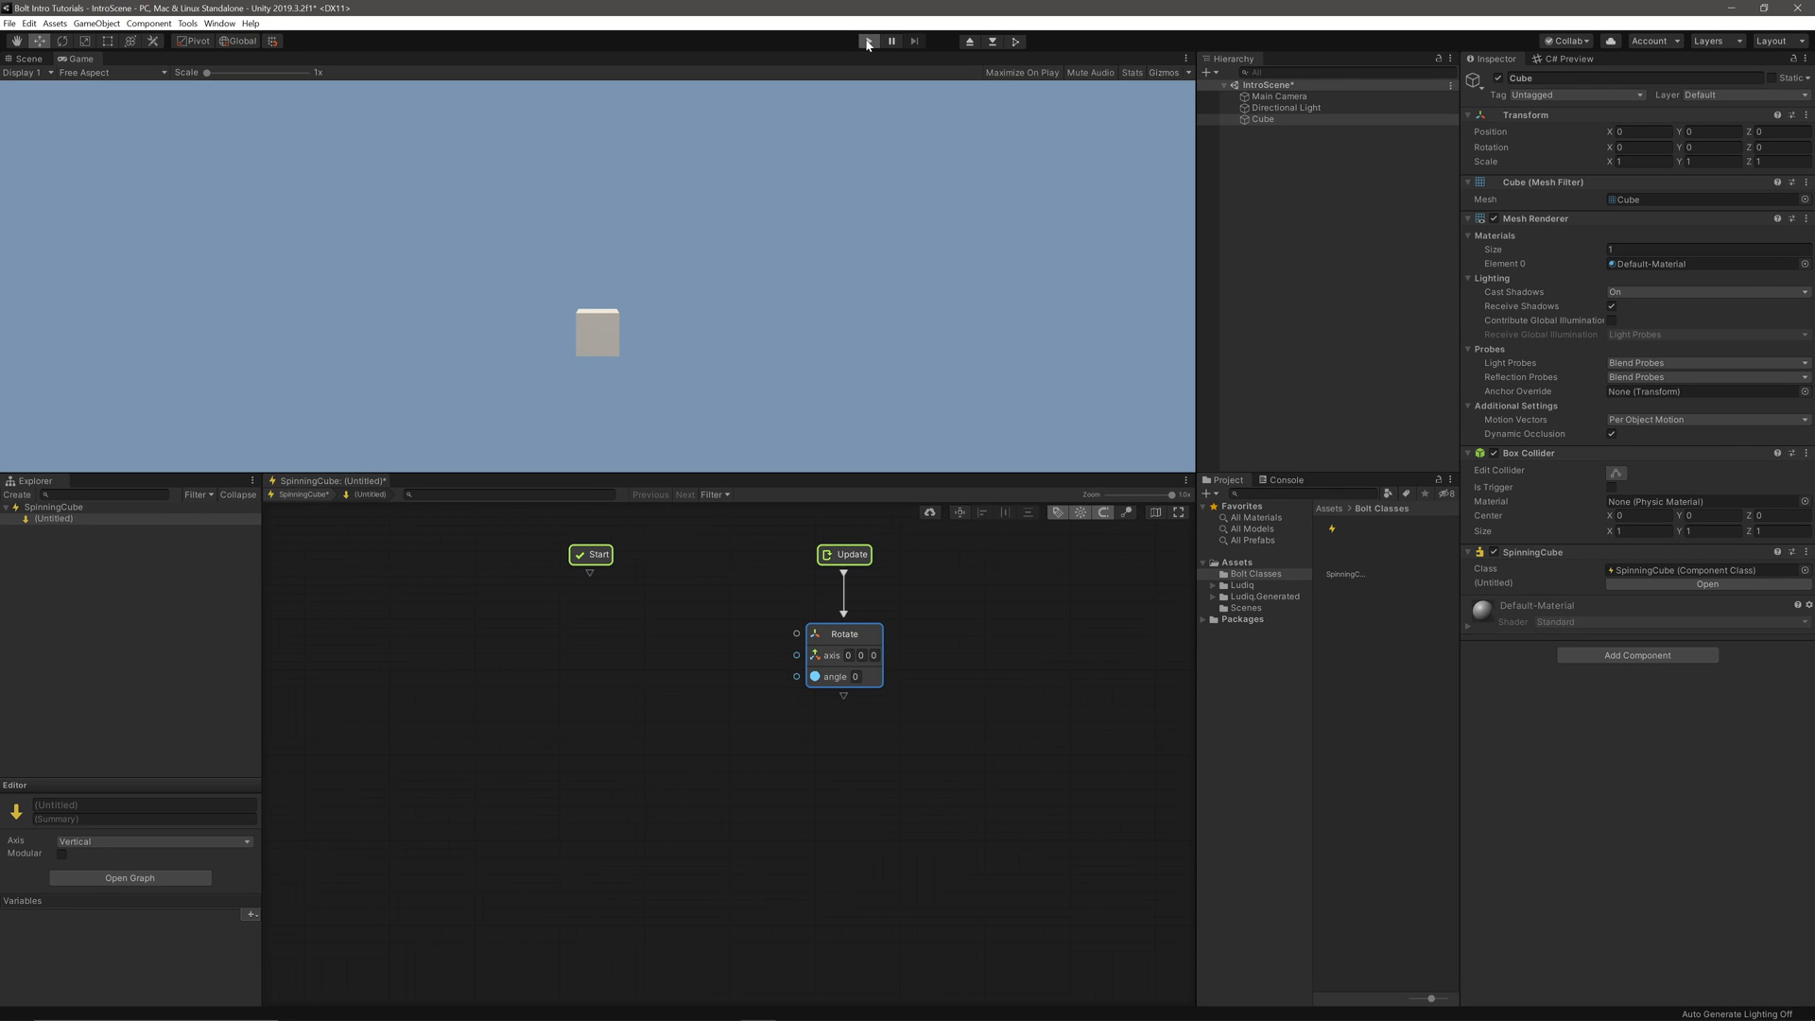
click(867, 40)
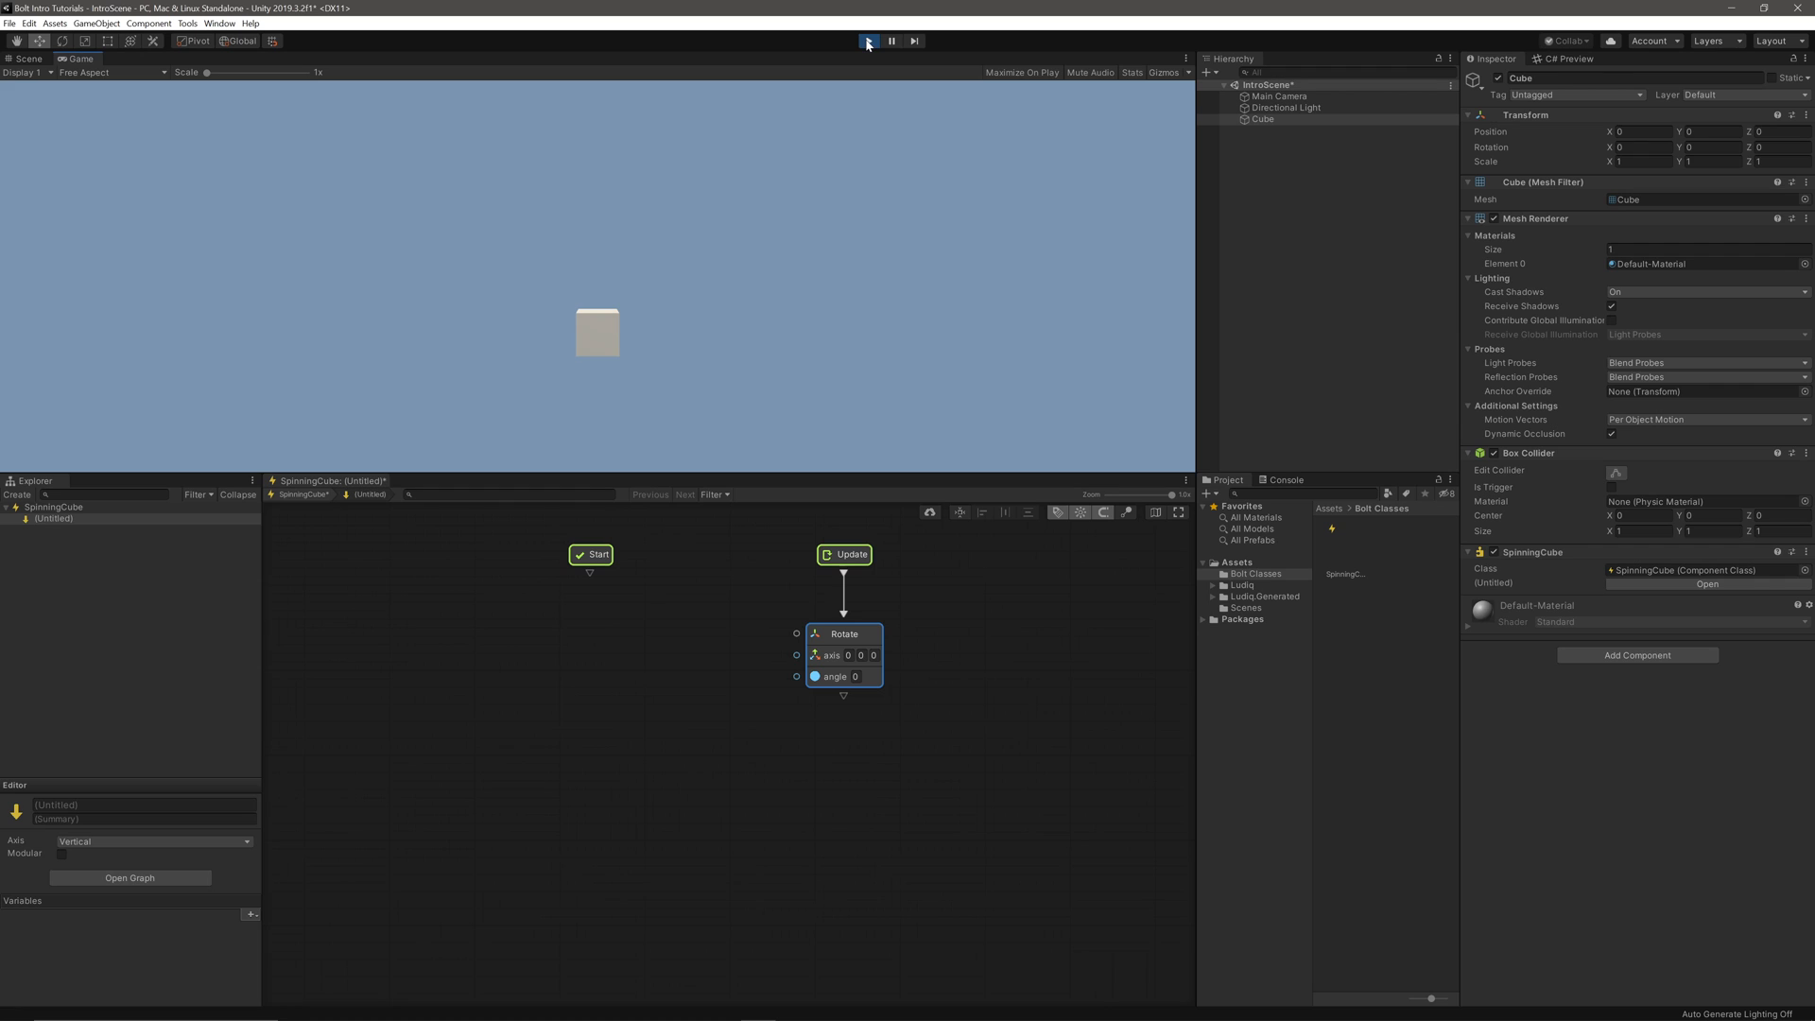
click(868, 39)
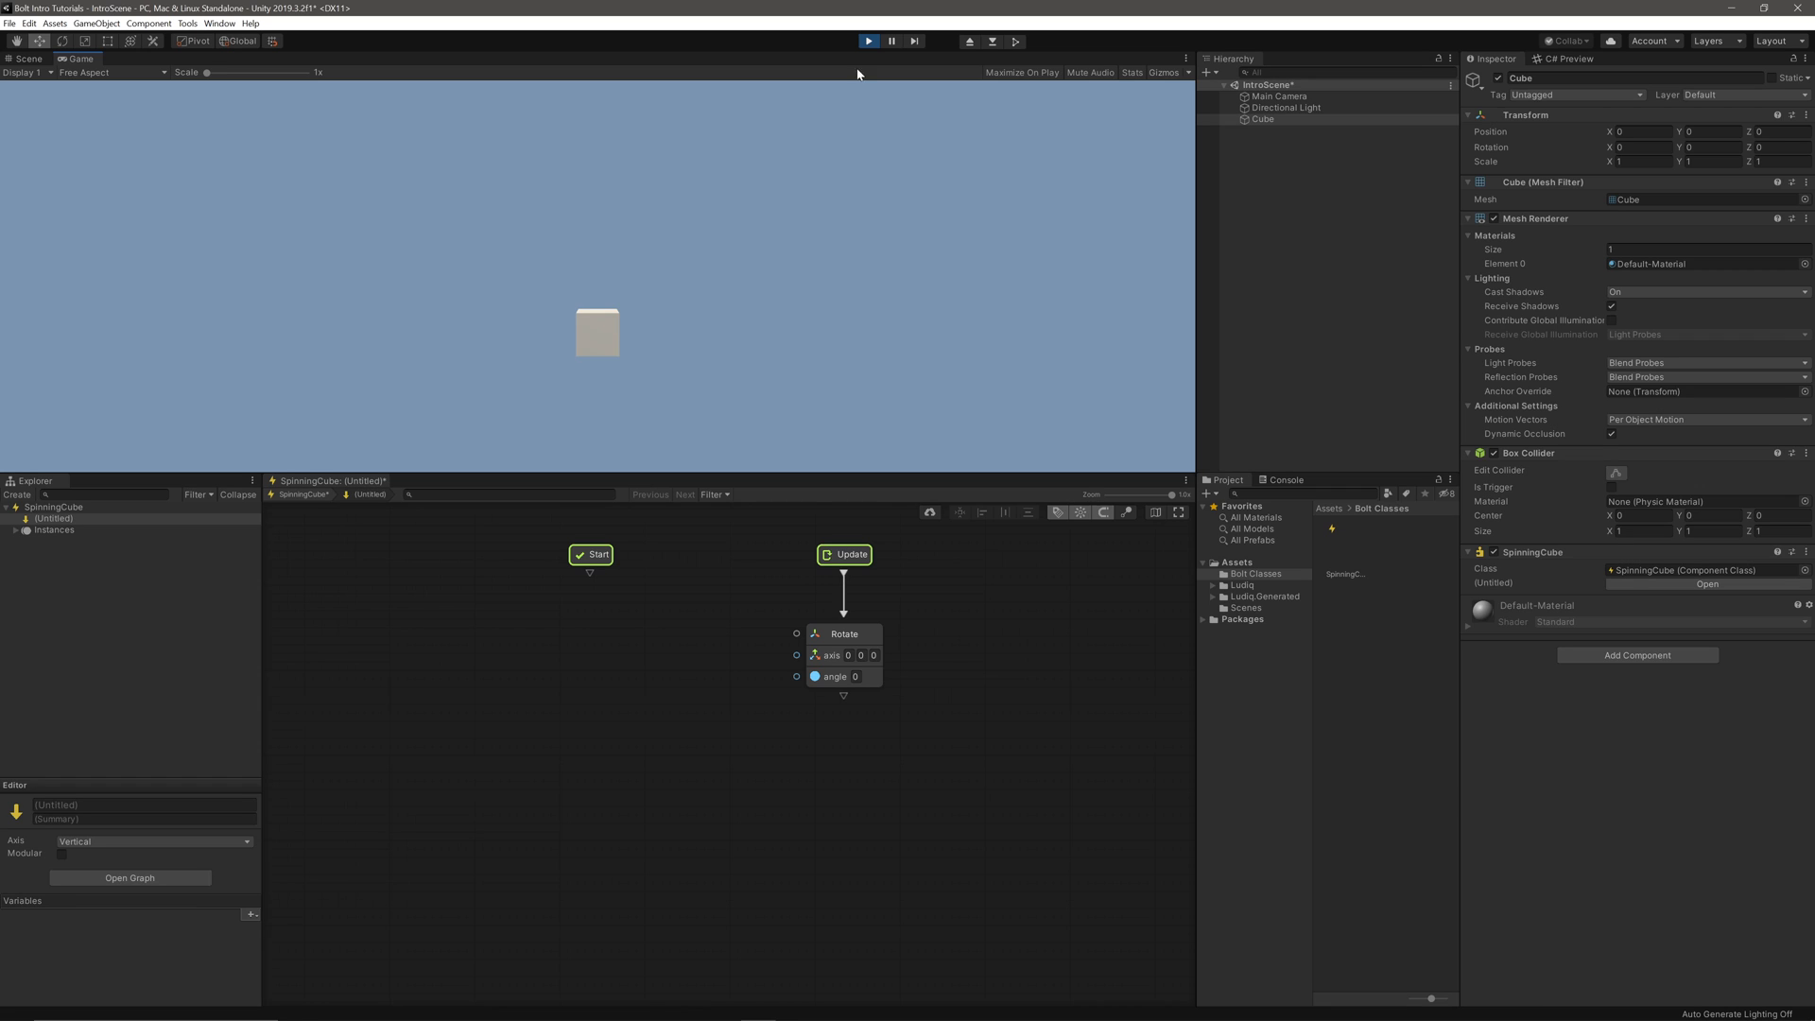
click(863, 655)
text(1)
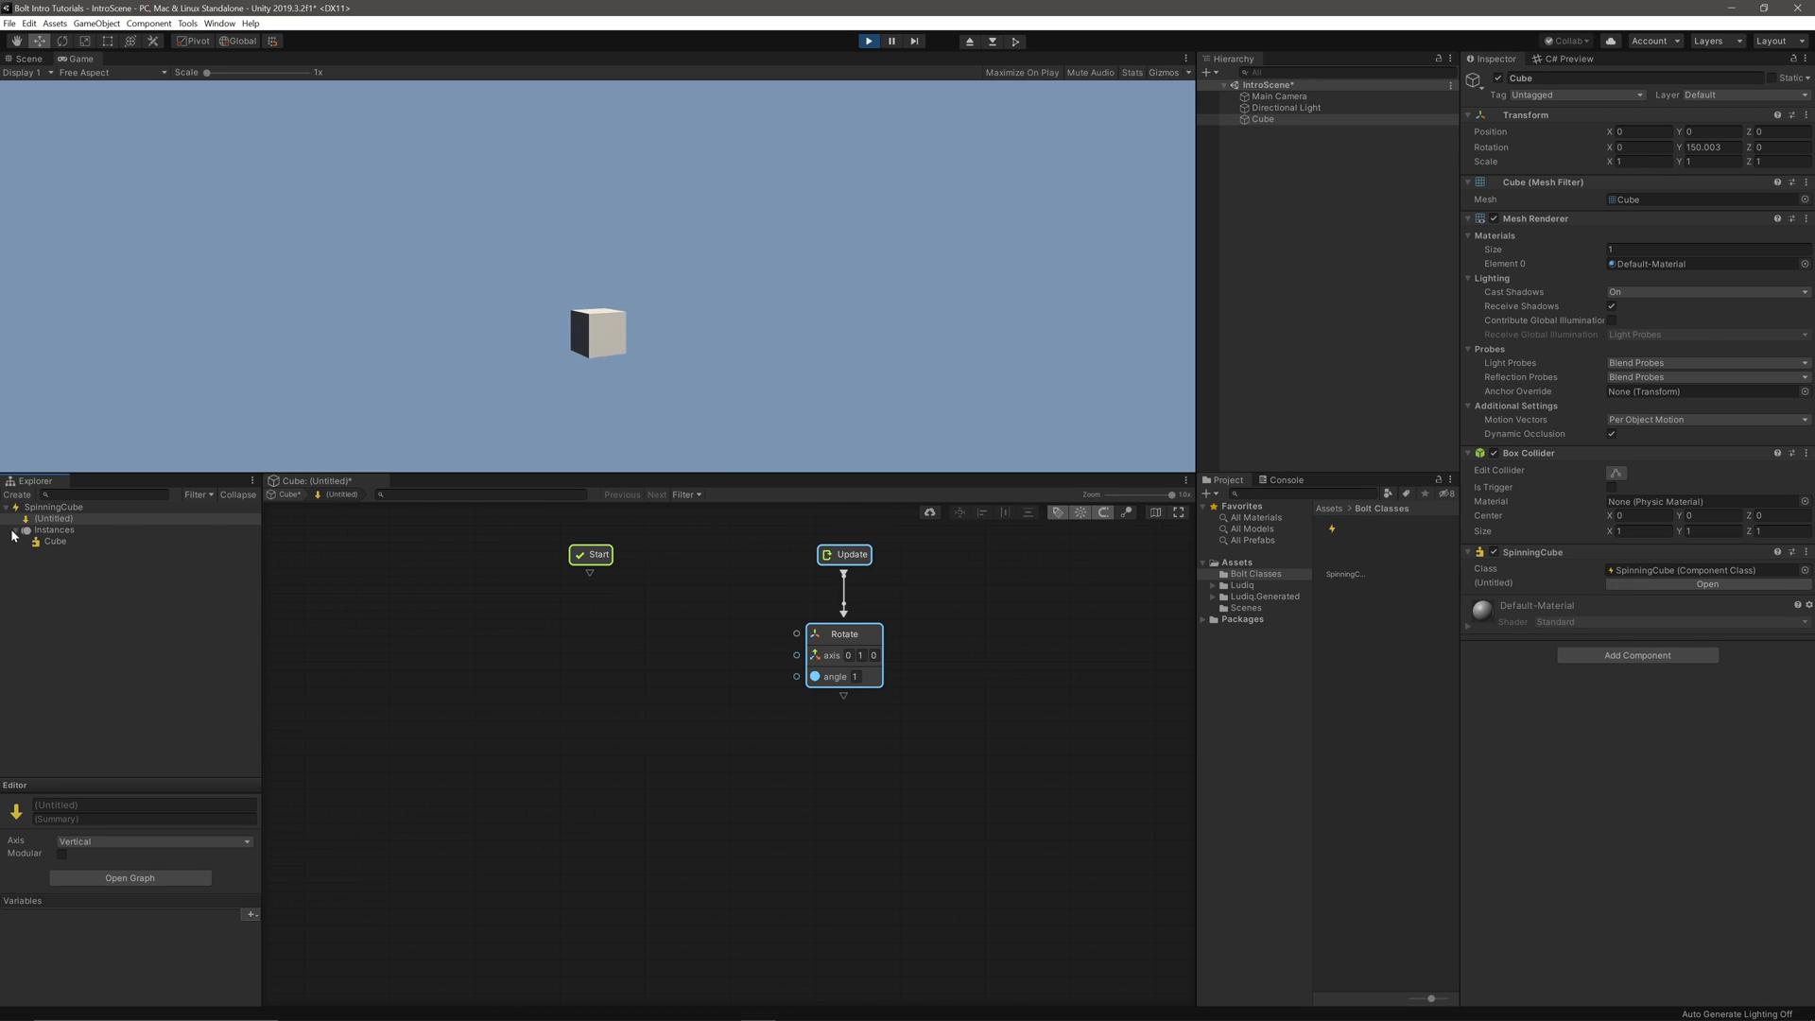
Exit play mode, keeping Rotate's axis 0,1,0 and angle 1 in the class graph.
click(55, 540)
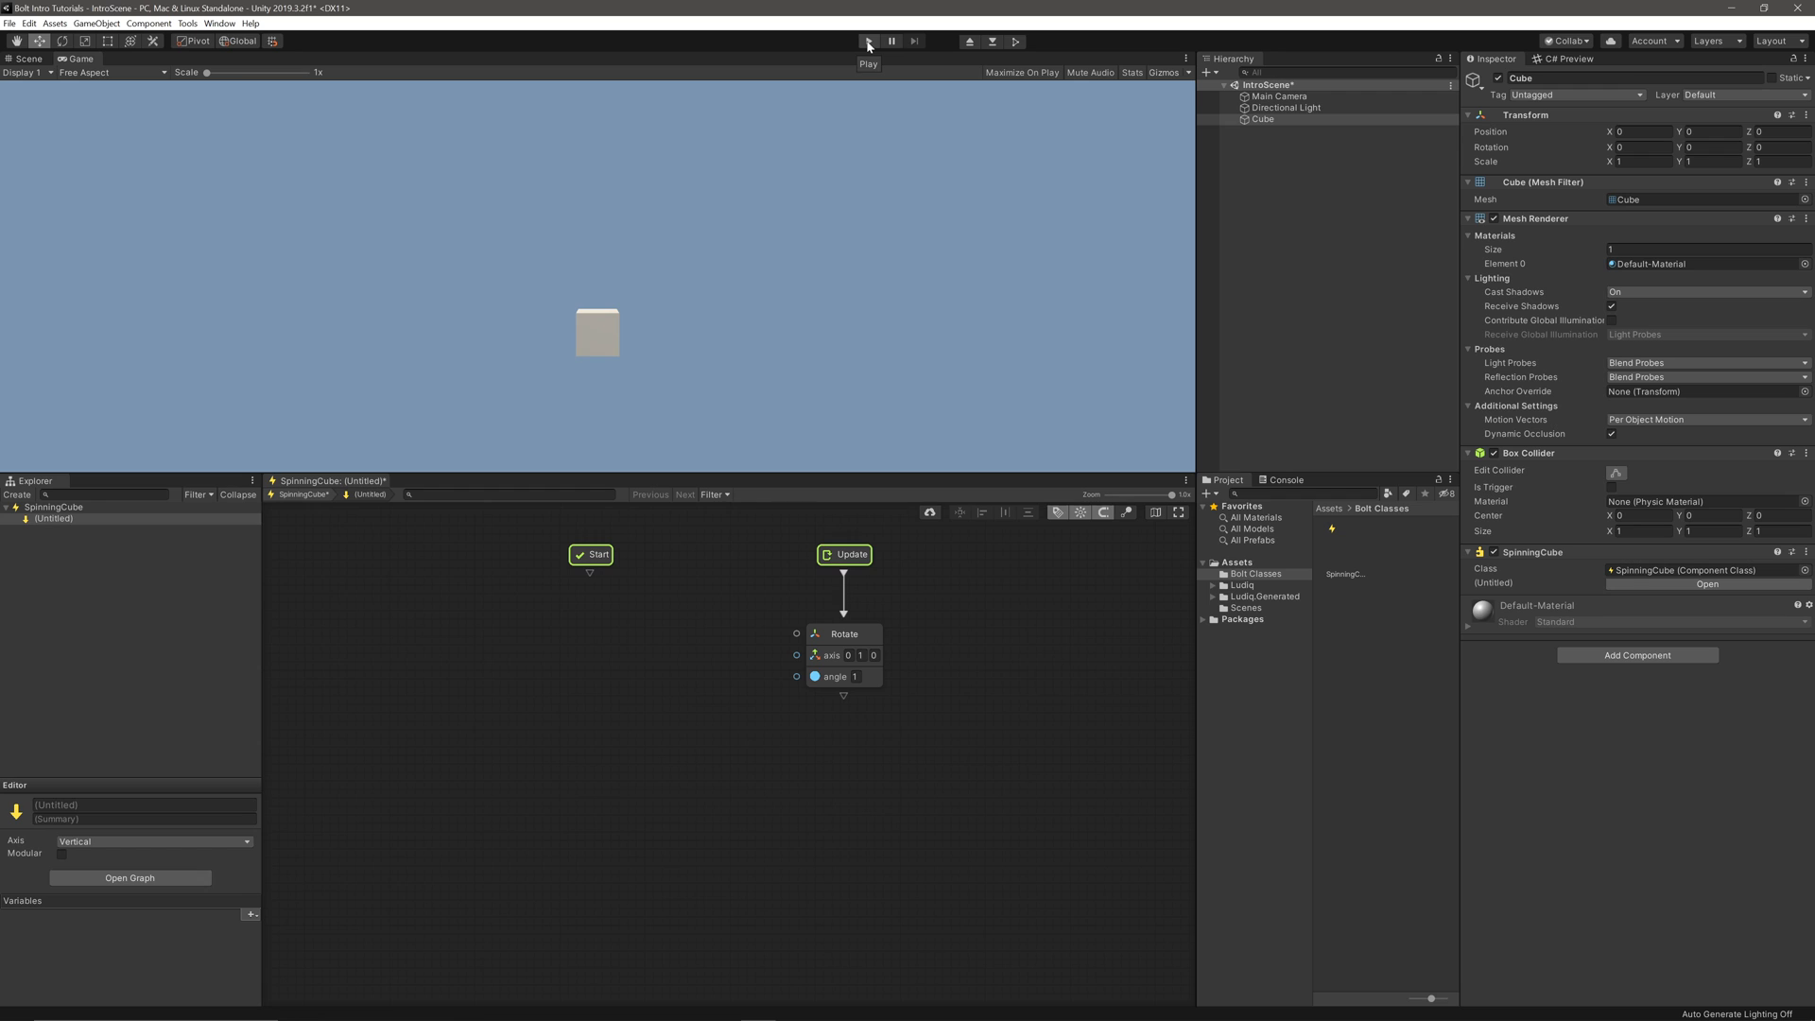
Create a public float variable 'rotation speed' on the SpinningCube class.
right_click(53, 507)
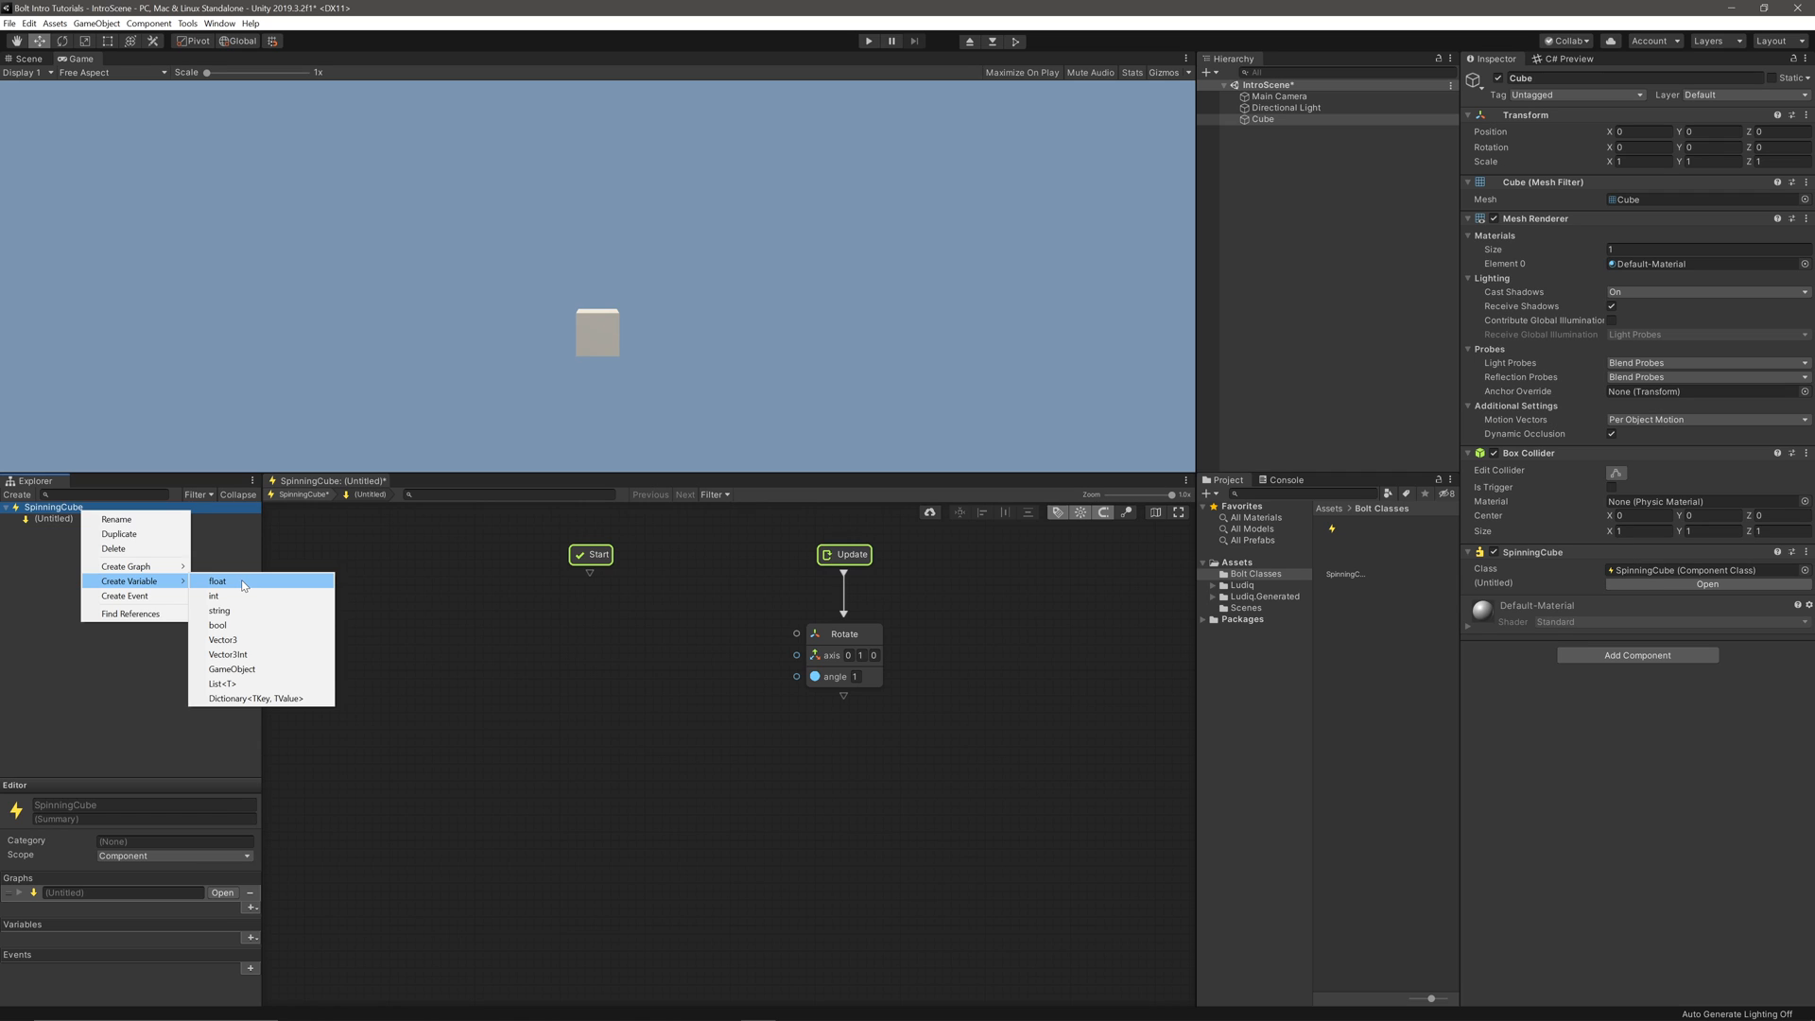
click(217, 580)
text(rotation speed)
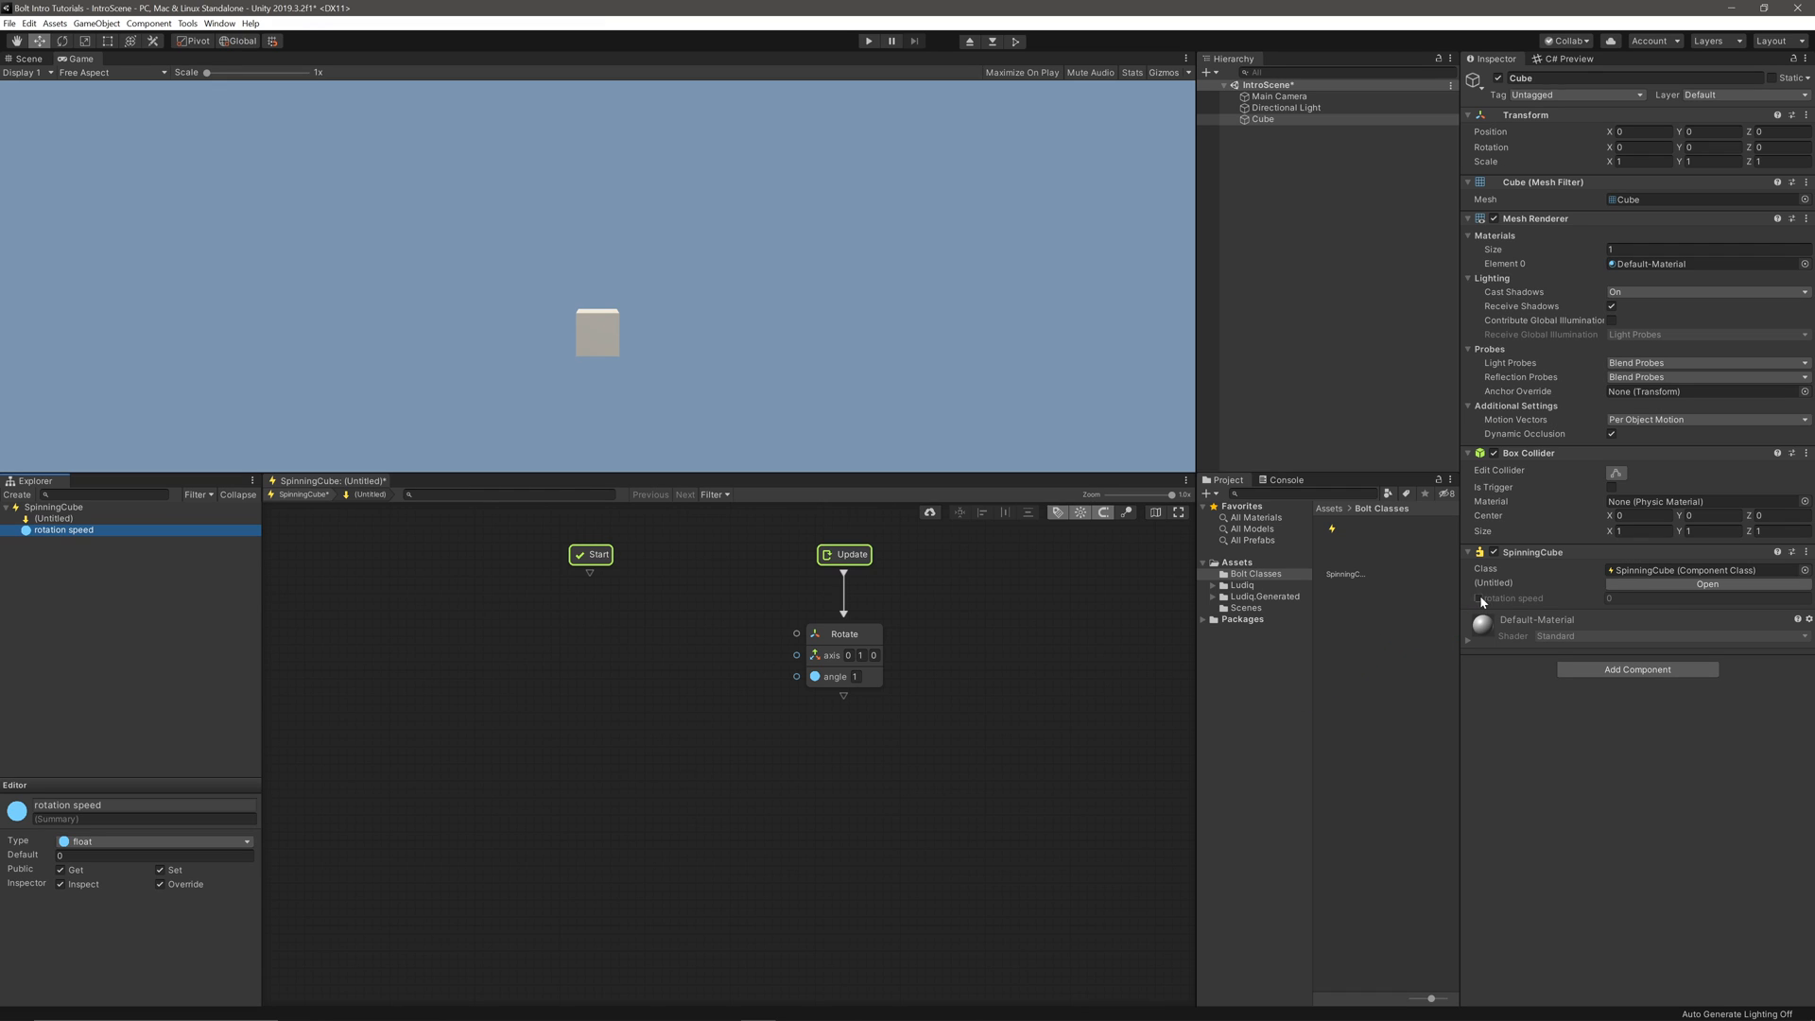
Set the cube's rotation speed to 2 and feed a rotation speed getter into Rotate's angle.
click(1708, 599)
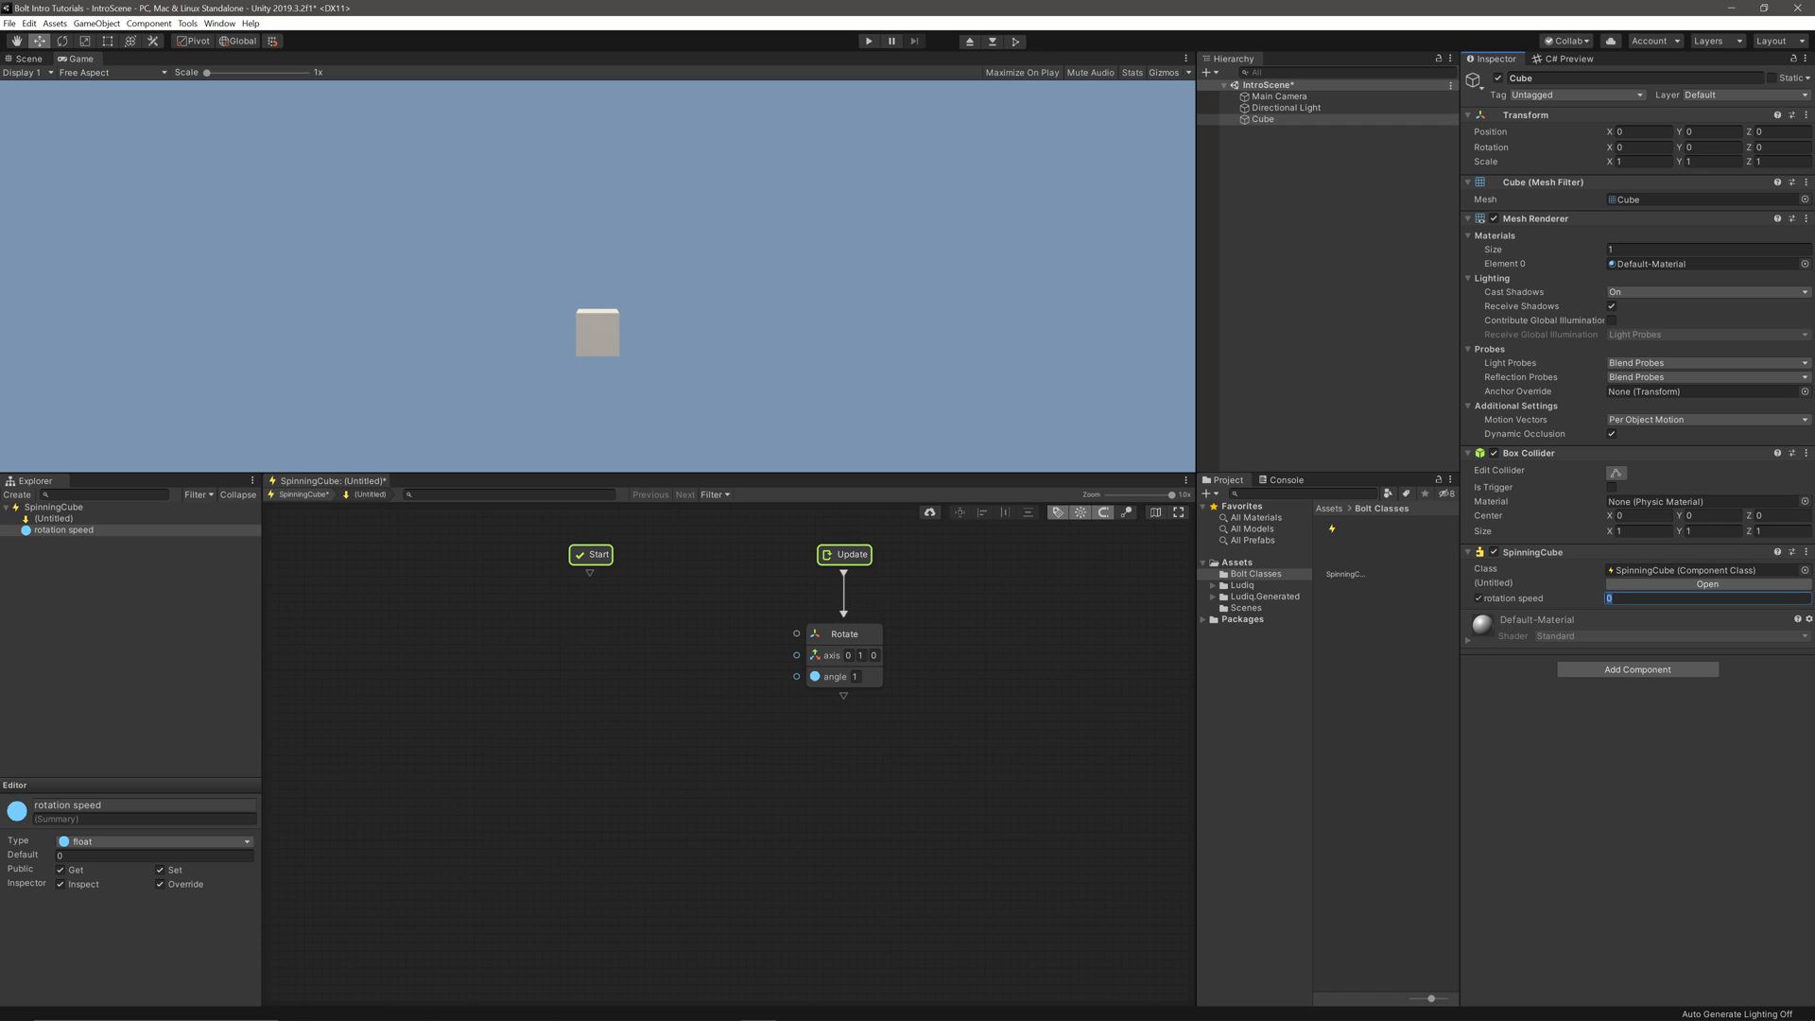
text(2)
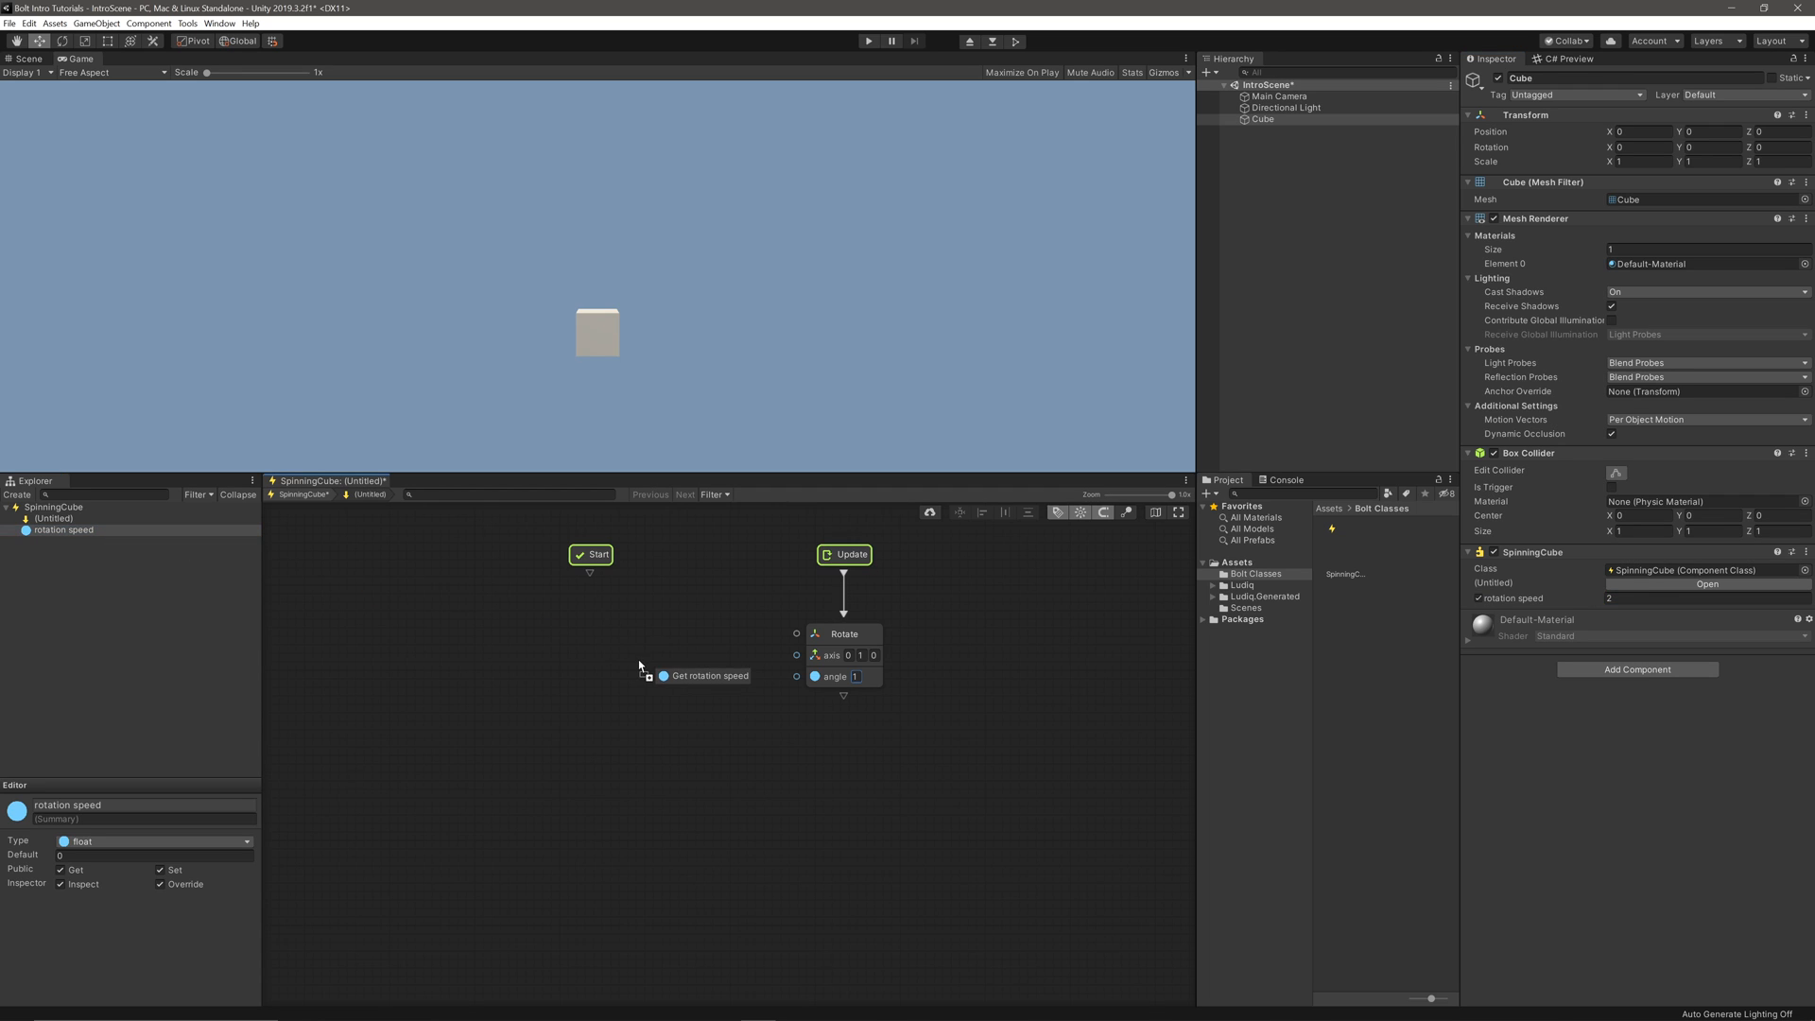
click(703, 675)
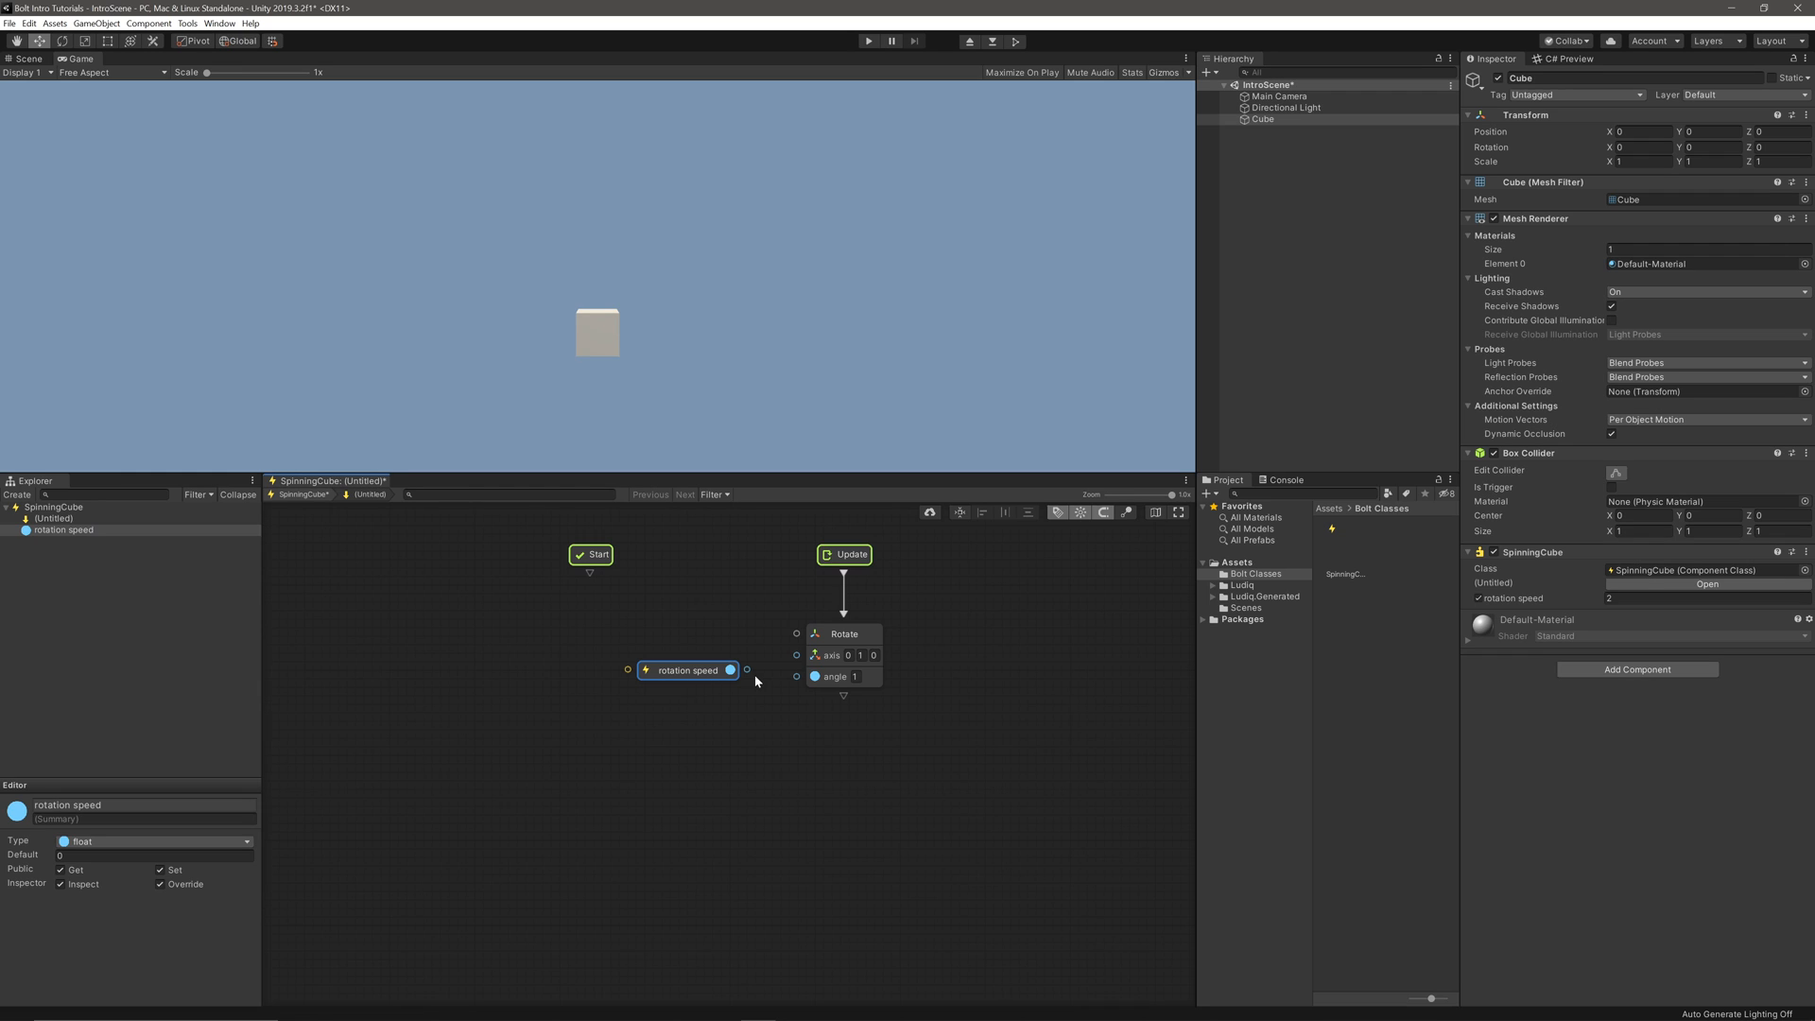
drag(732, 670, 796, 677)
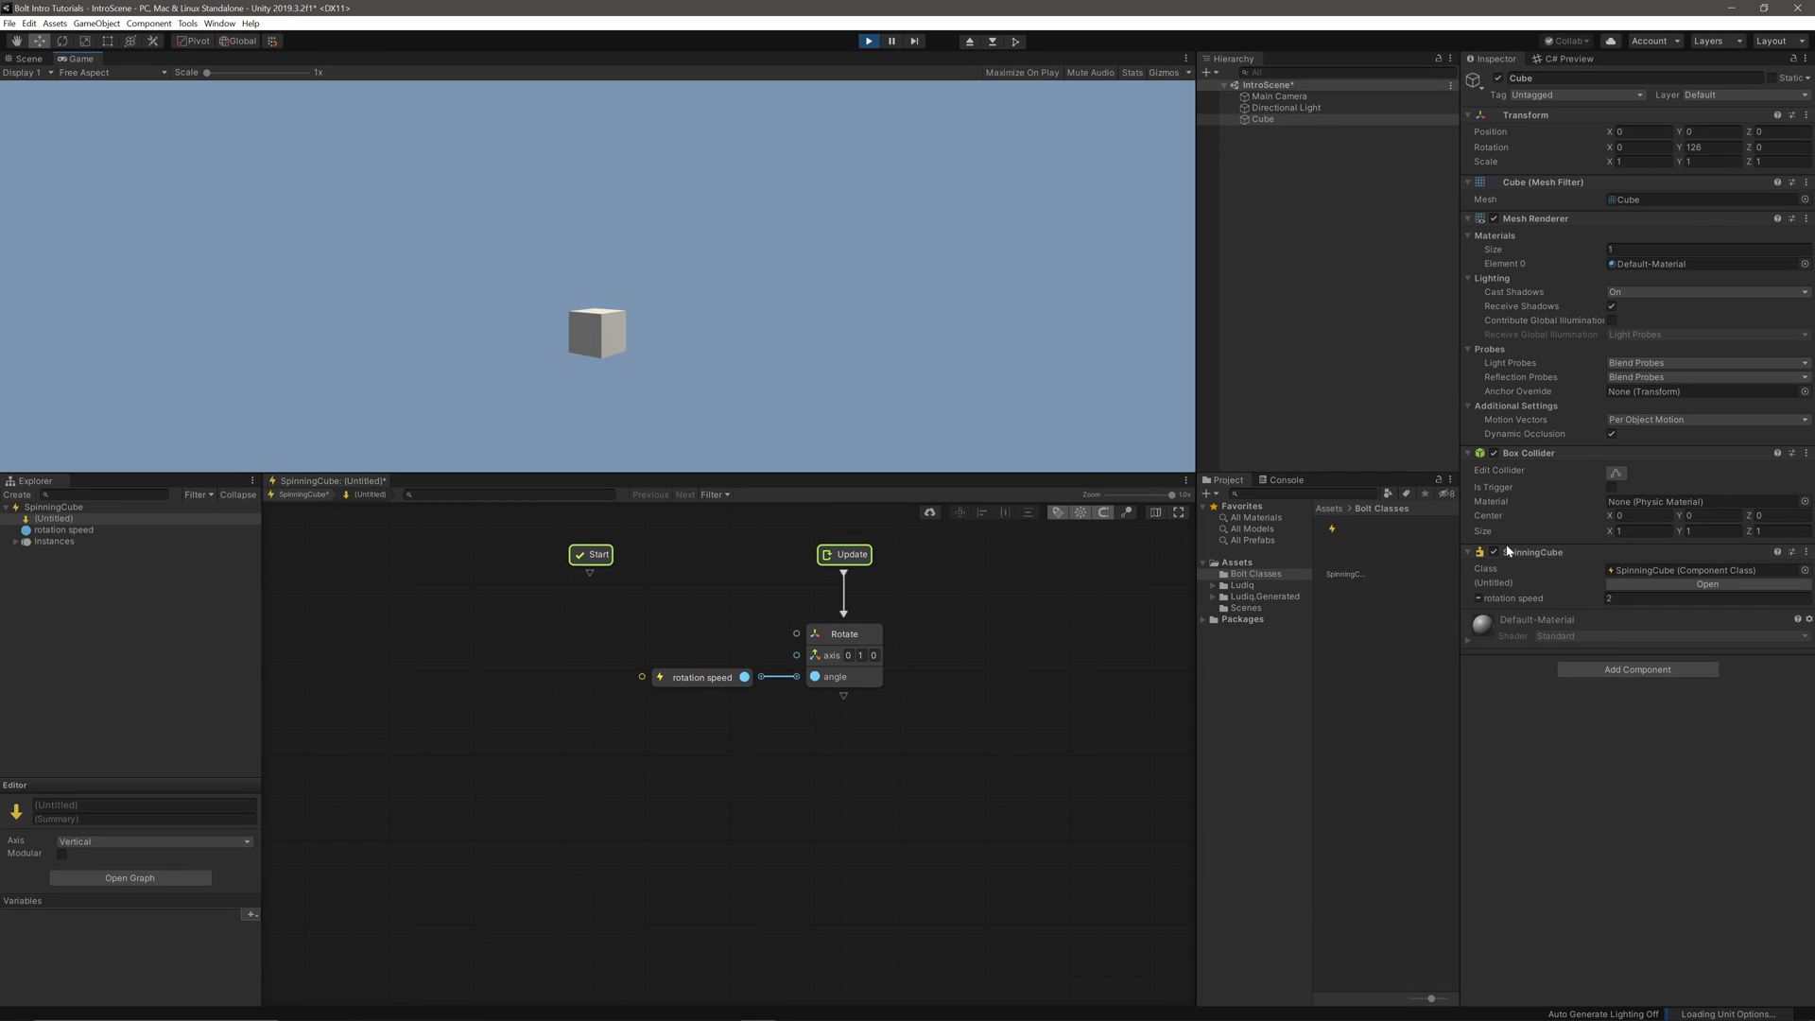
While the scene runs, try rotation speed values 0.2 and 5 on the cube's component.
click(1707, 599)
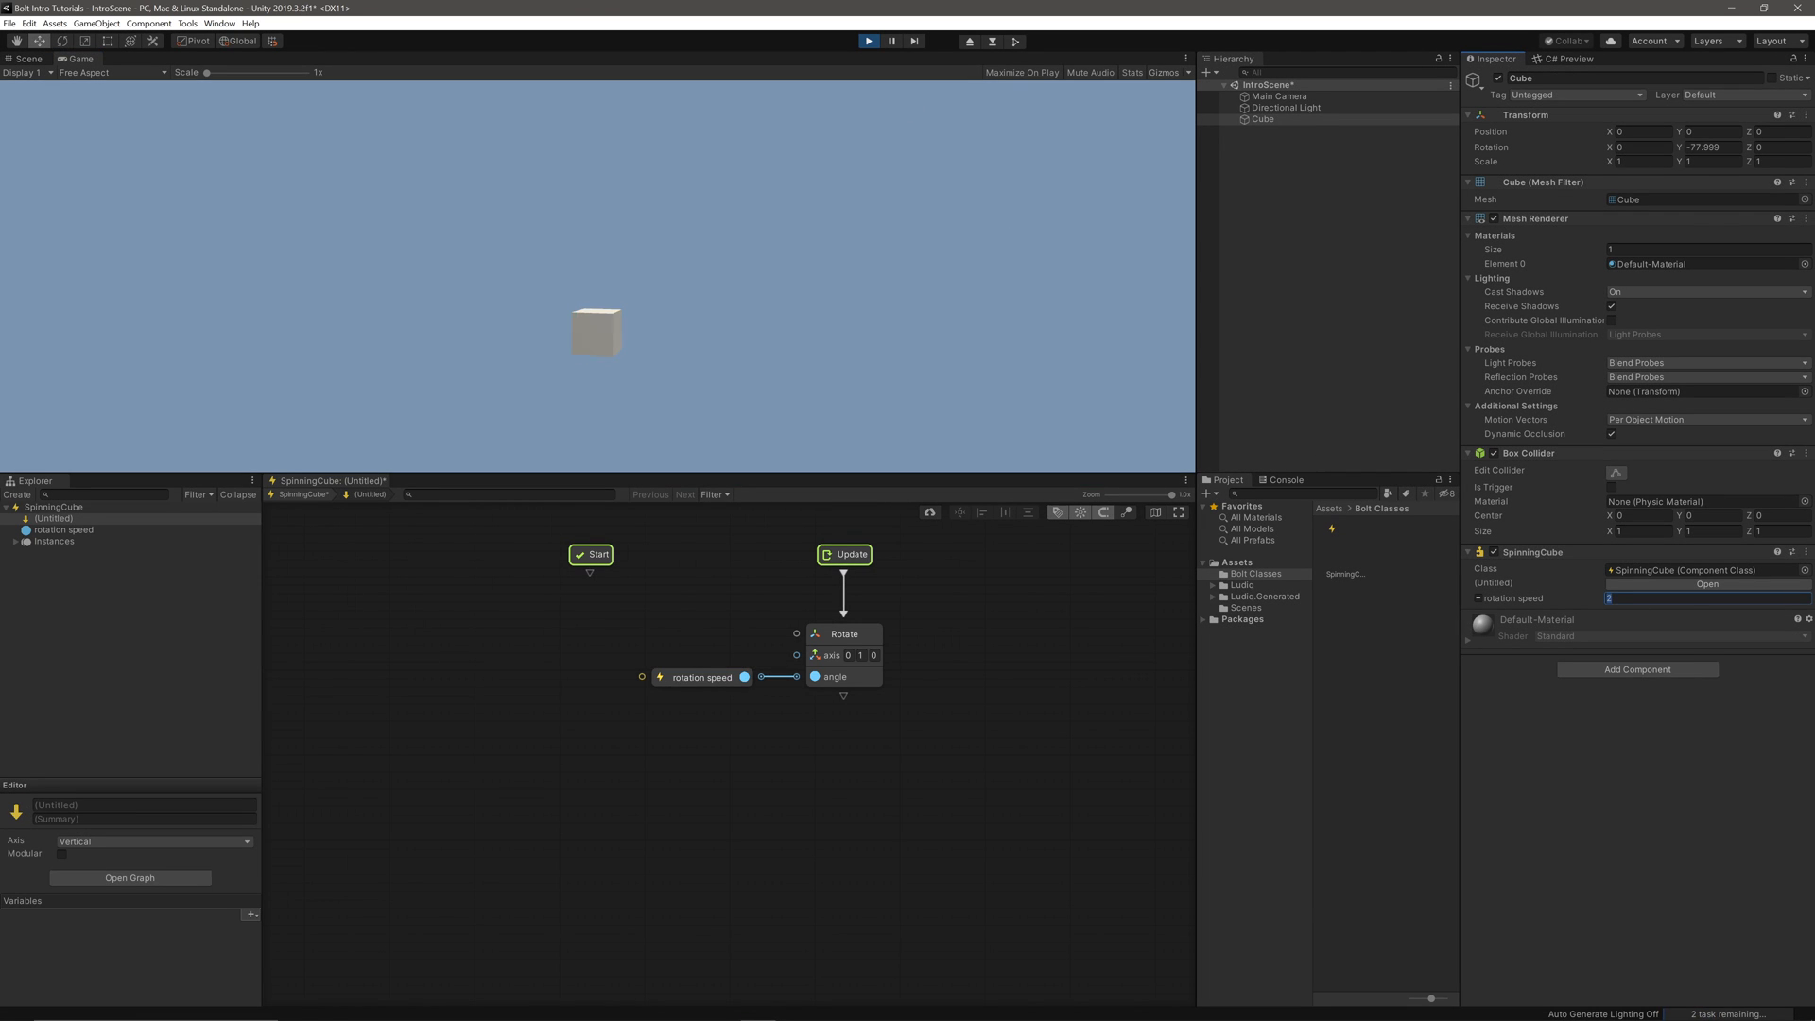
text(0.2)
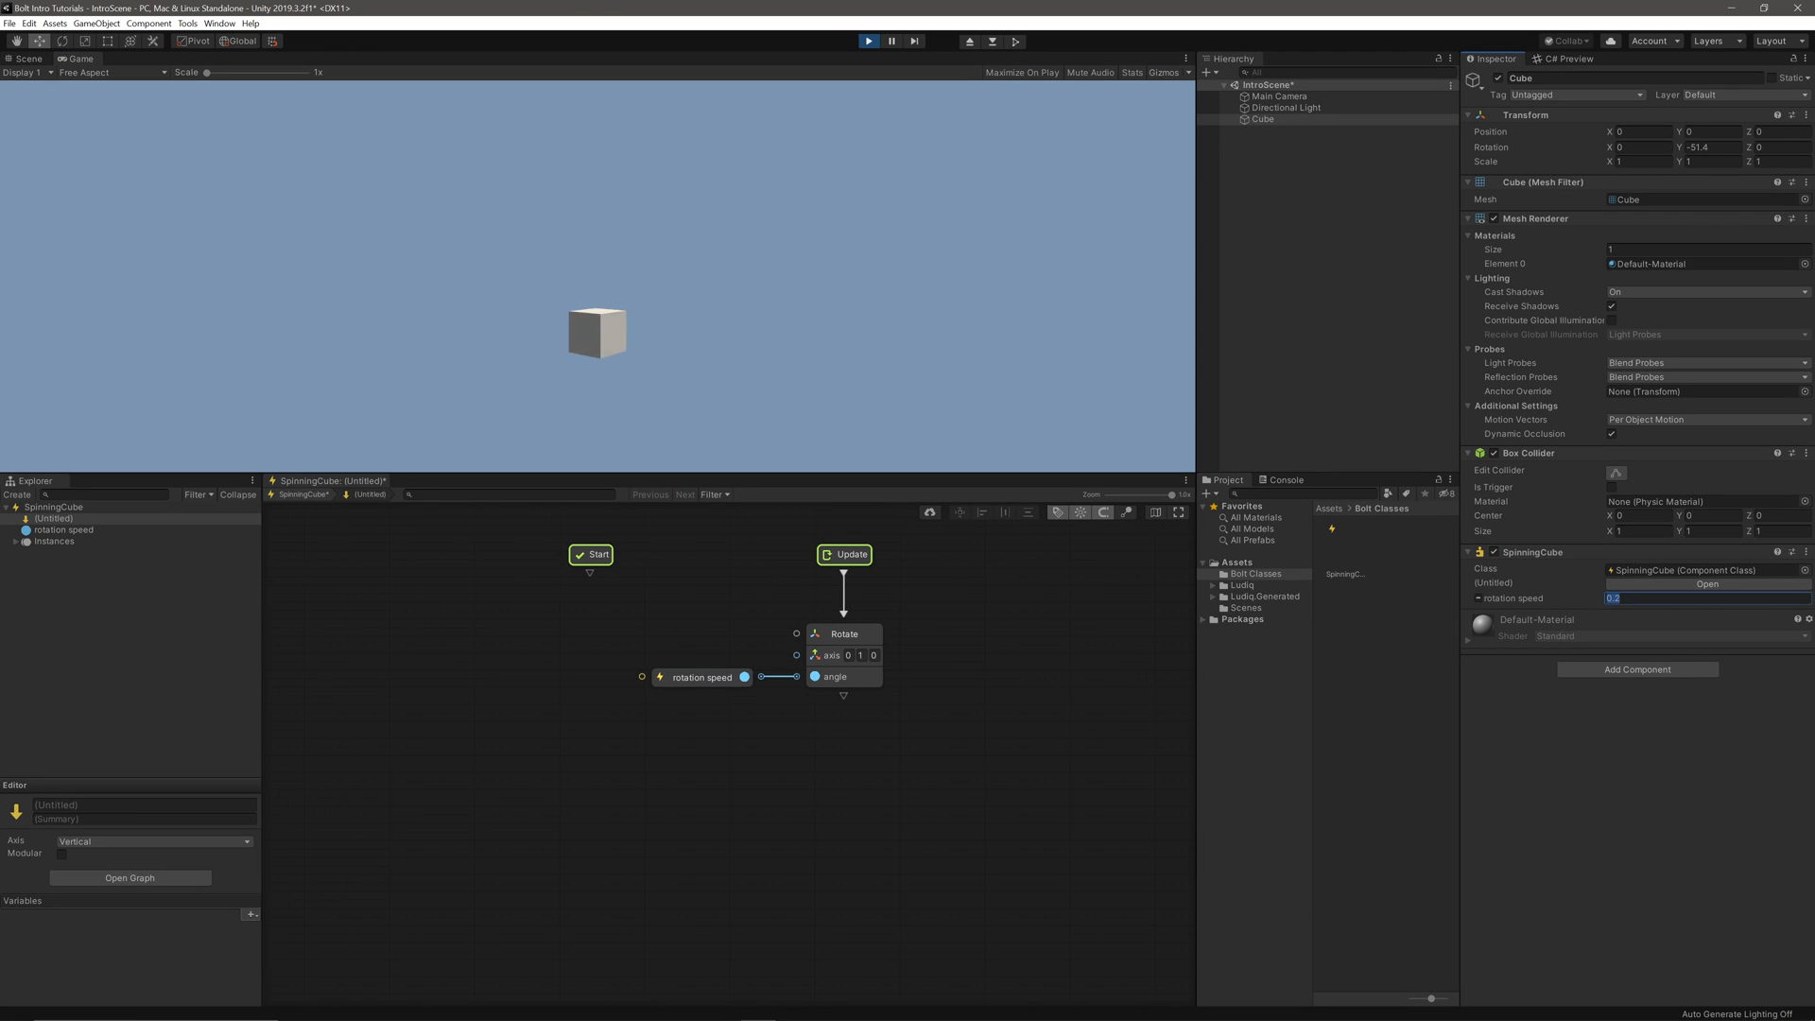
text(5)
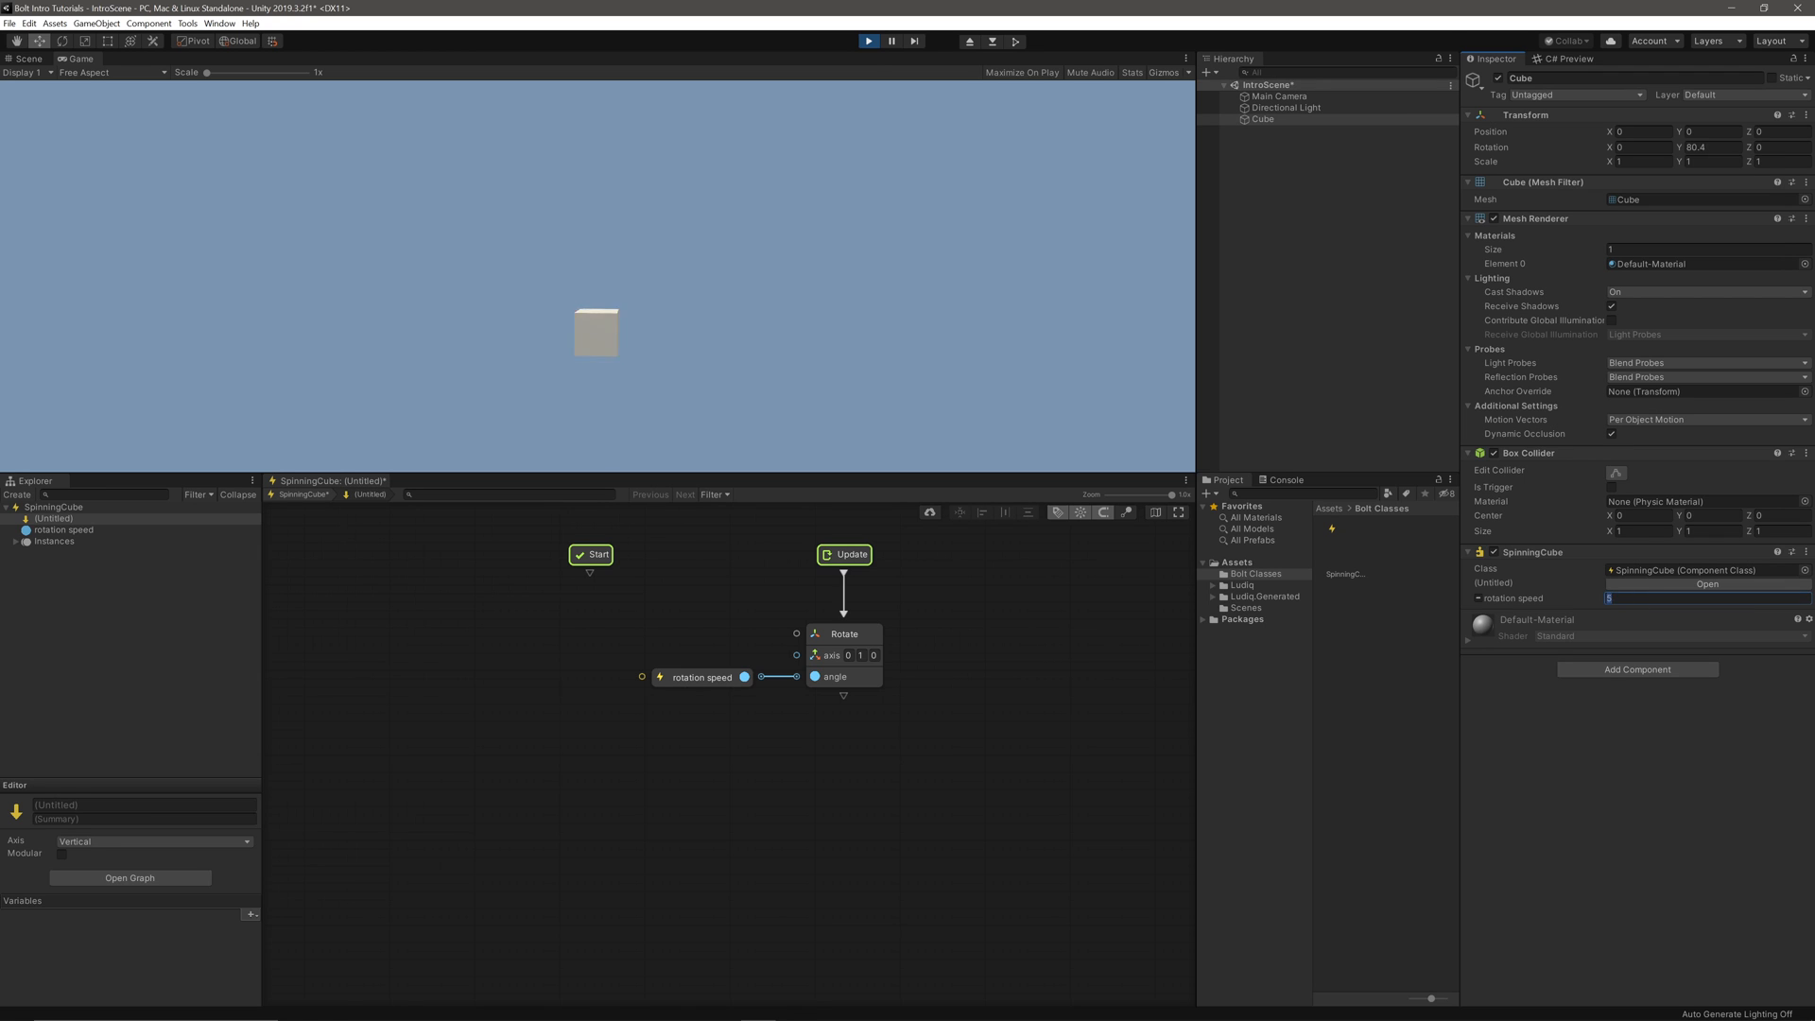
click(868, 41)
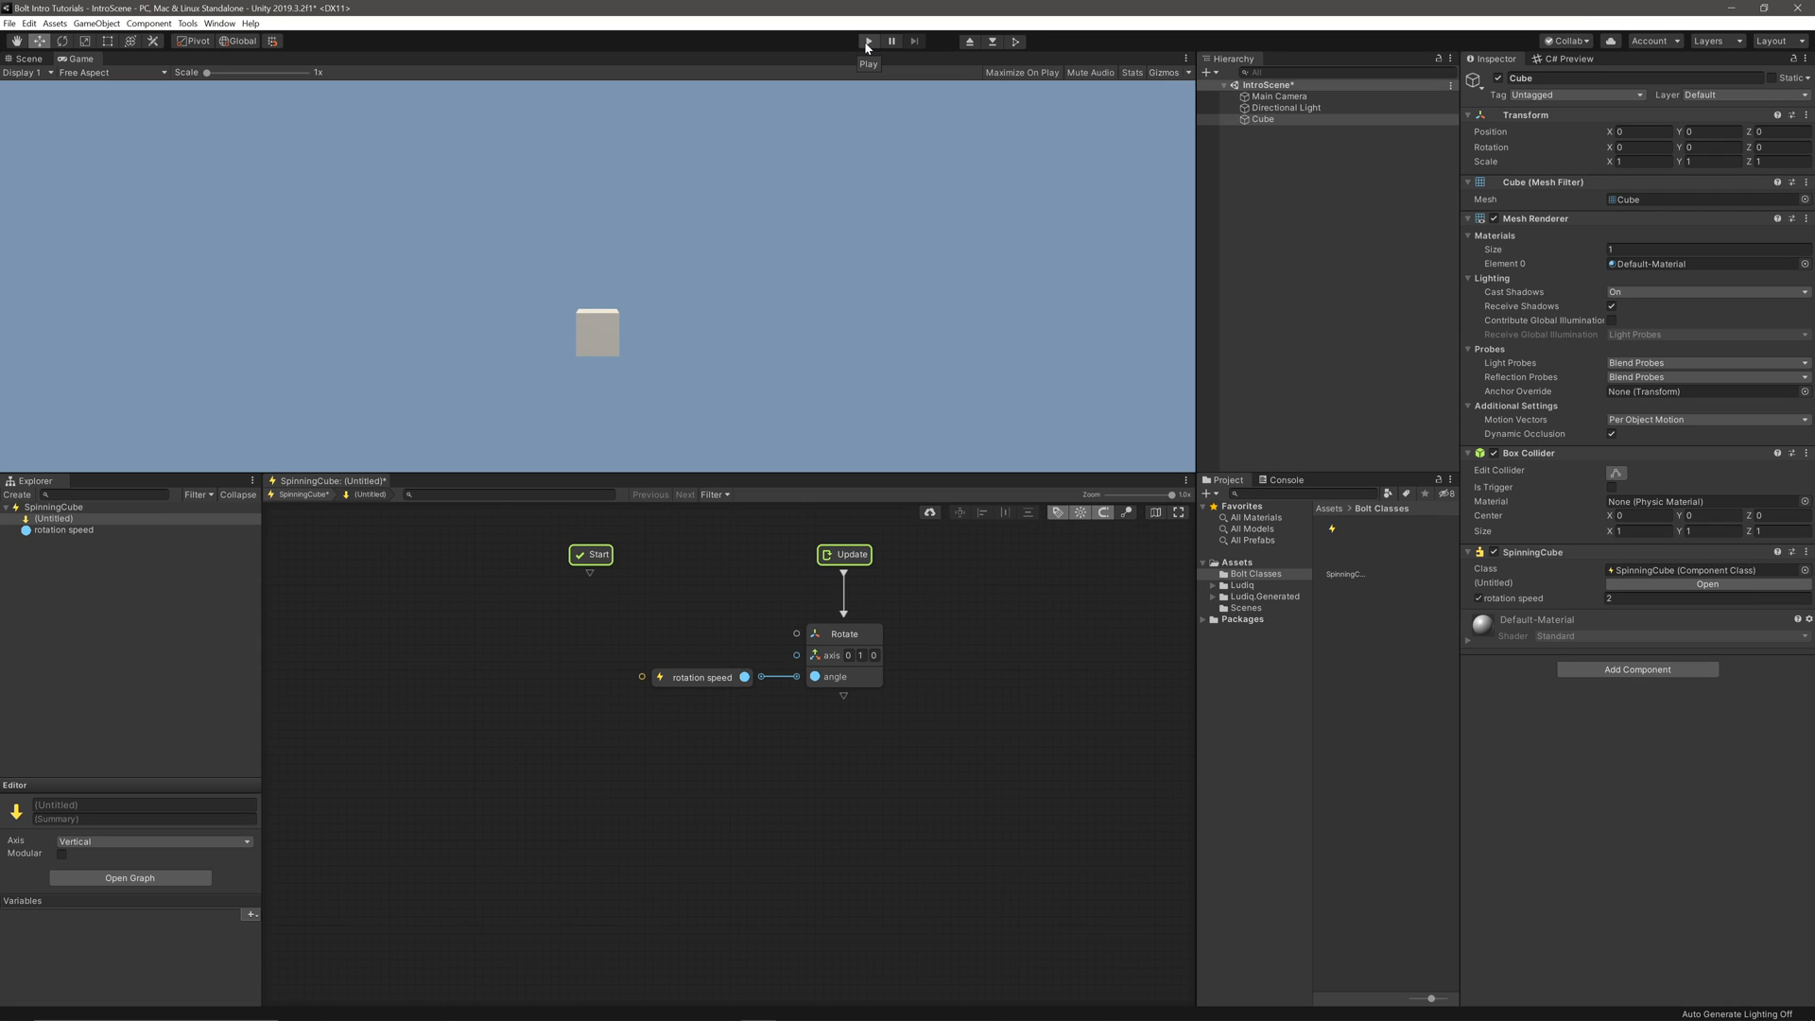
Add a Transform.position (set) node connected after Rotate's flow output.
click(868, 39)
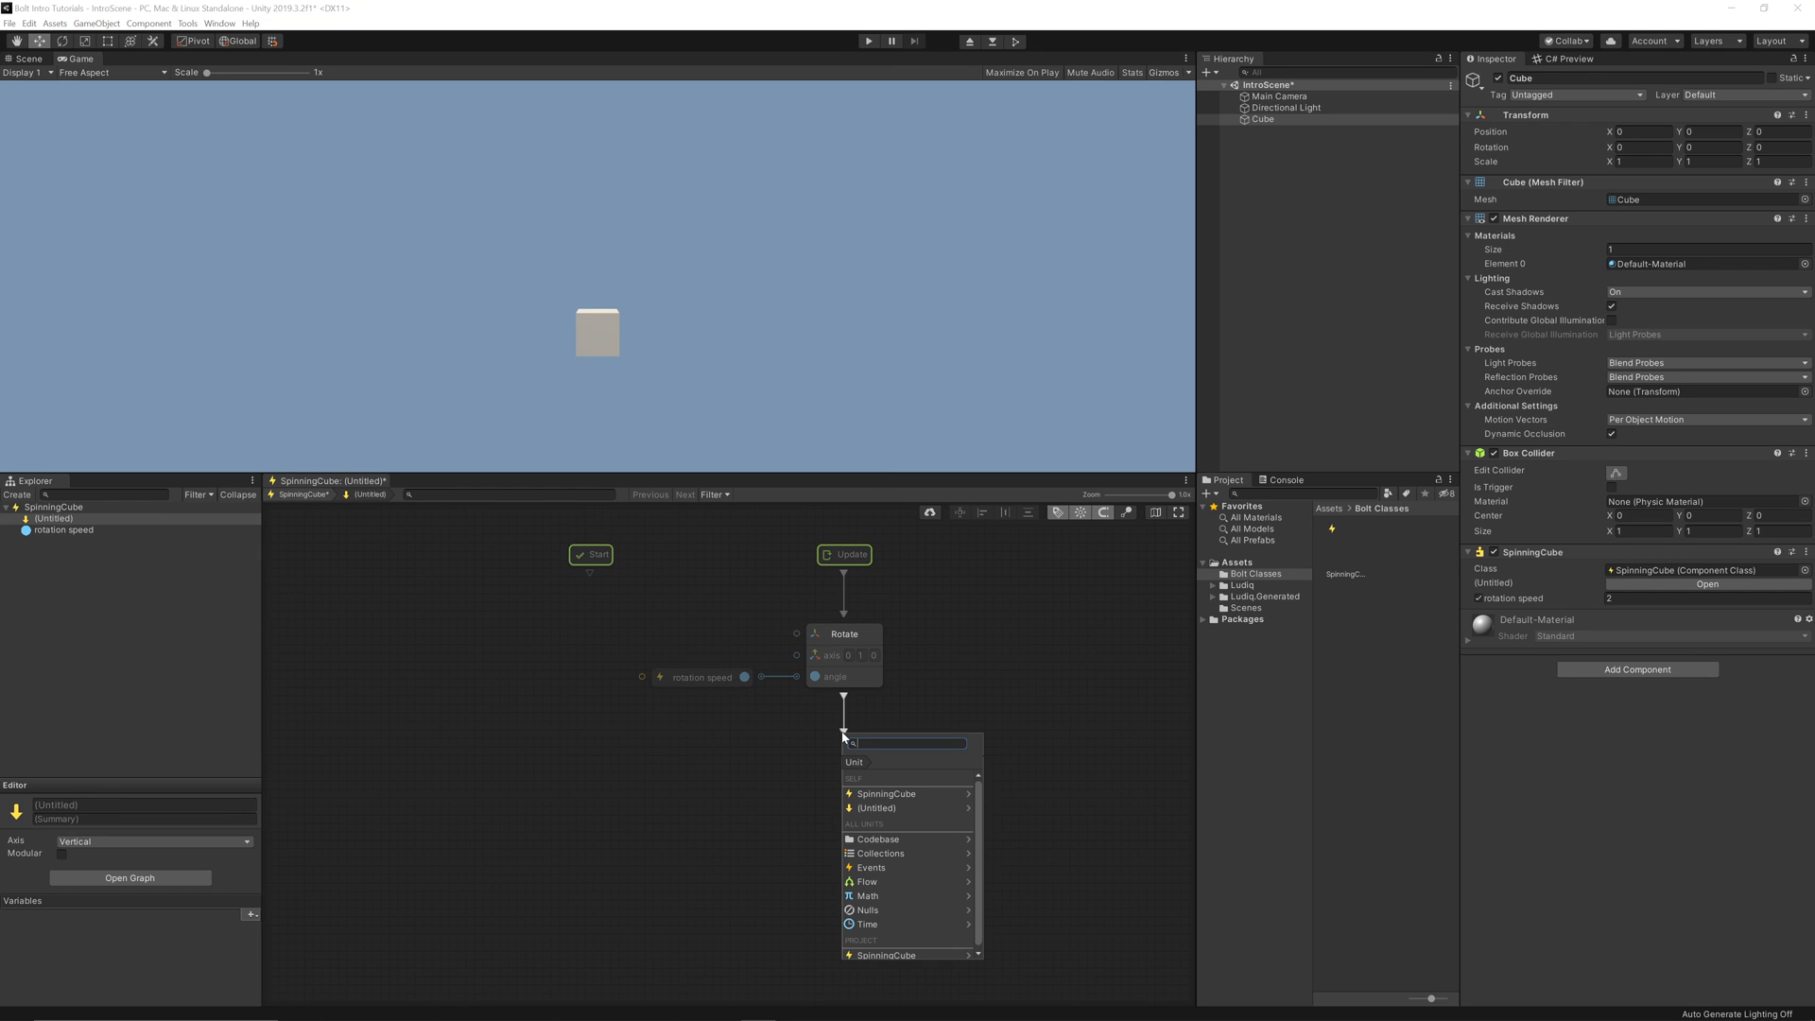
text(transform pos)
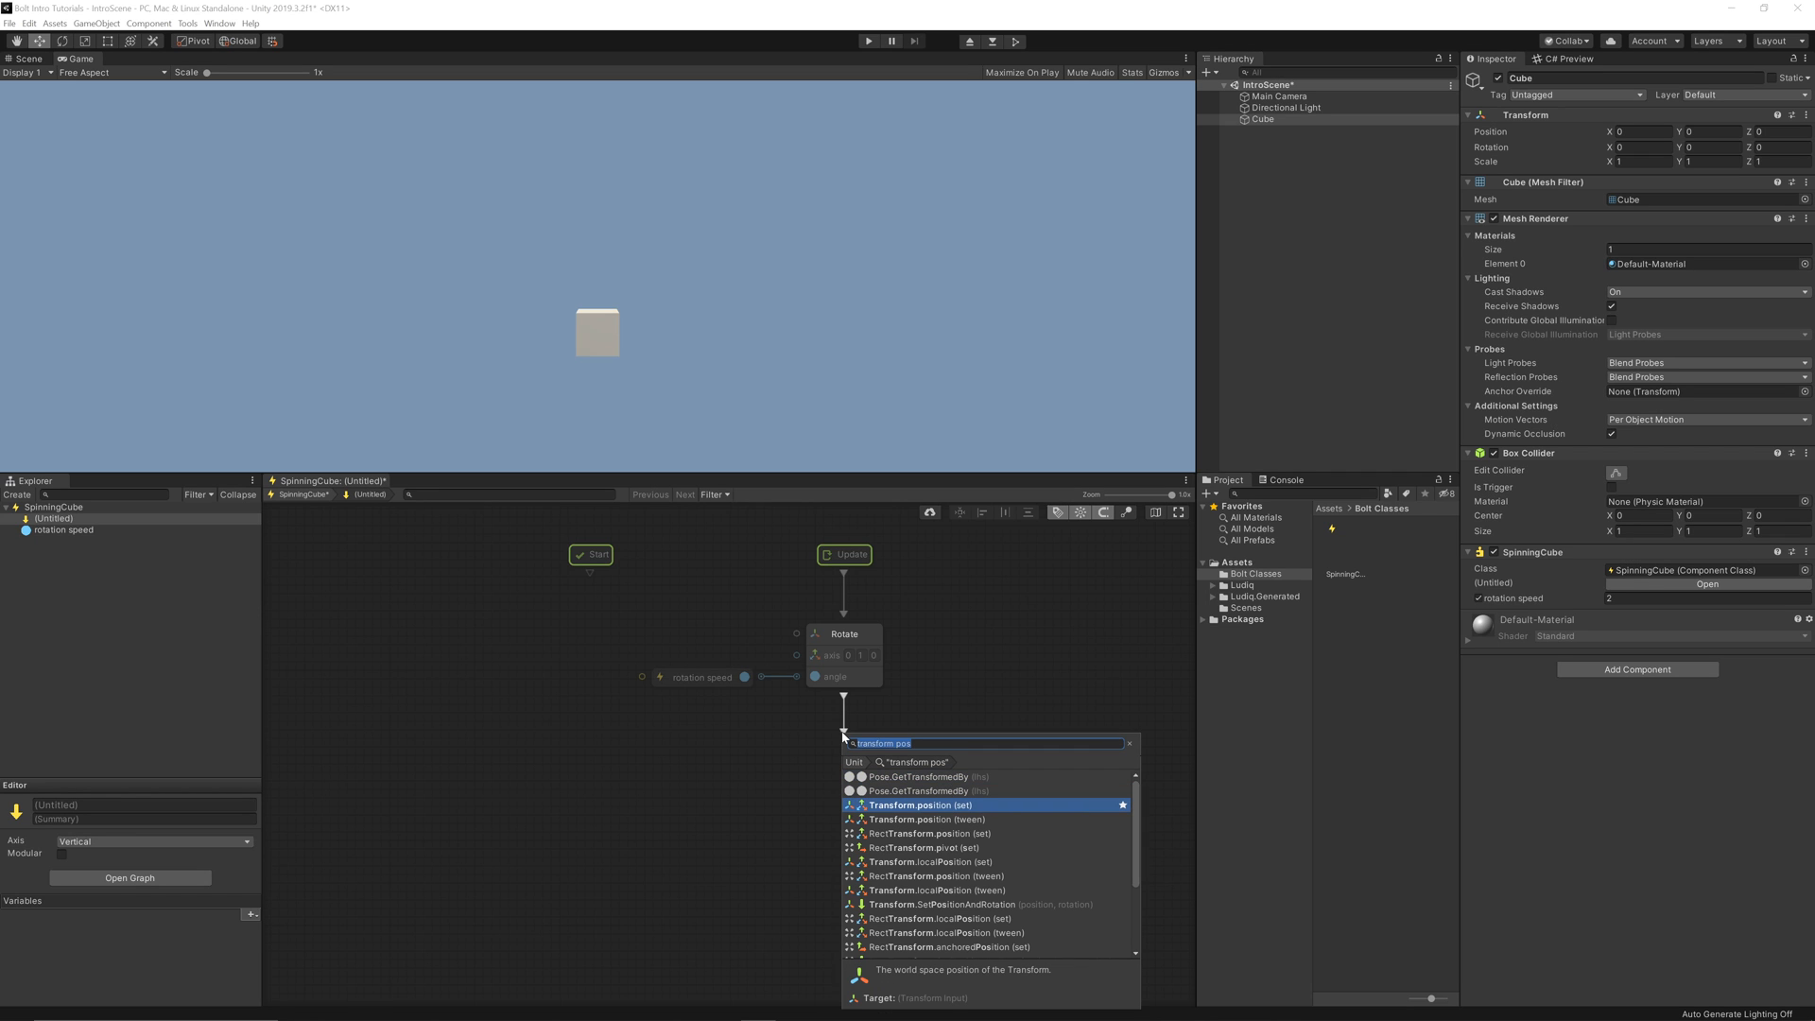
click(926, 805)
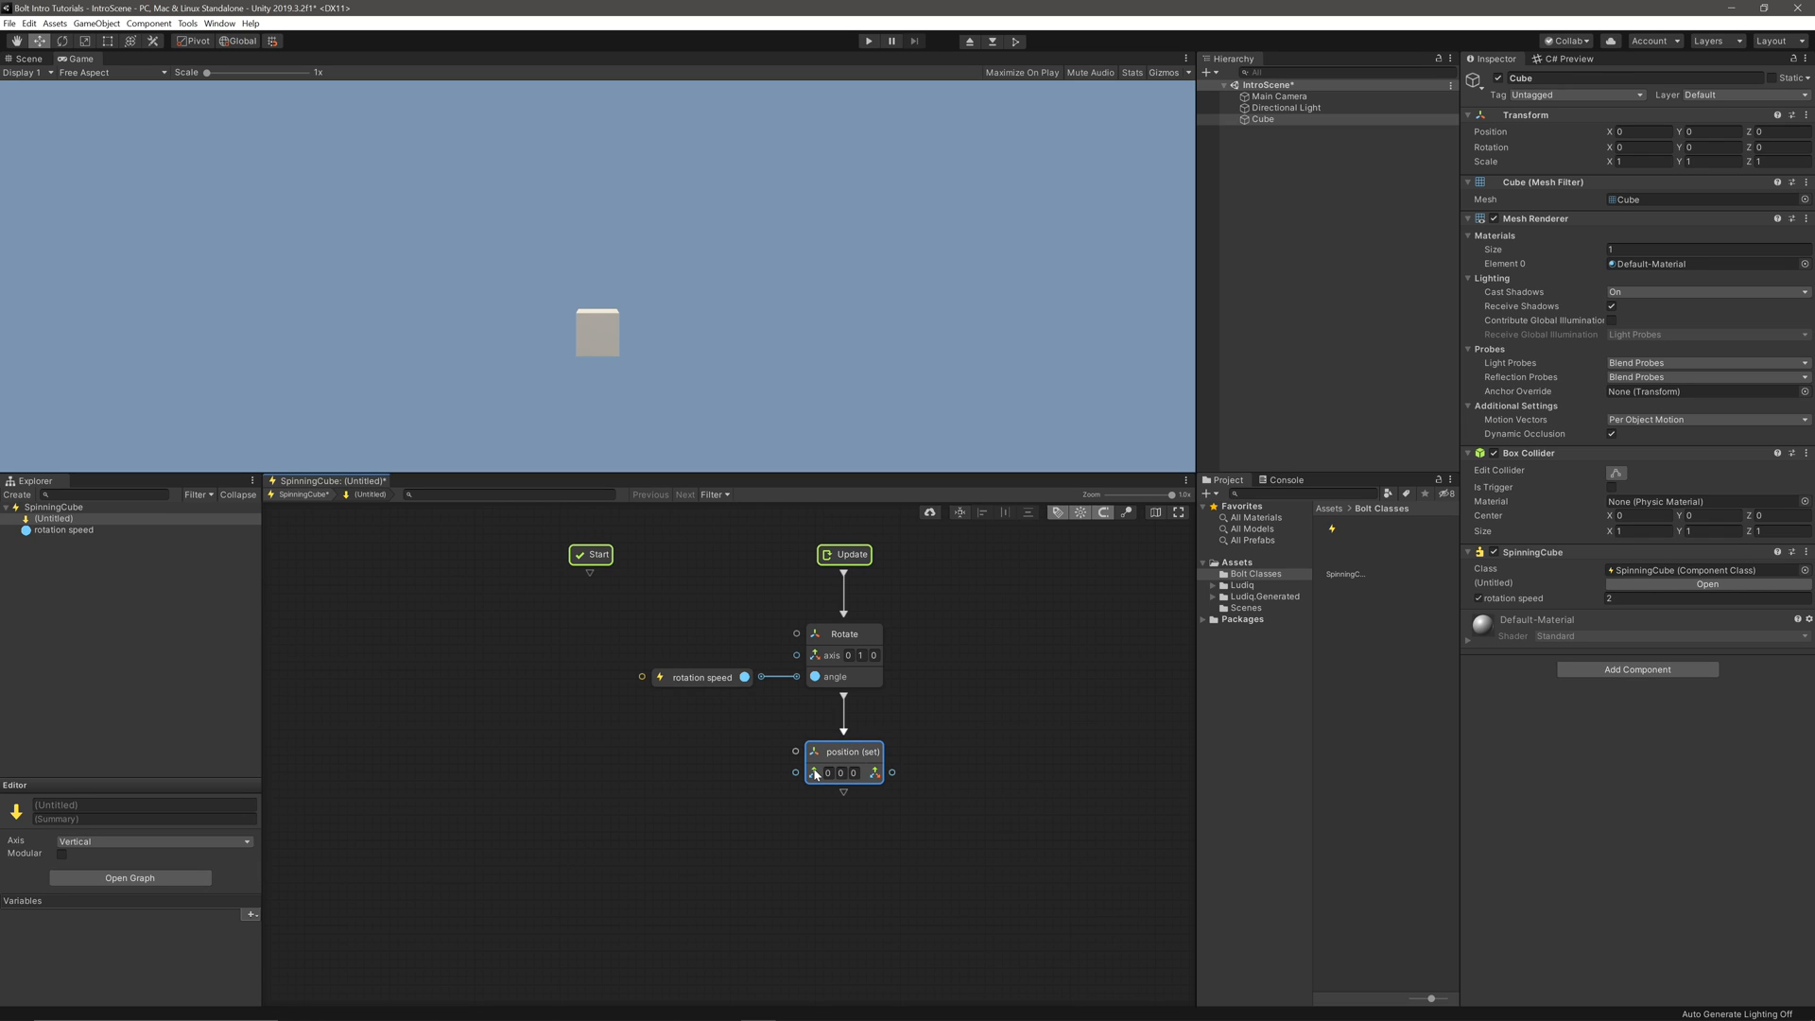
Feed position from a new Vector3(x,y,z) whose y comes from Mathf.Sin of timeSinceLevelLoad.
right_click(816, 772)
text(new)
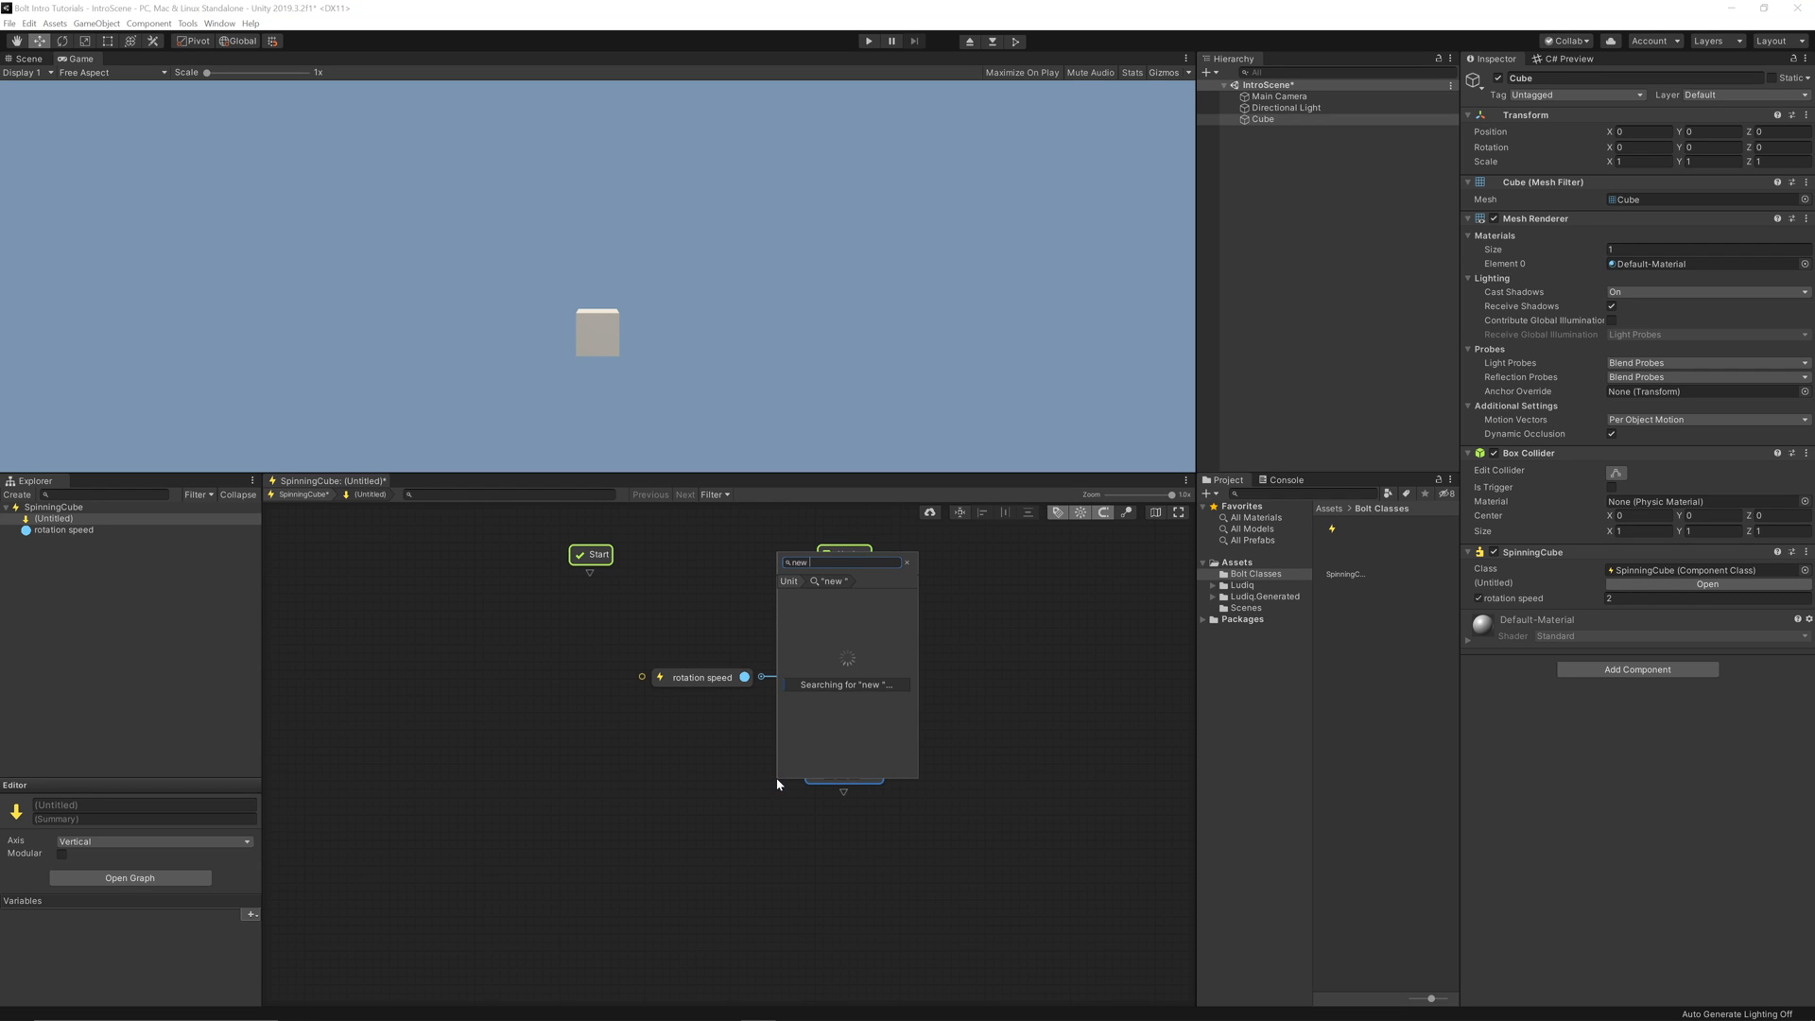
text(vector 3)
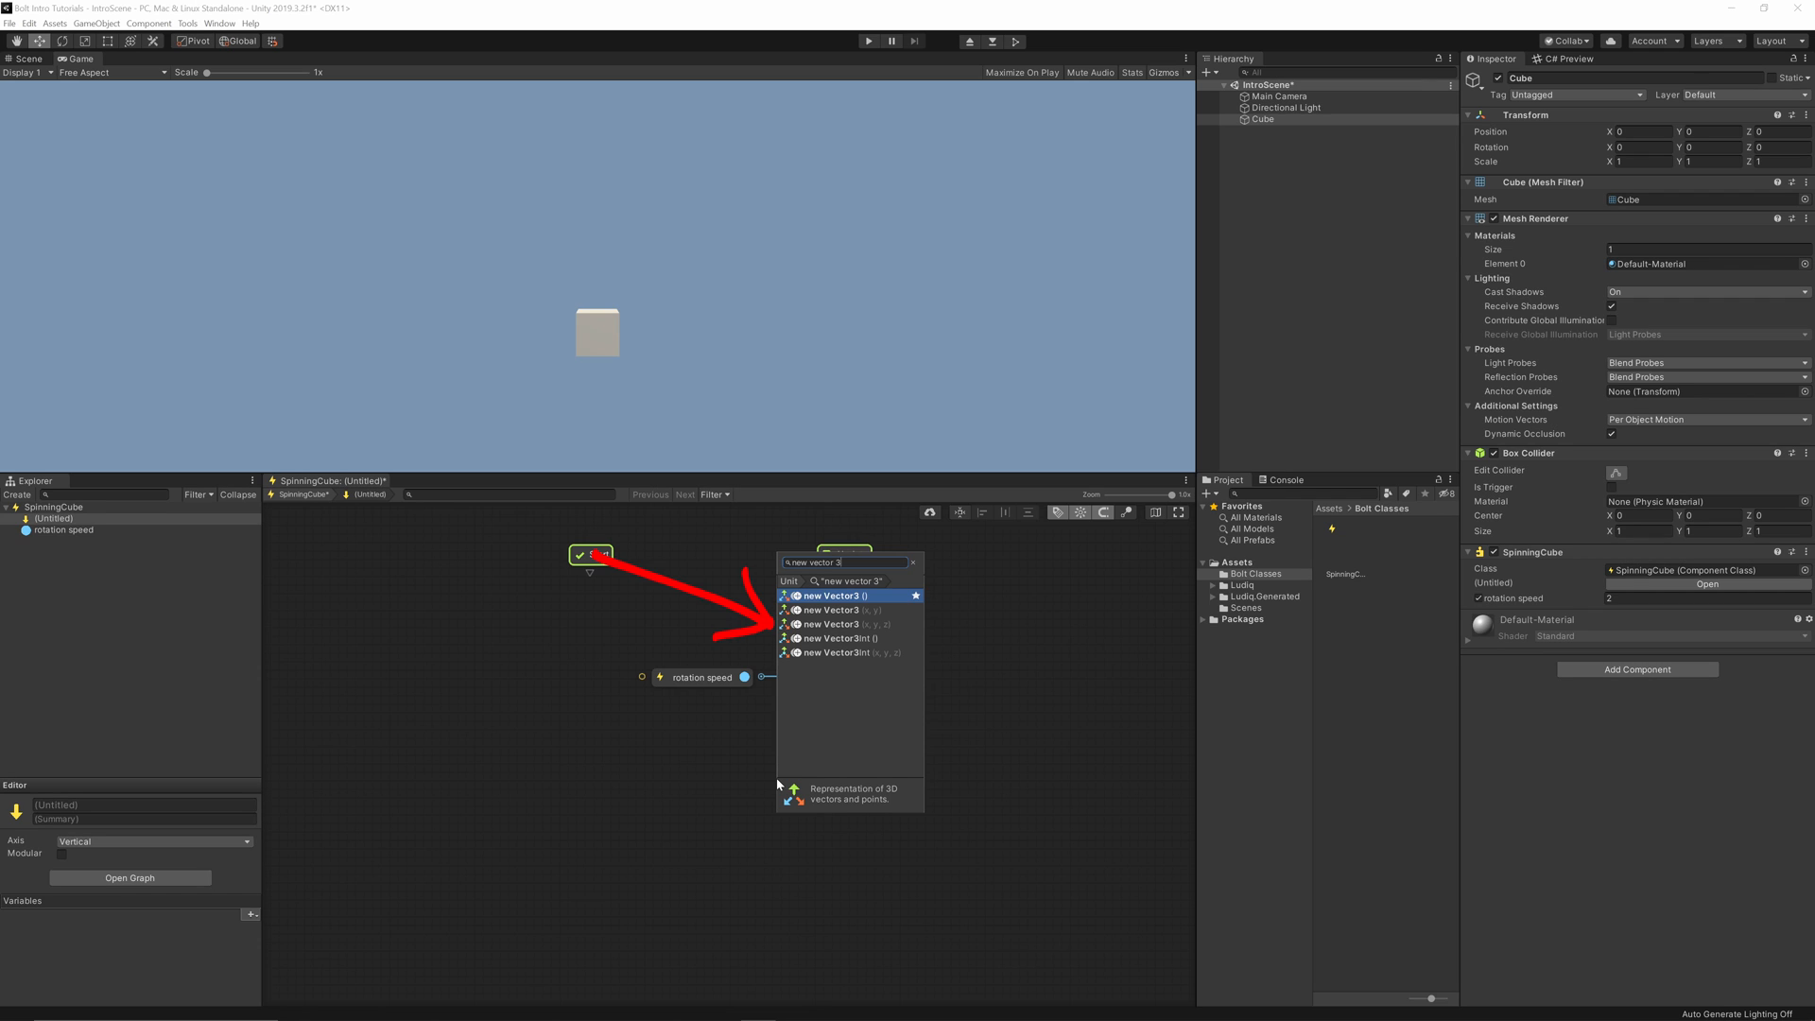
click(832, 596)
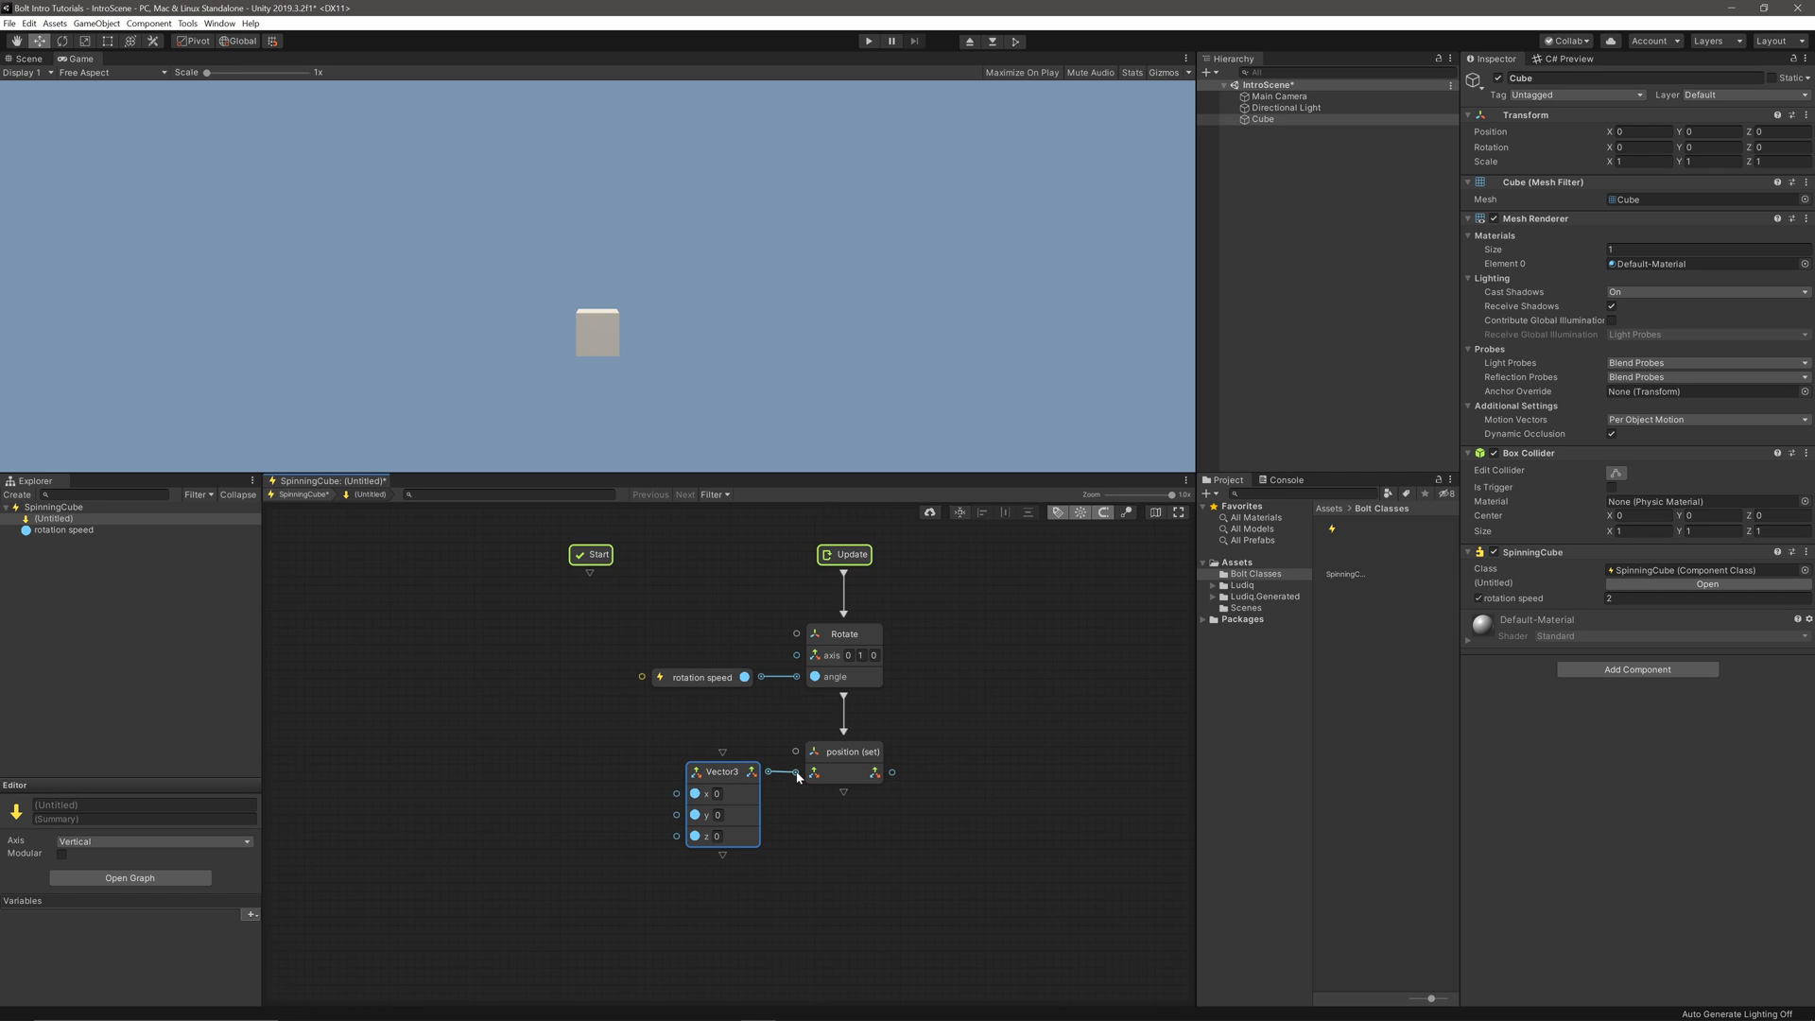
mouse_move(719, 772)
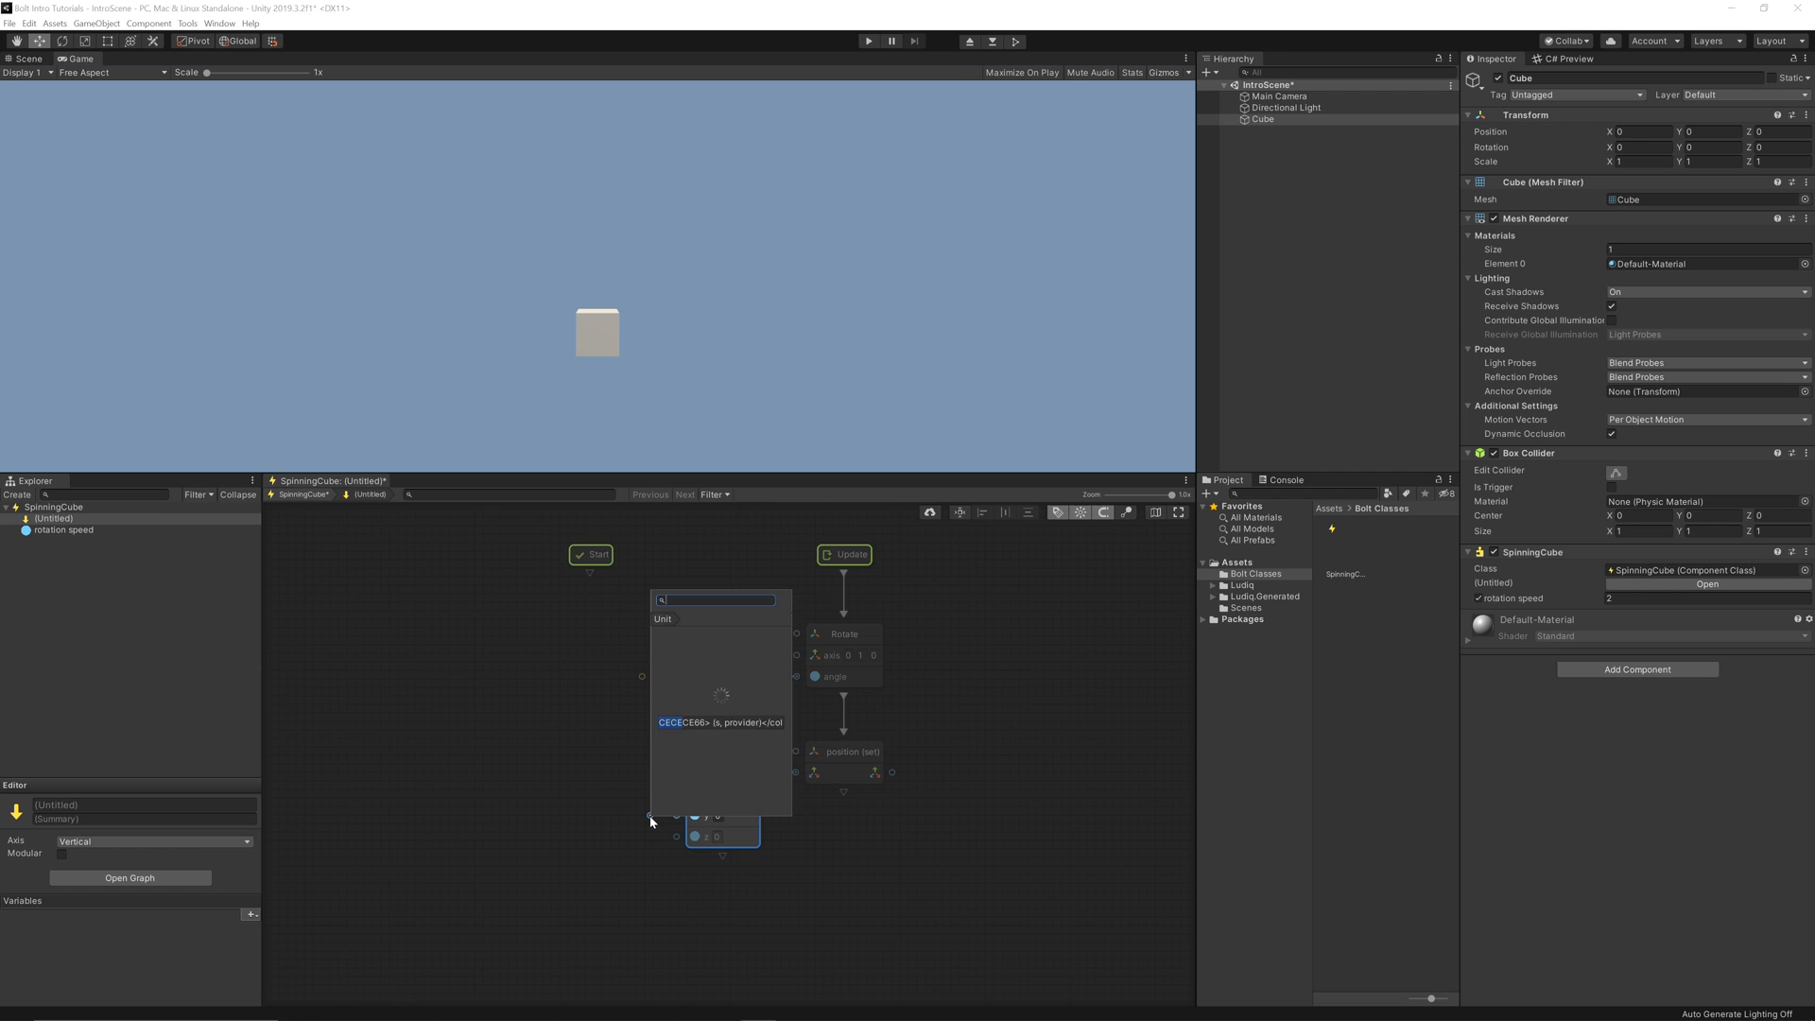
text(math sin)
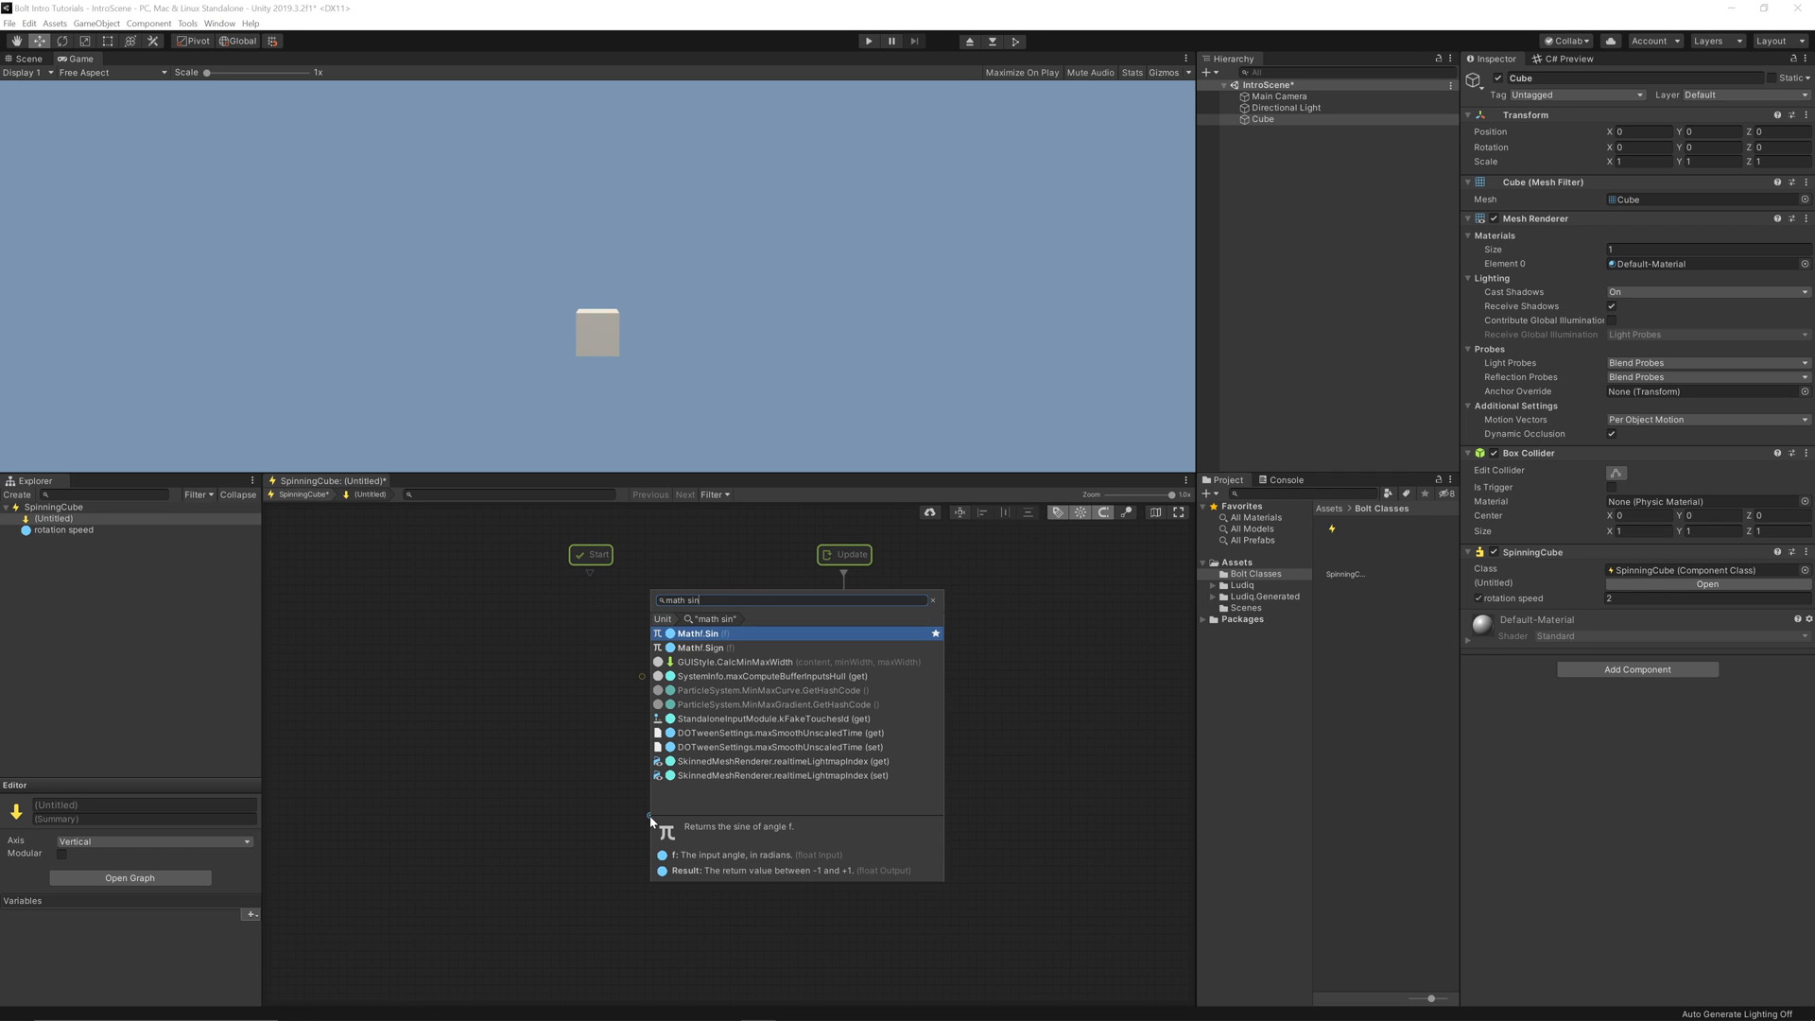
click(698, 633)
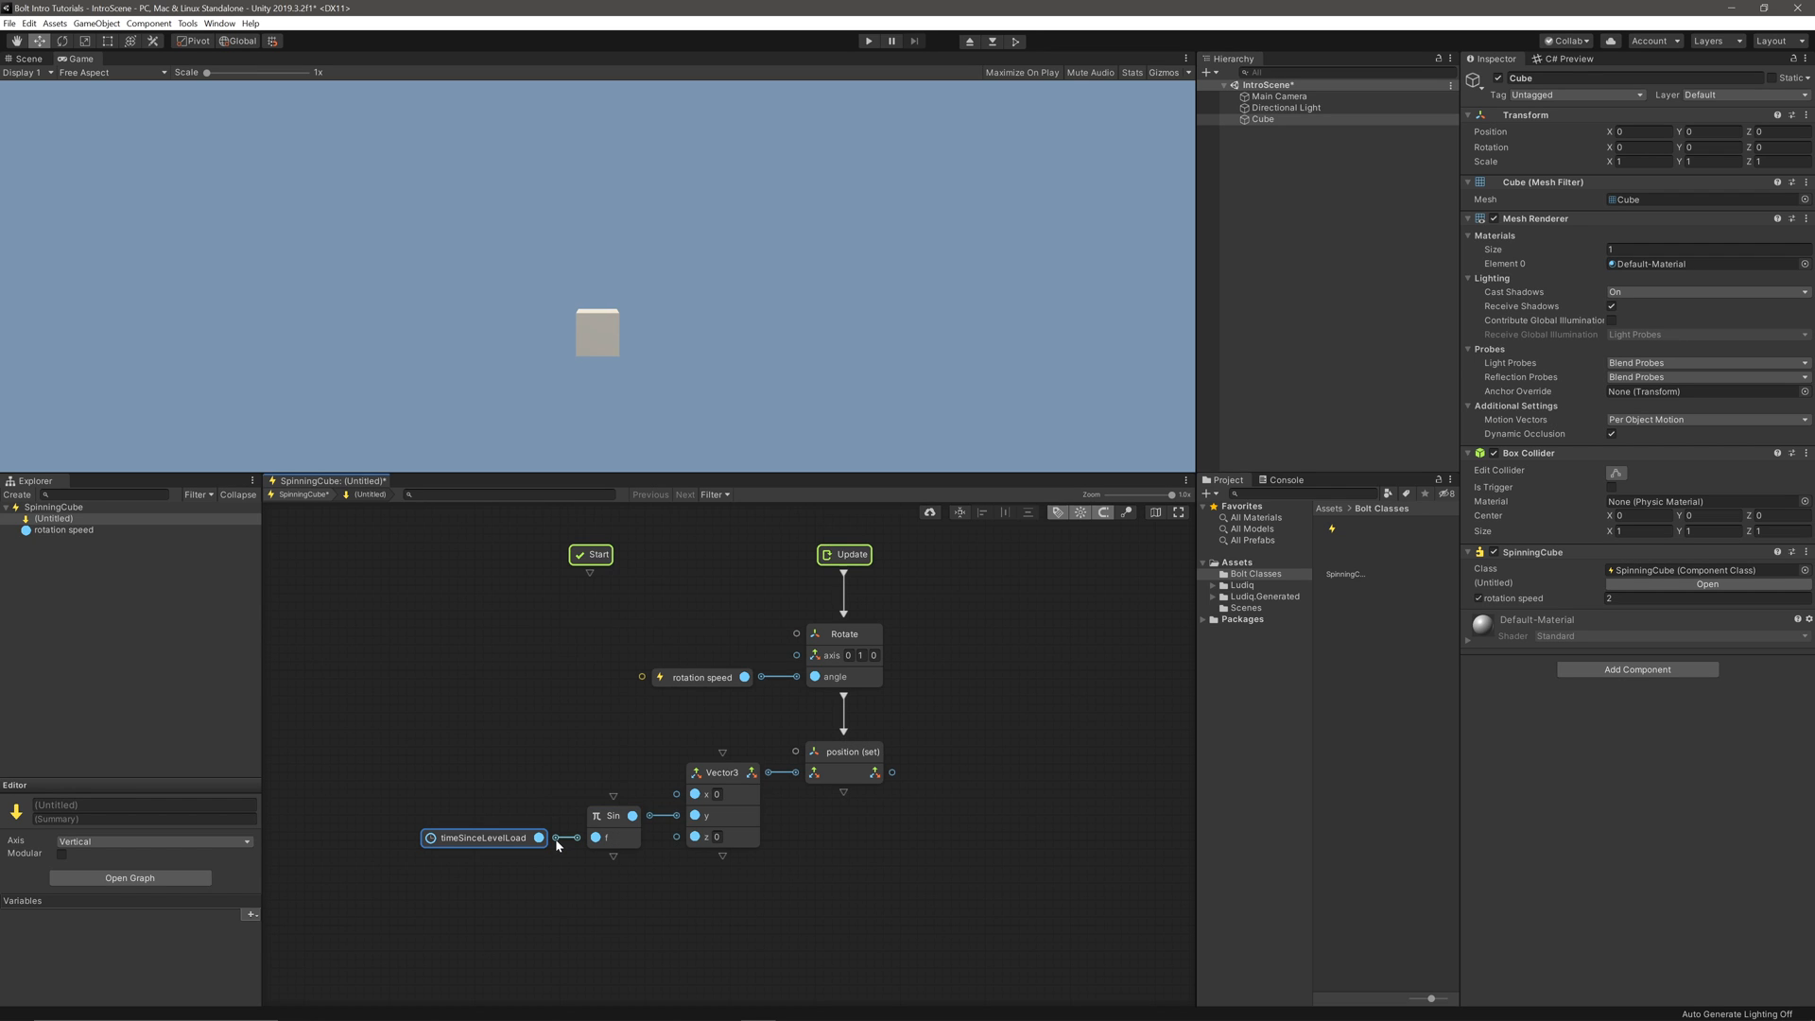
click(868, 39)
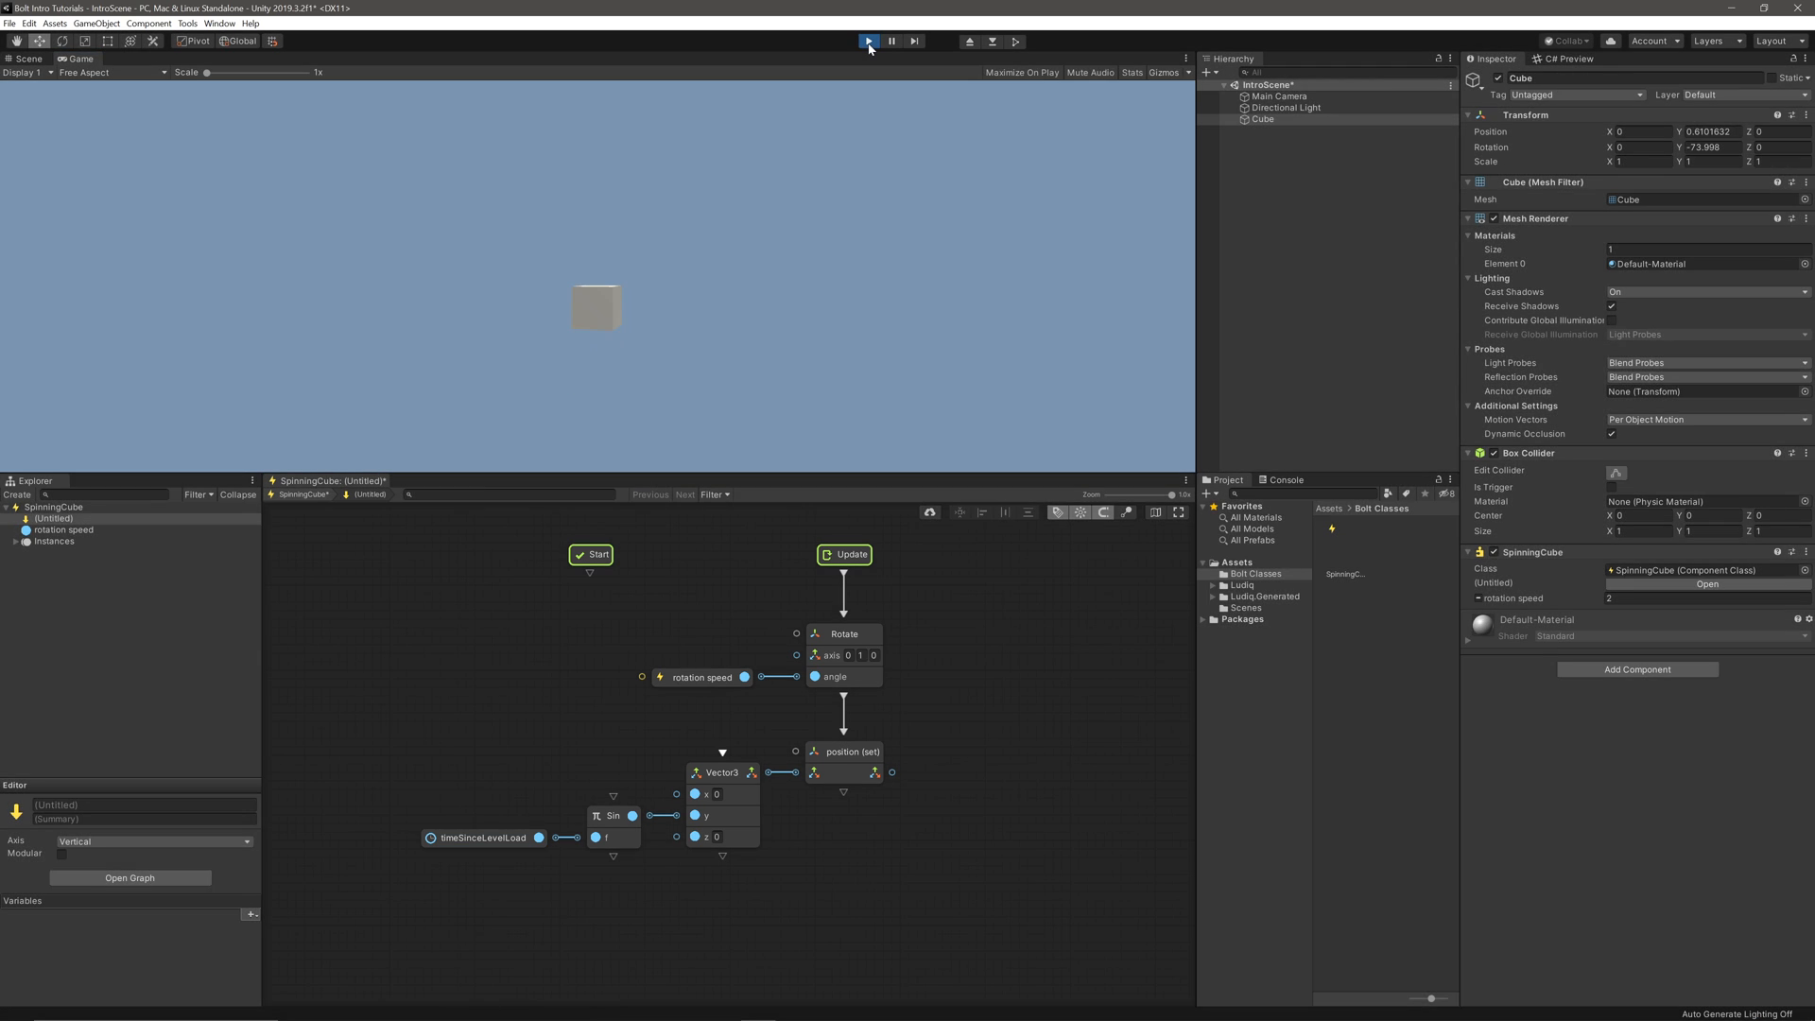
click(868, 40)
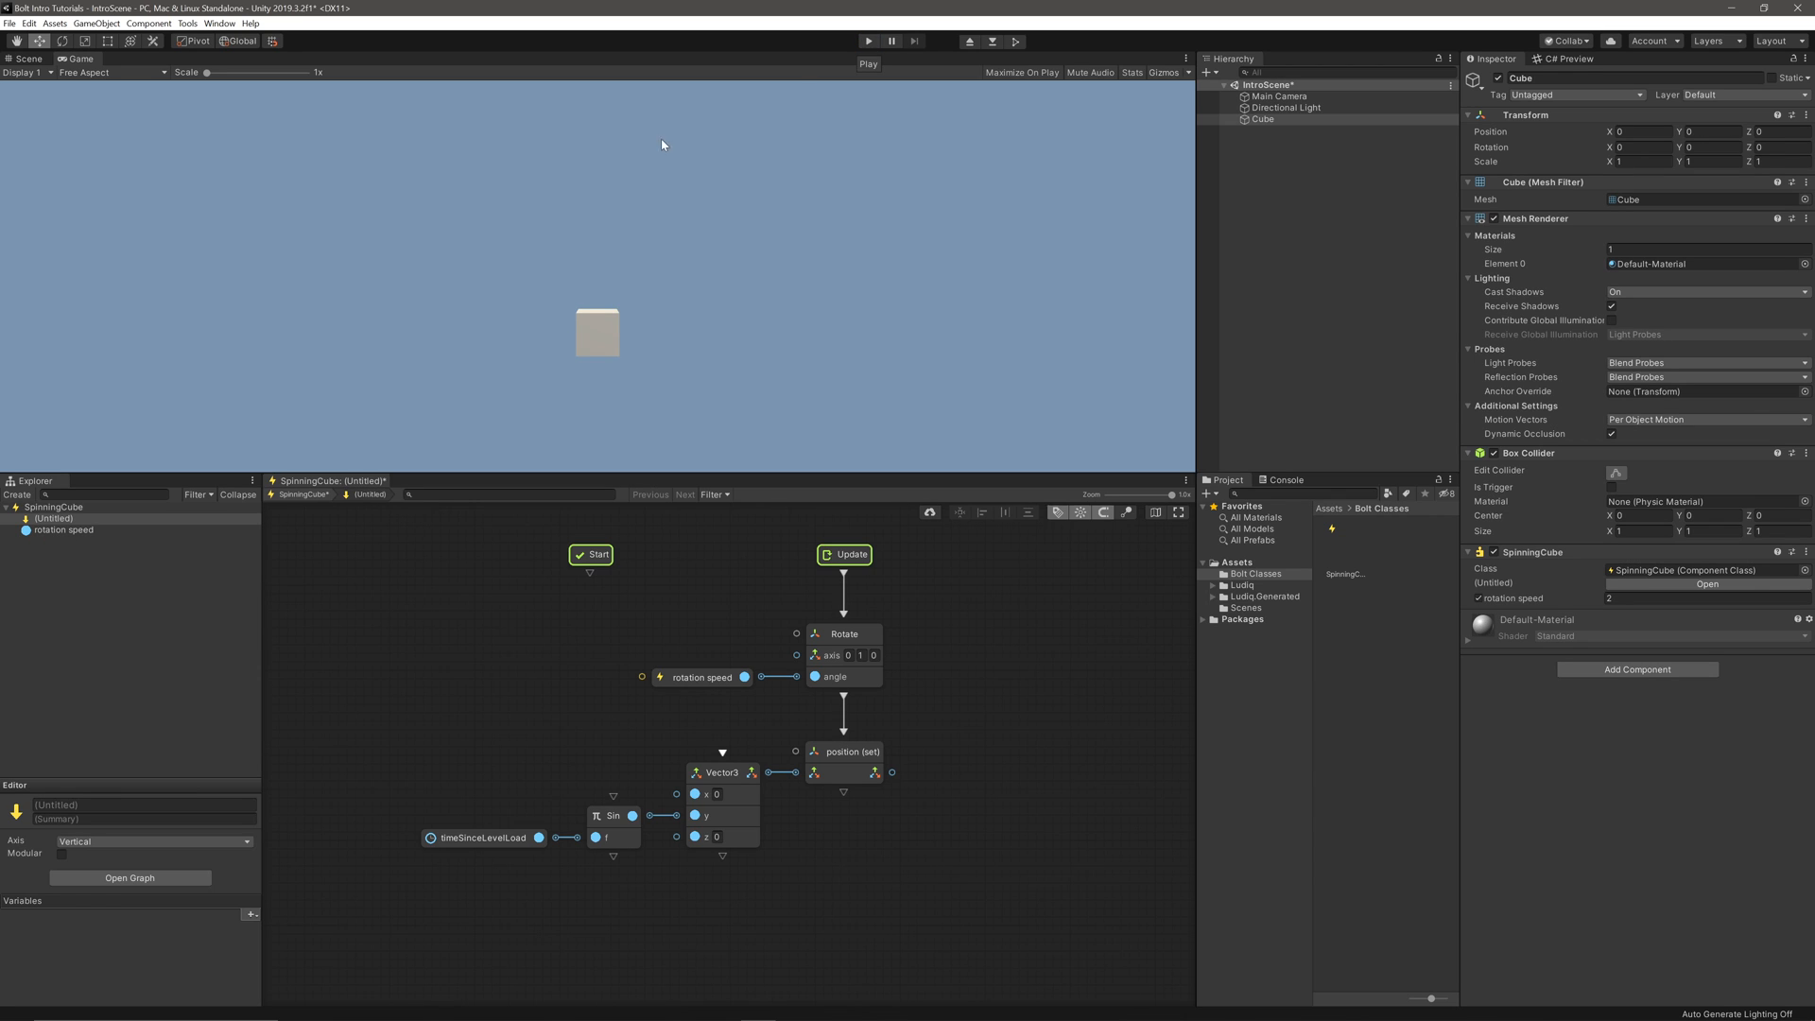
Create a float variable 'hover amplitude' on the class.
right_click(53, 507)
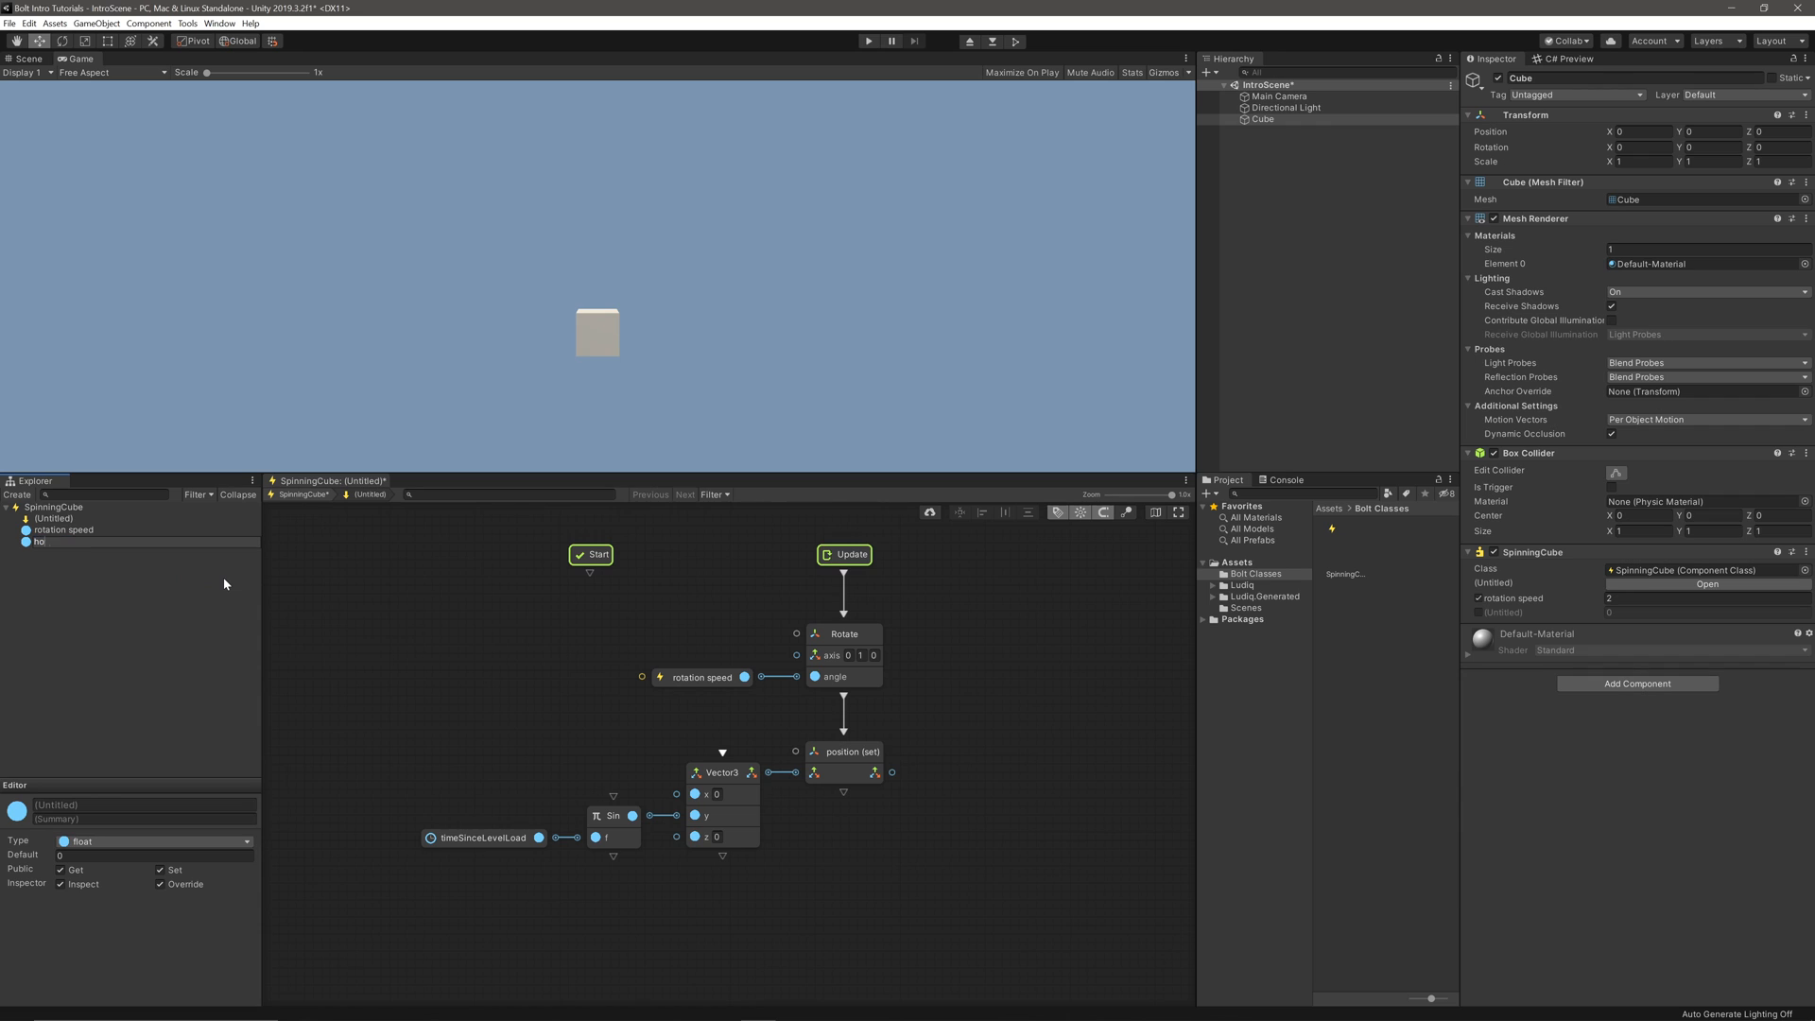
text(hover amplitude)
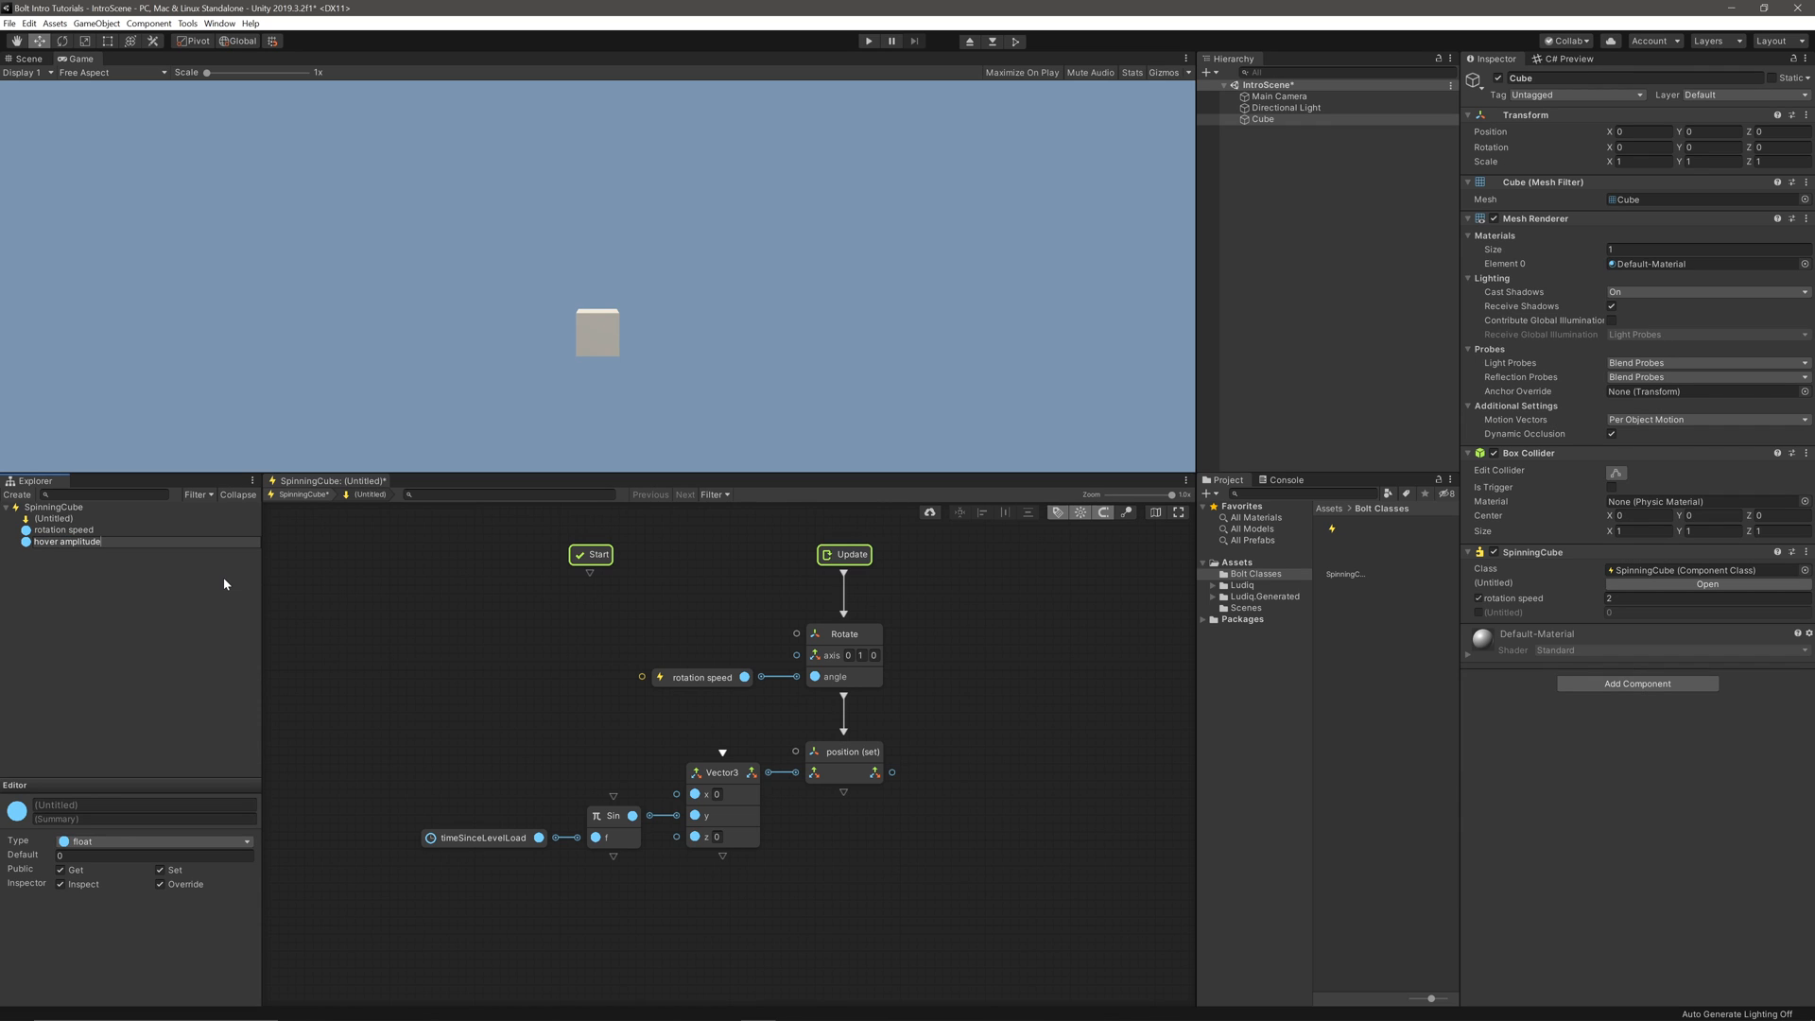
click(69, 541)
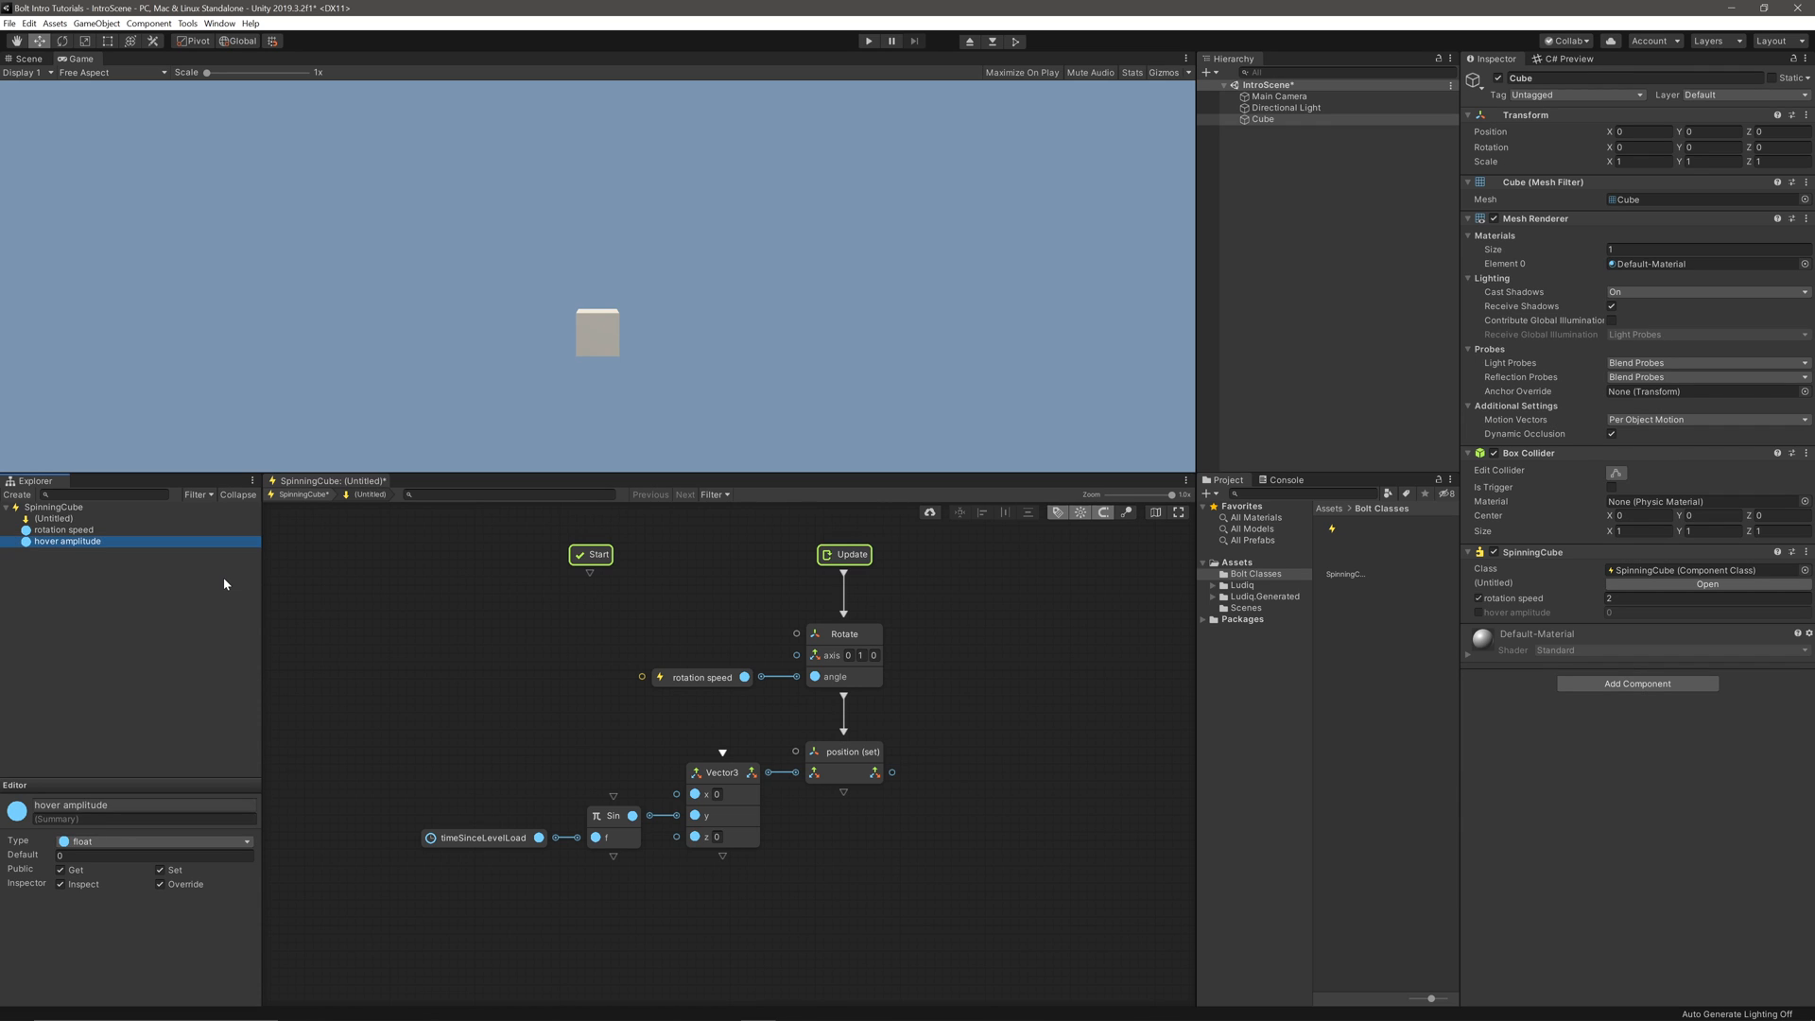
mouse_move(301, 647)
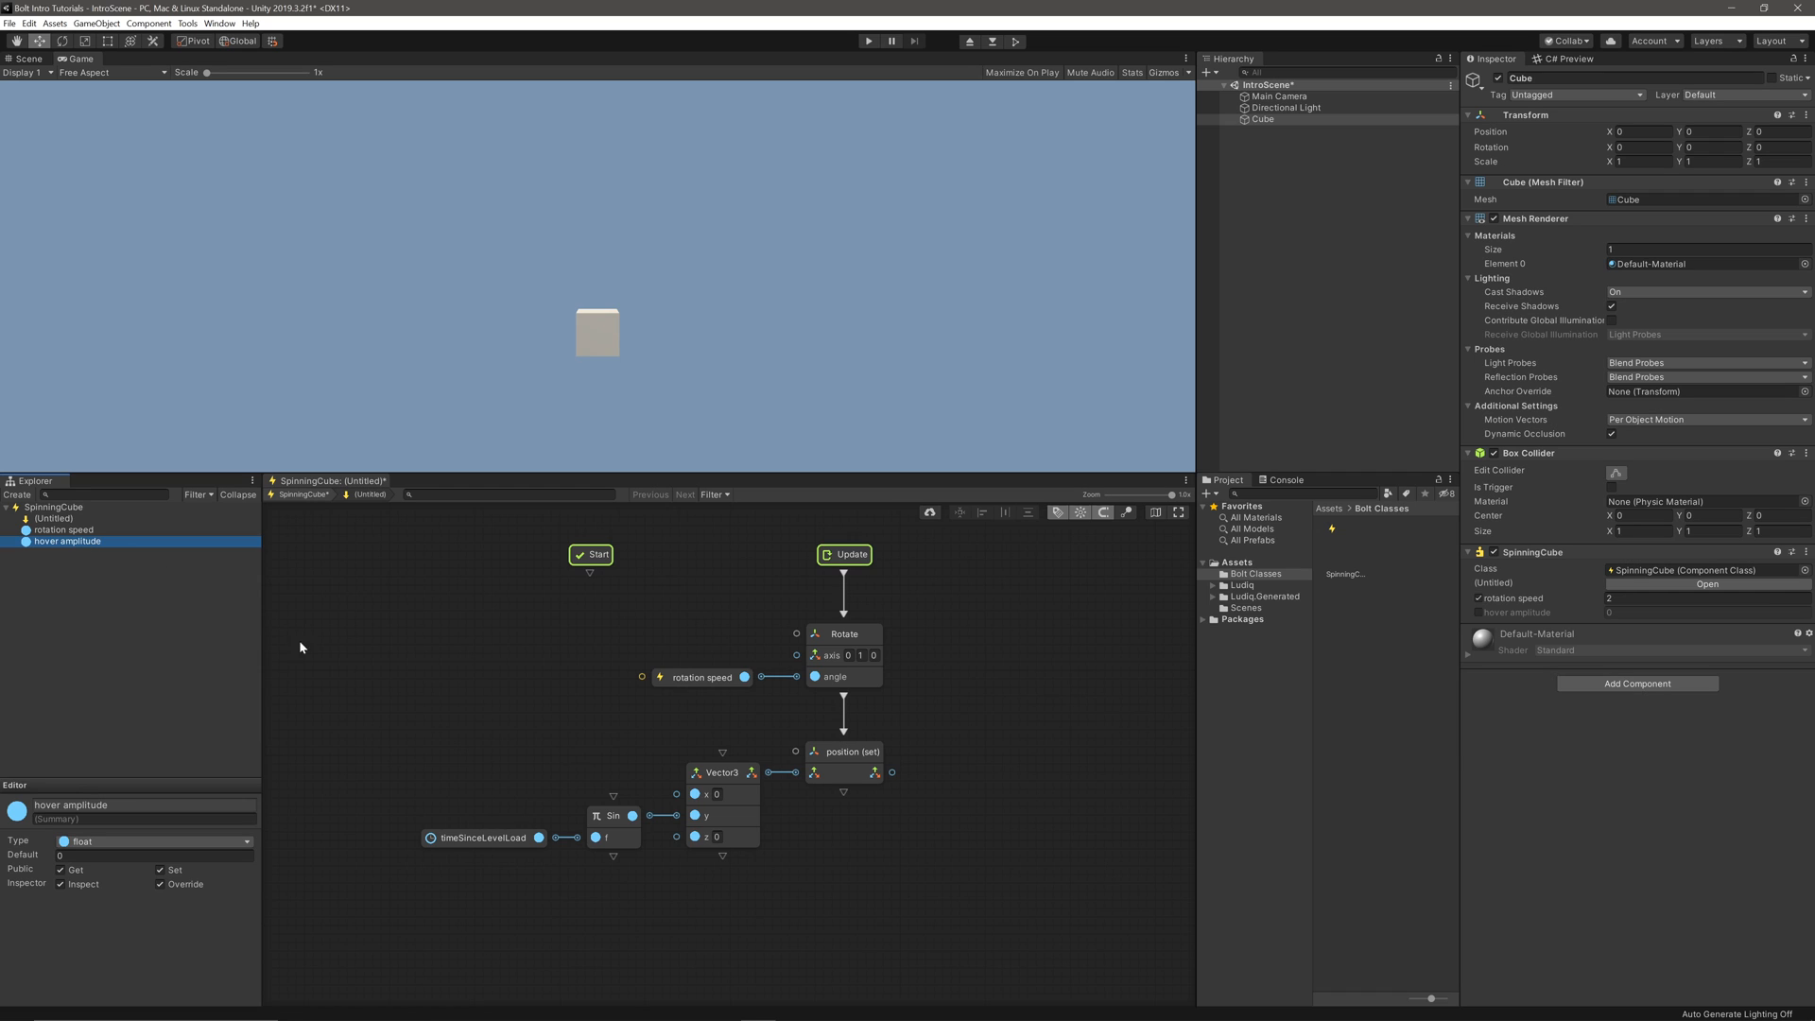
Place a hover amplitude getter on the graph and start adding a Multiply unit before Vector3's y.
drag(68, 540, 443, 747)
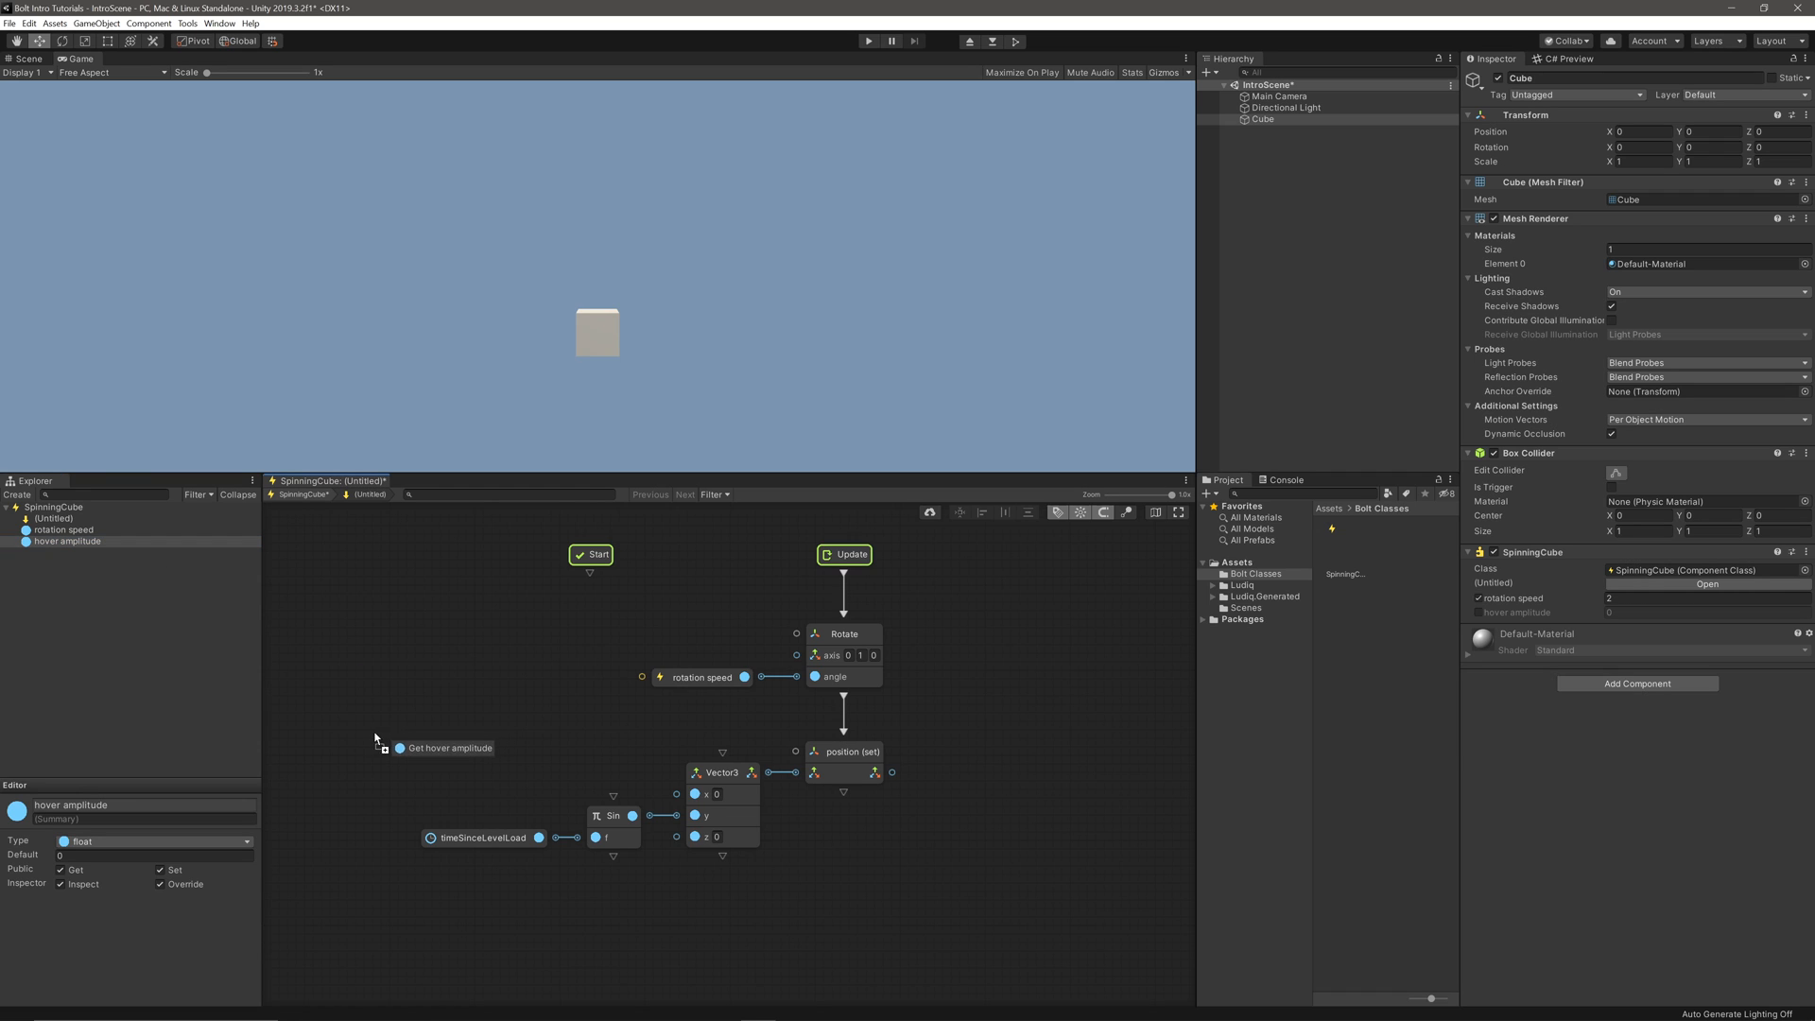
click(447, 749)
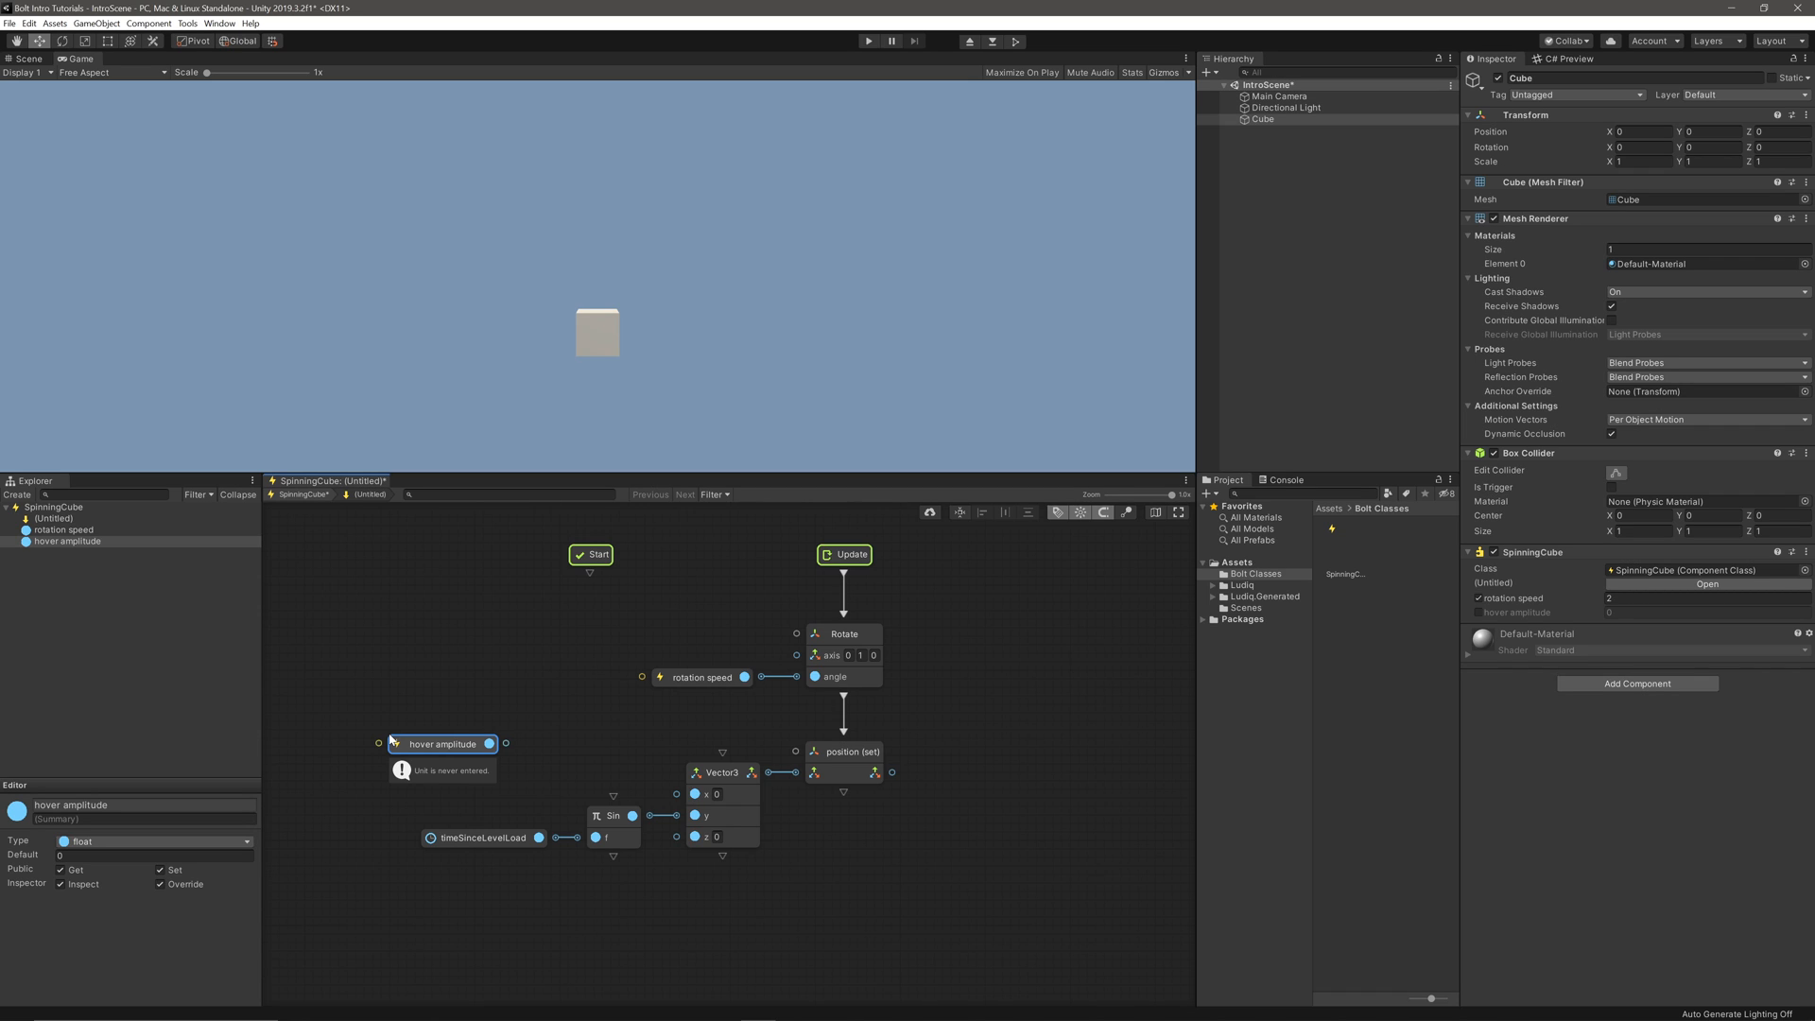
right_click(613, 747)
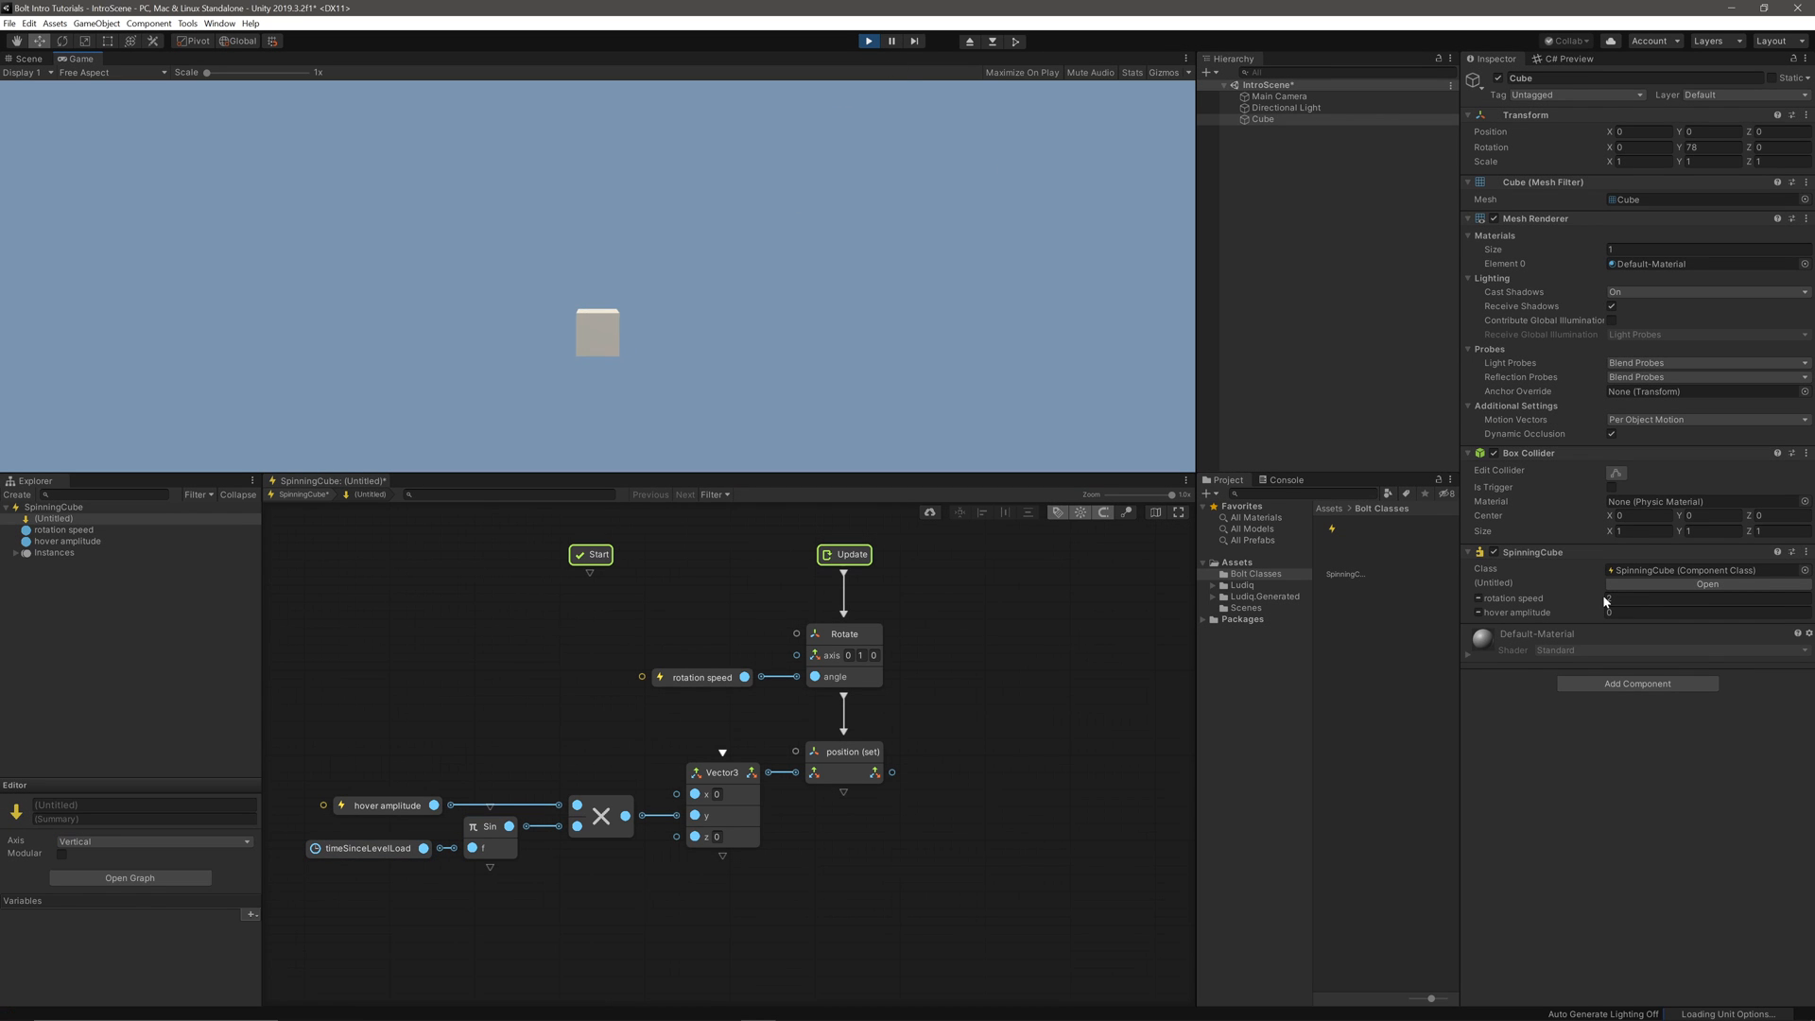
Try hover amplitude 2, then 0.5, on the running cube and stop playback.
click(1702, 612)
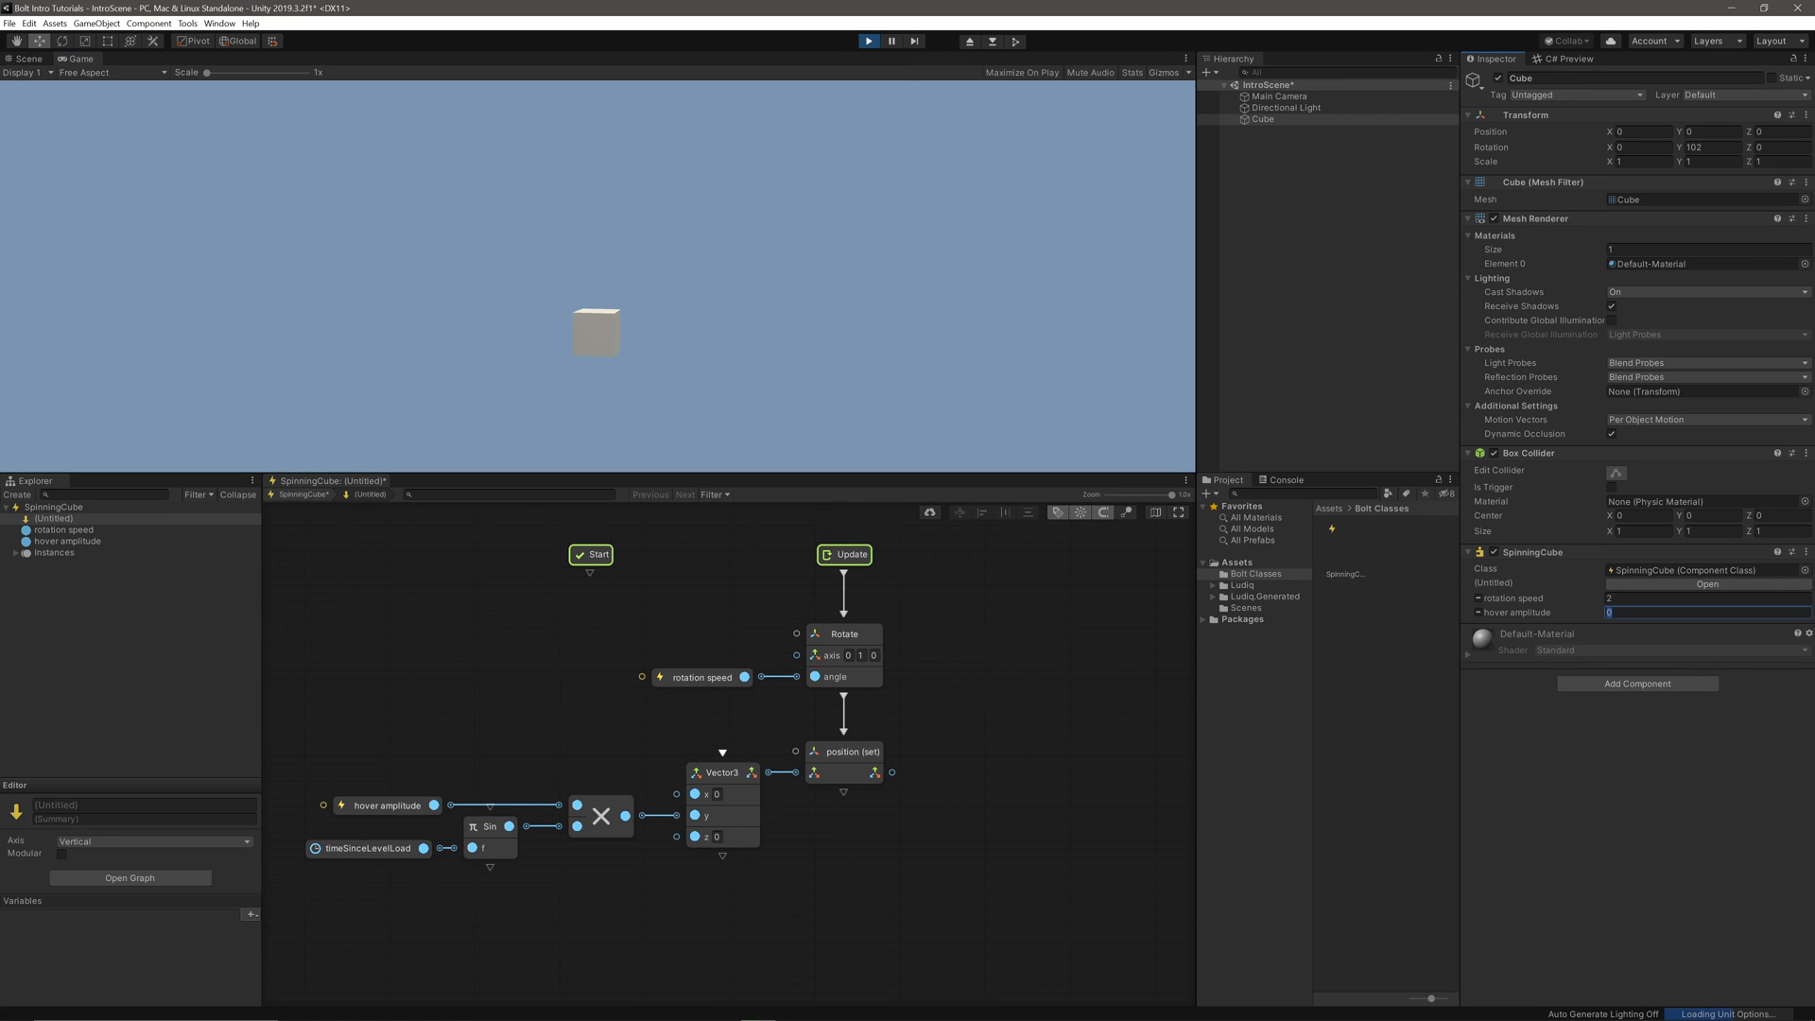
text(2)
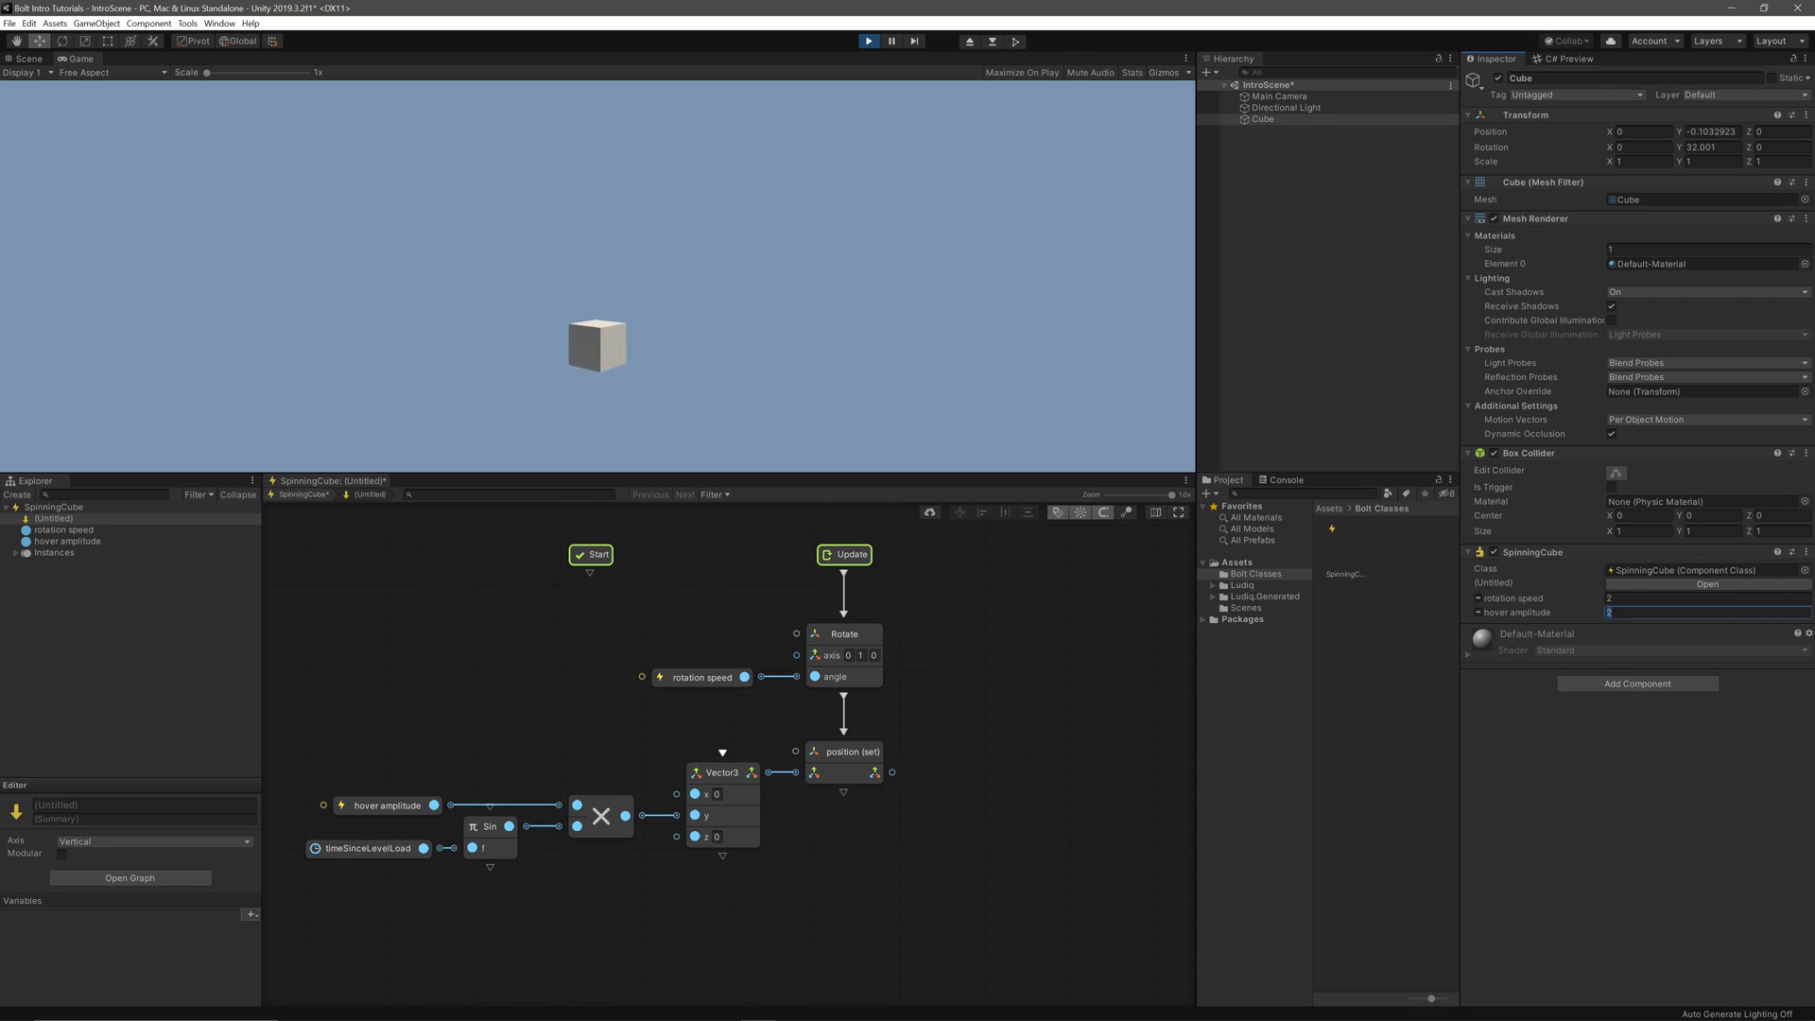
text(0.5)
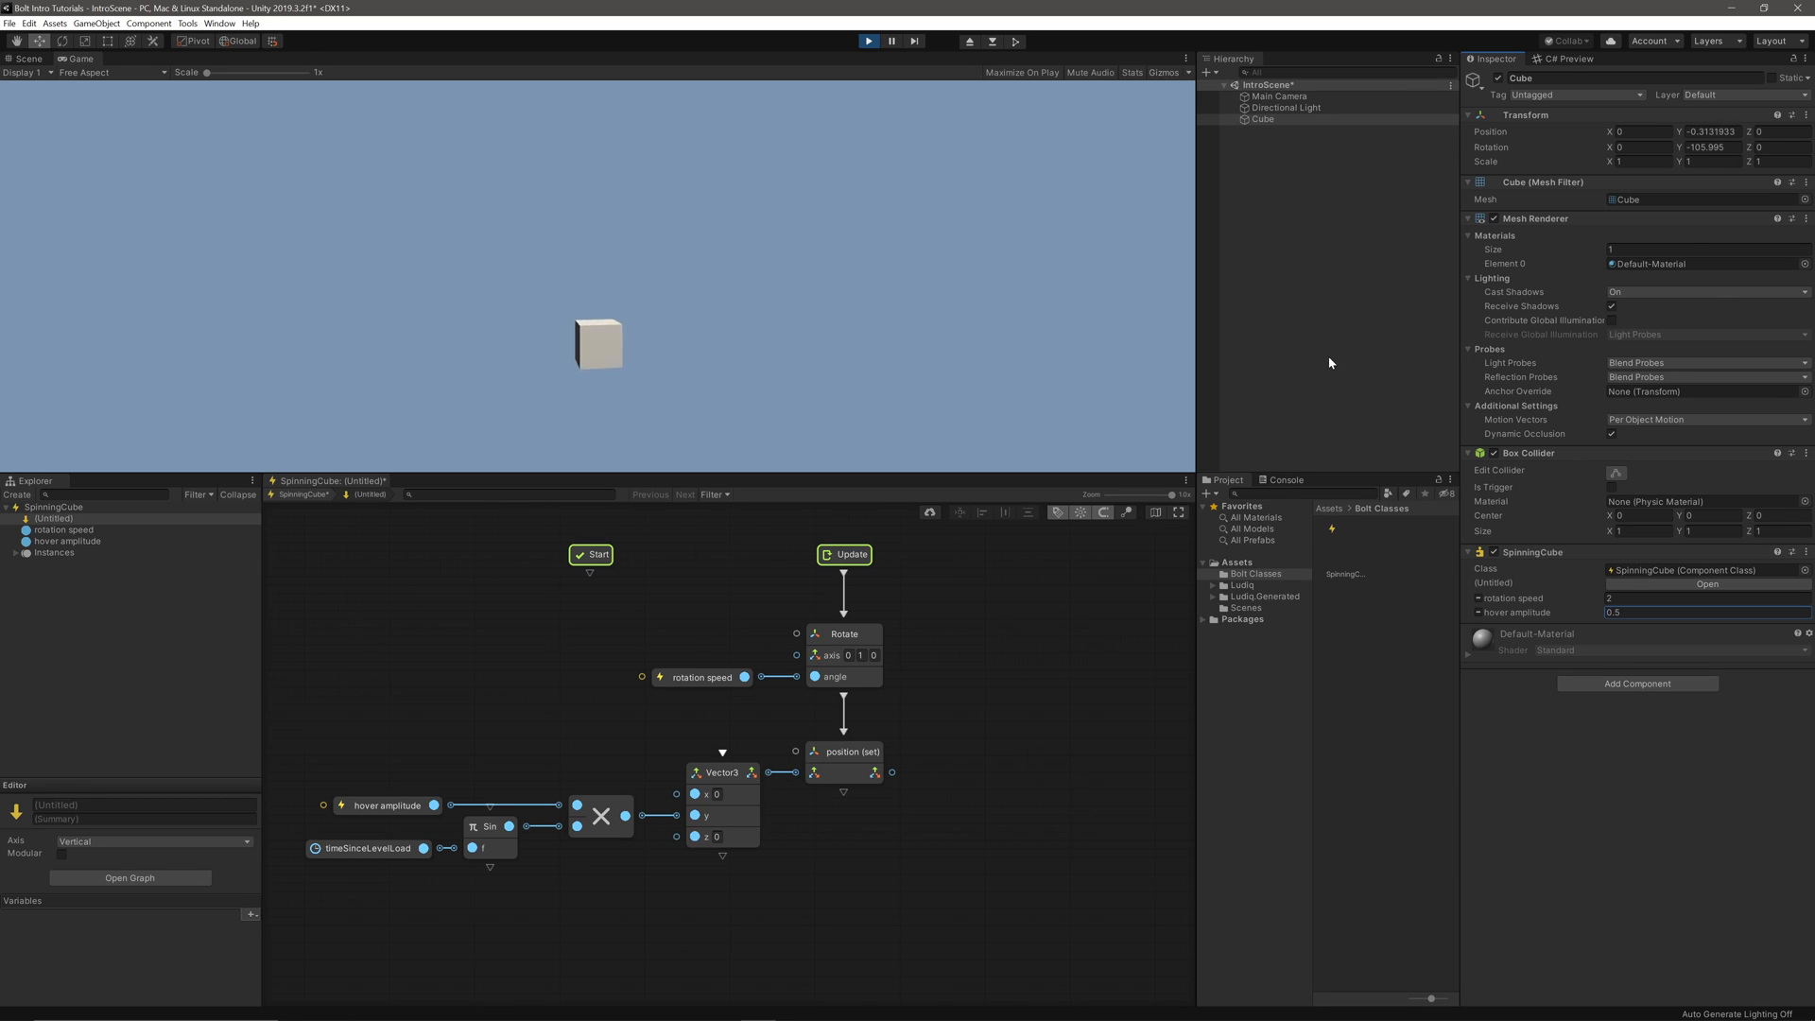
click(867, 40)
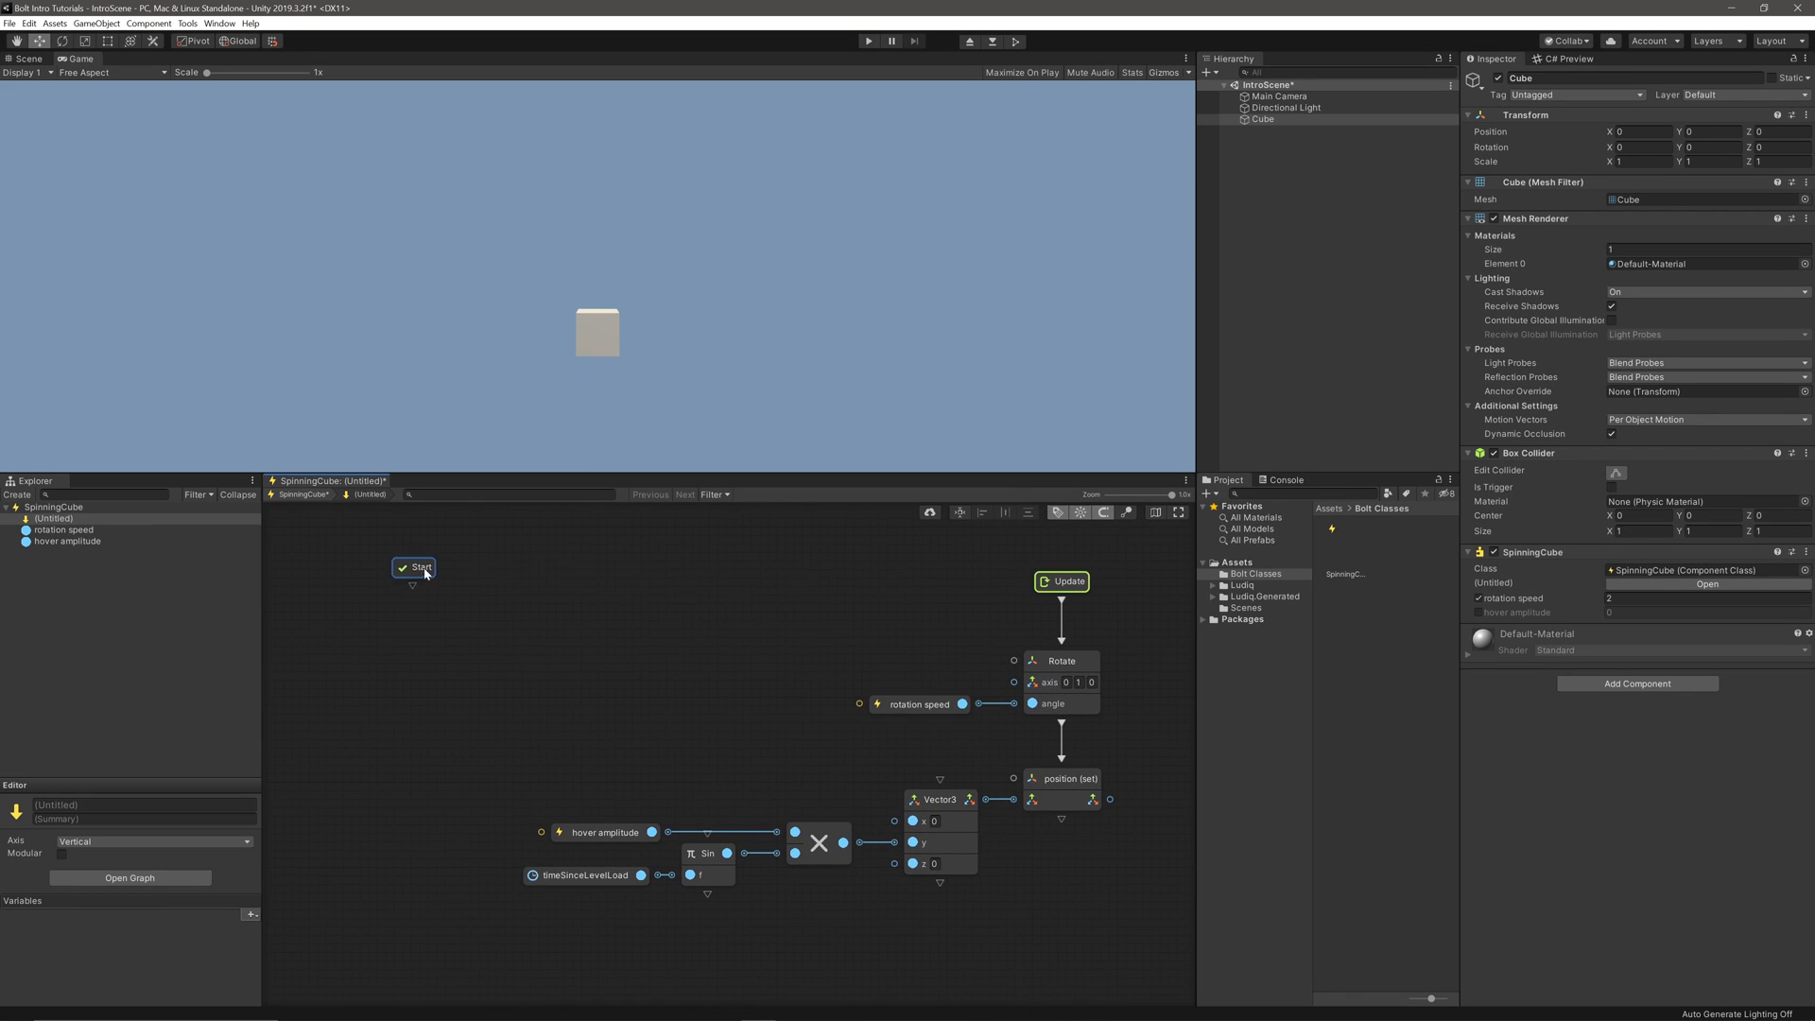
Create a Vector3 'starting position' class variable set from the transform's position on Start.
drag(415, 568, 529, 560)
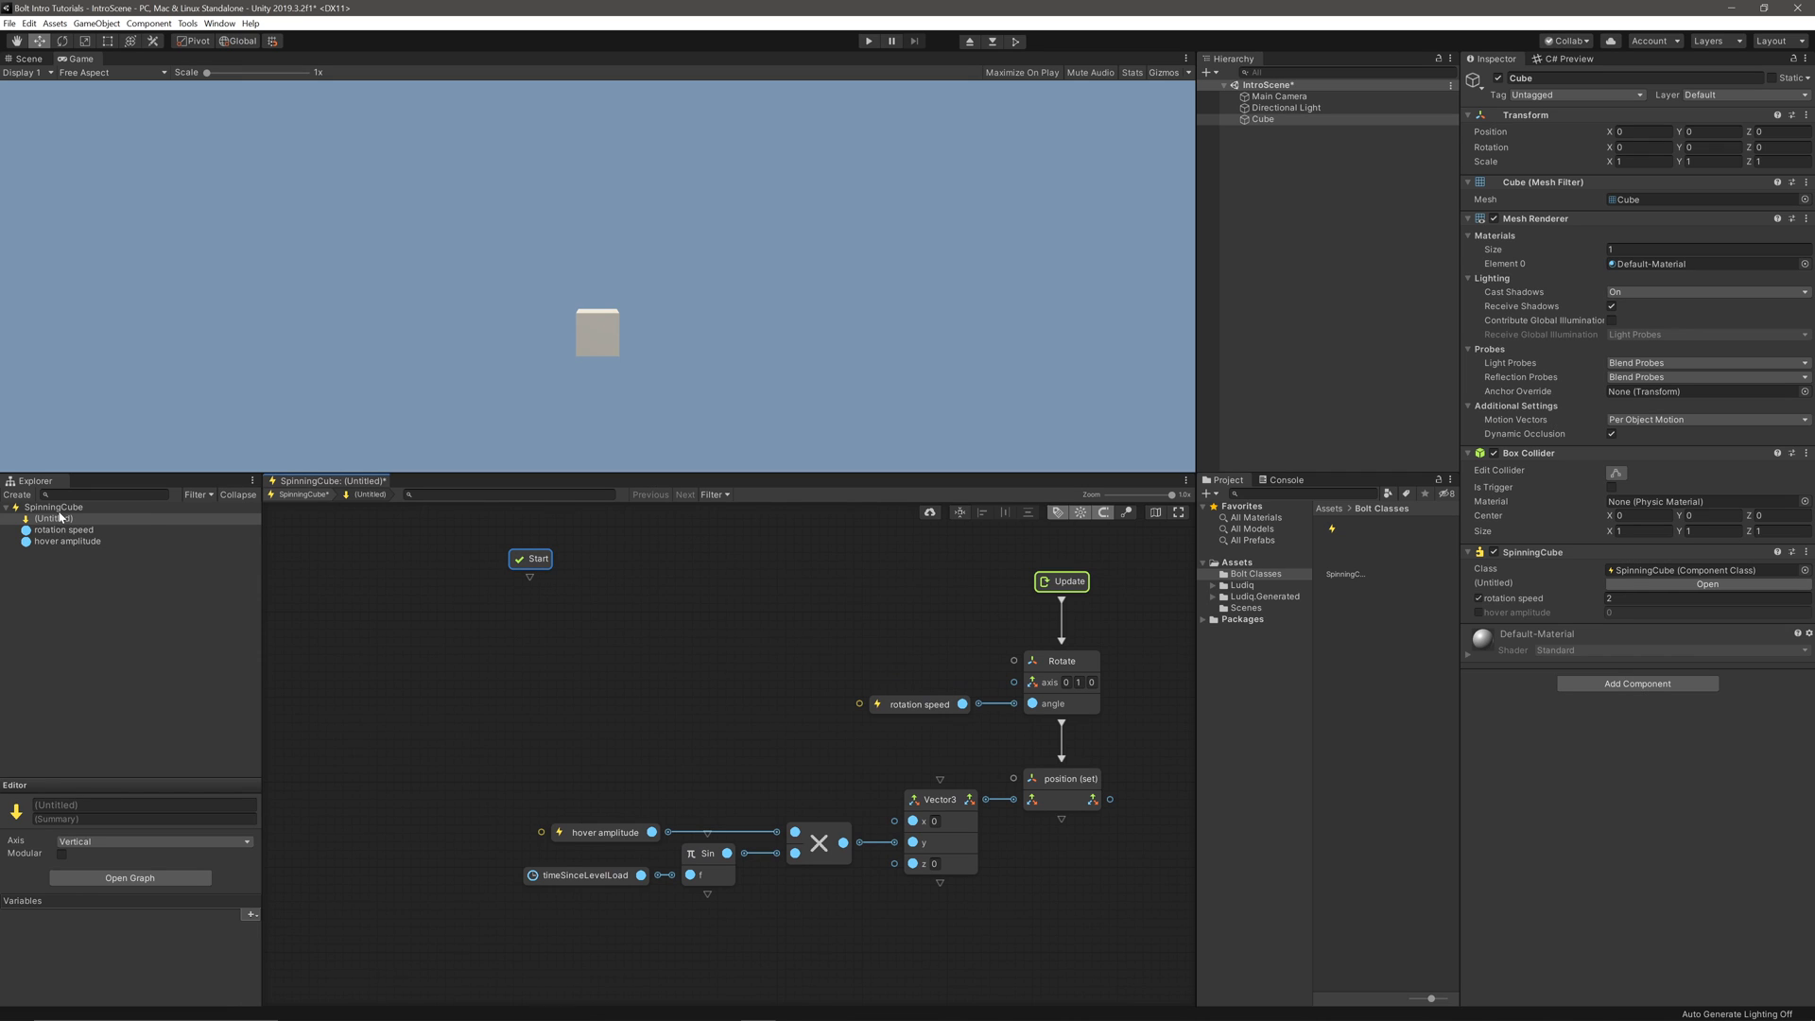
right_click(53, 507)
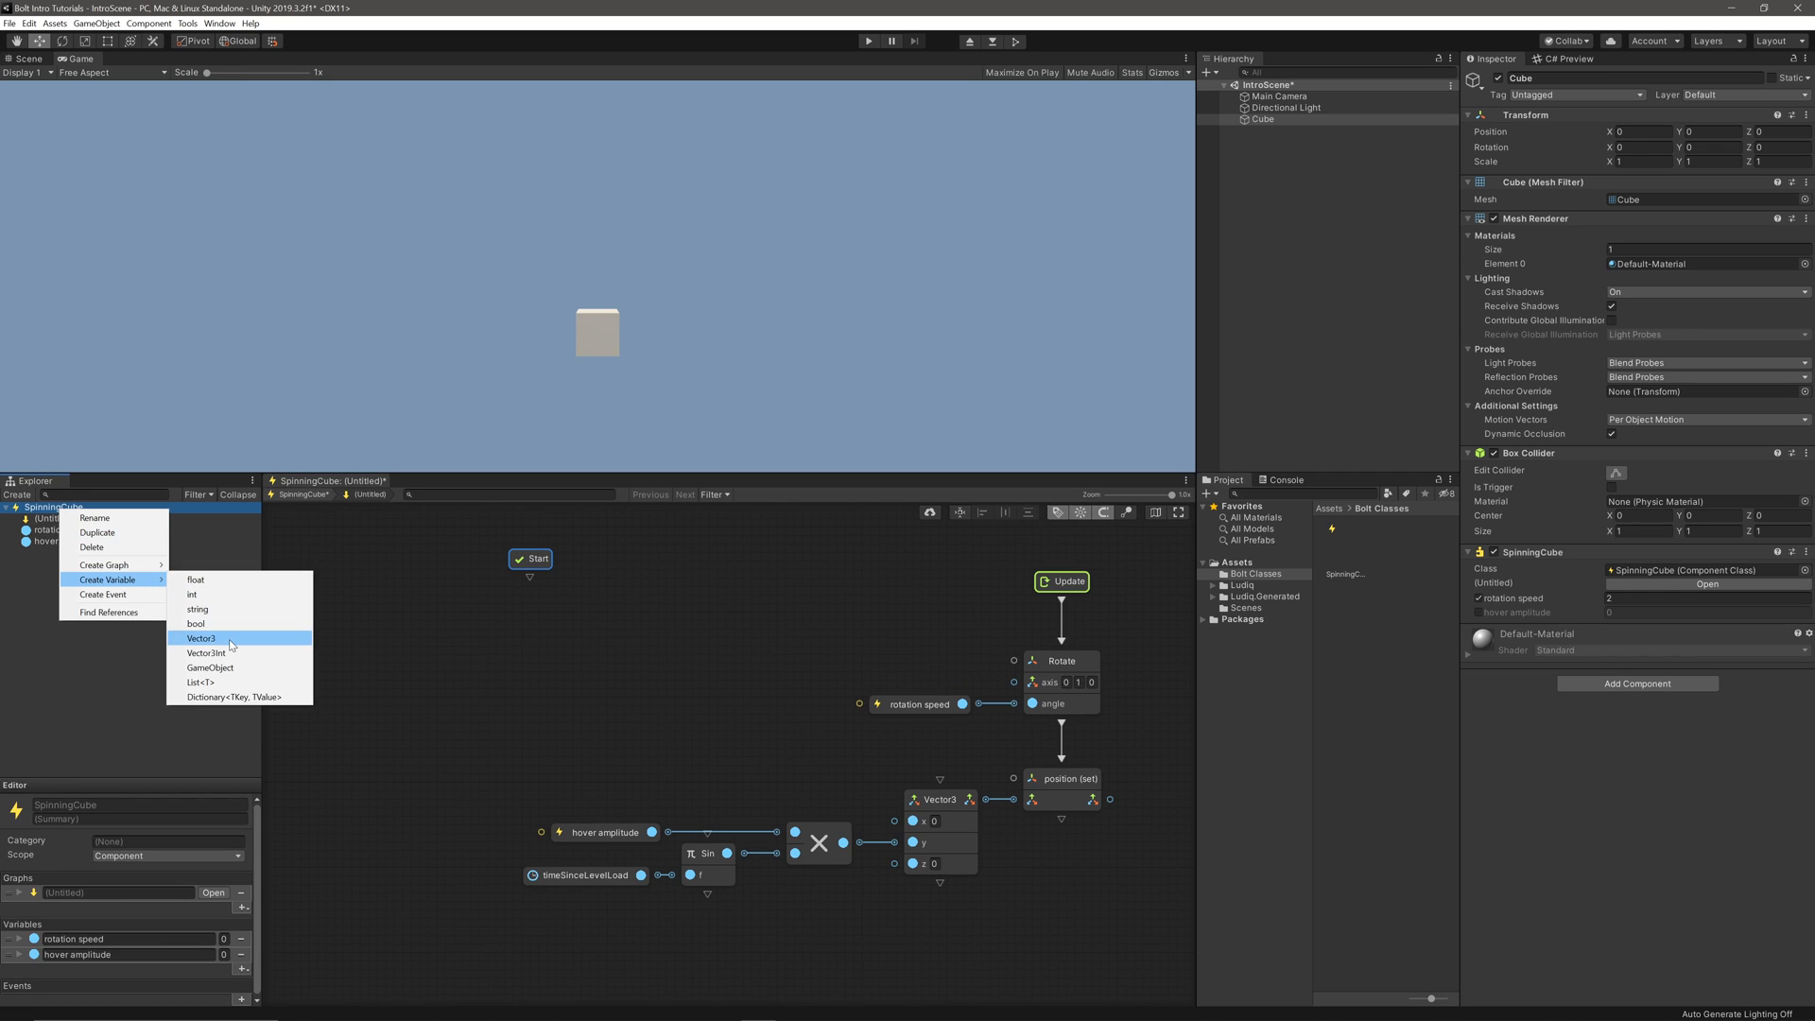
click(203, 637)
text(starting position)
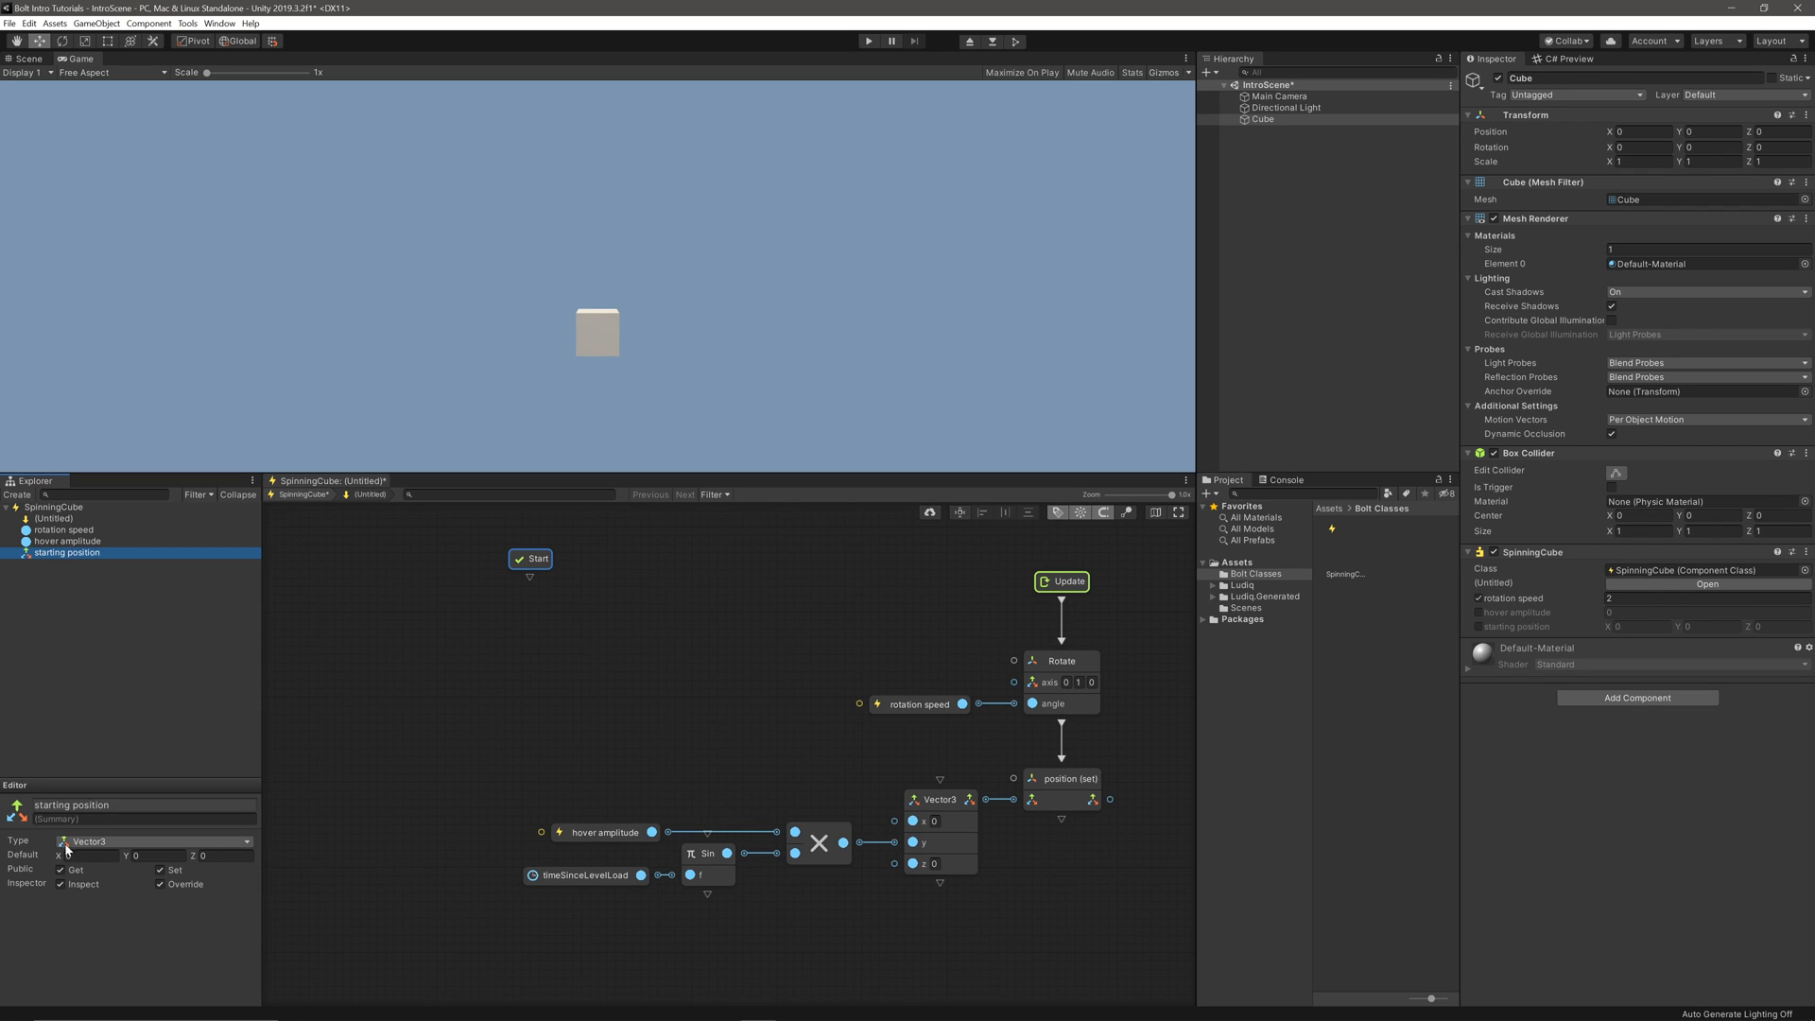
click(159, 870)
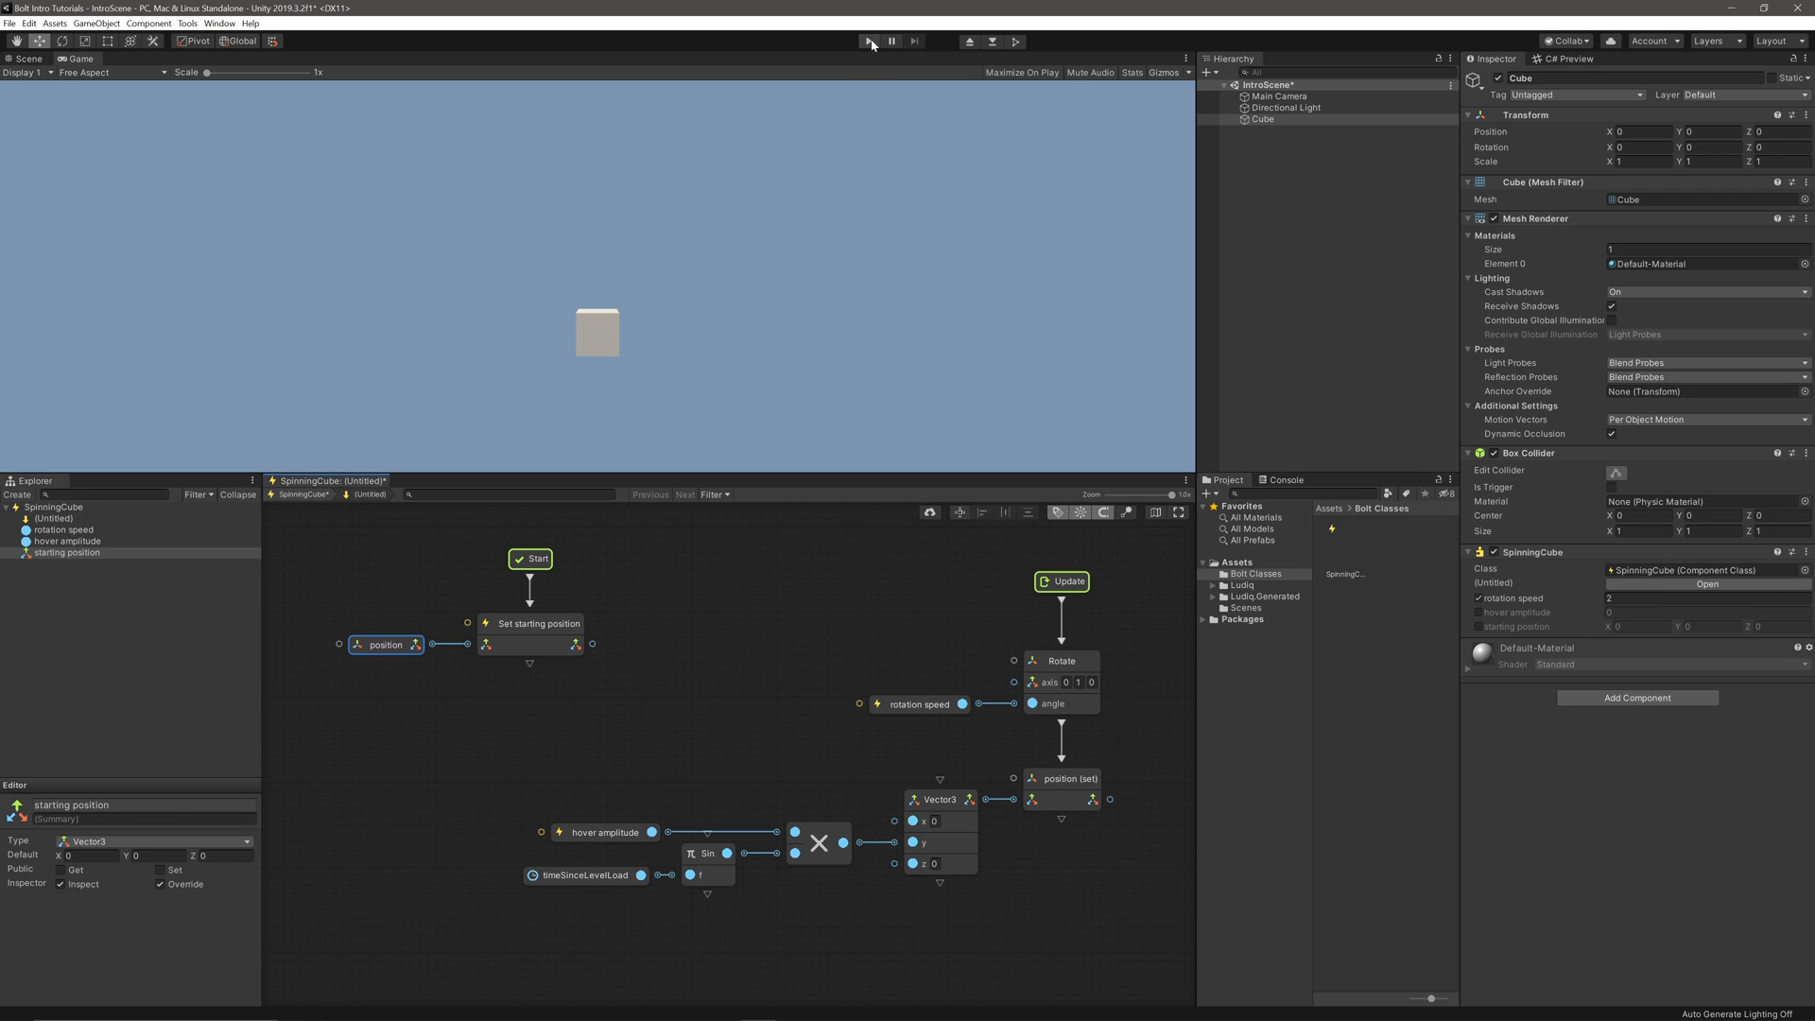
Run the game and inspect the Cube instance's starting position value, then stop.
click(868, 39)
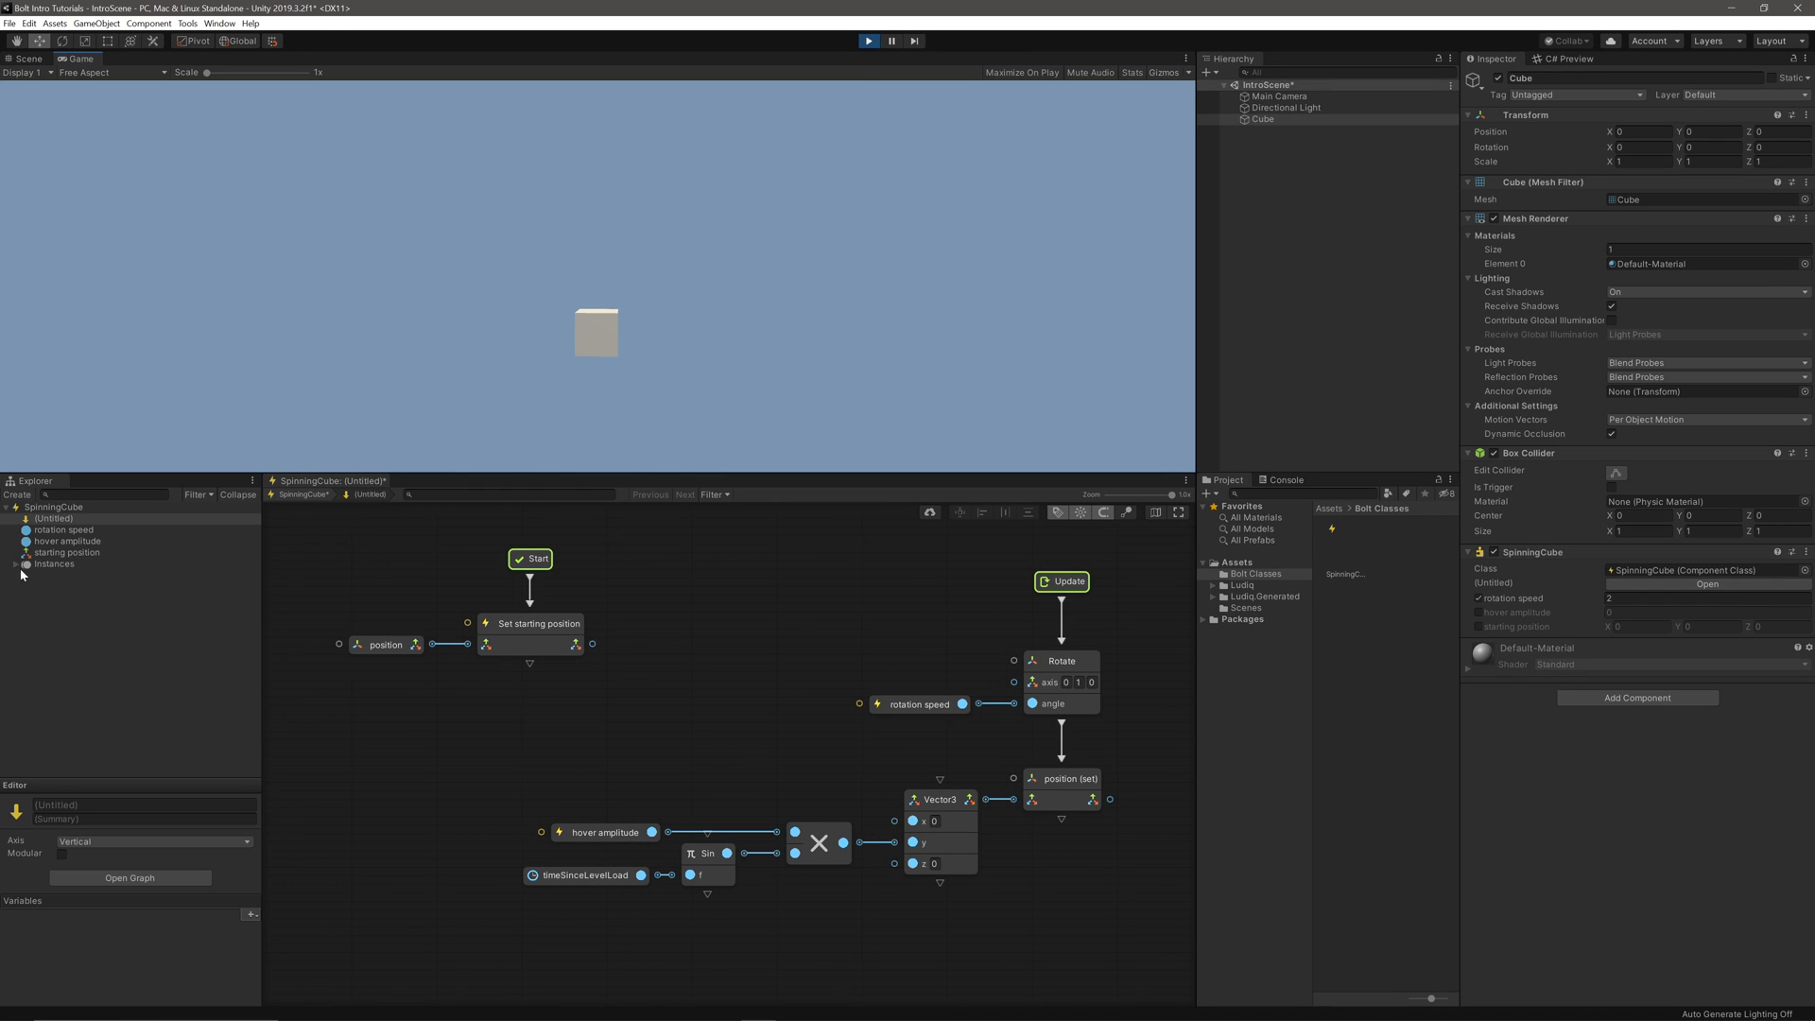
click(54, 574)
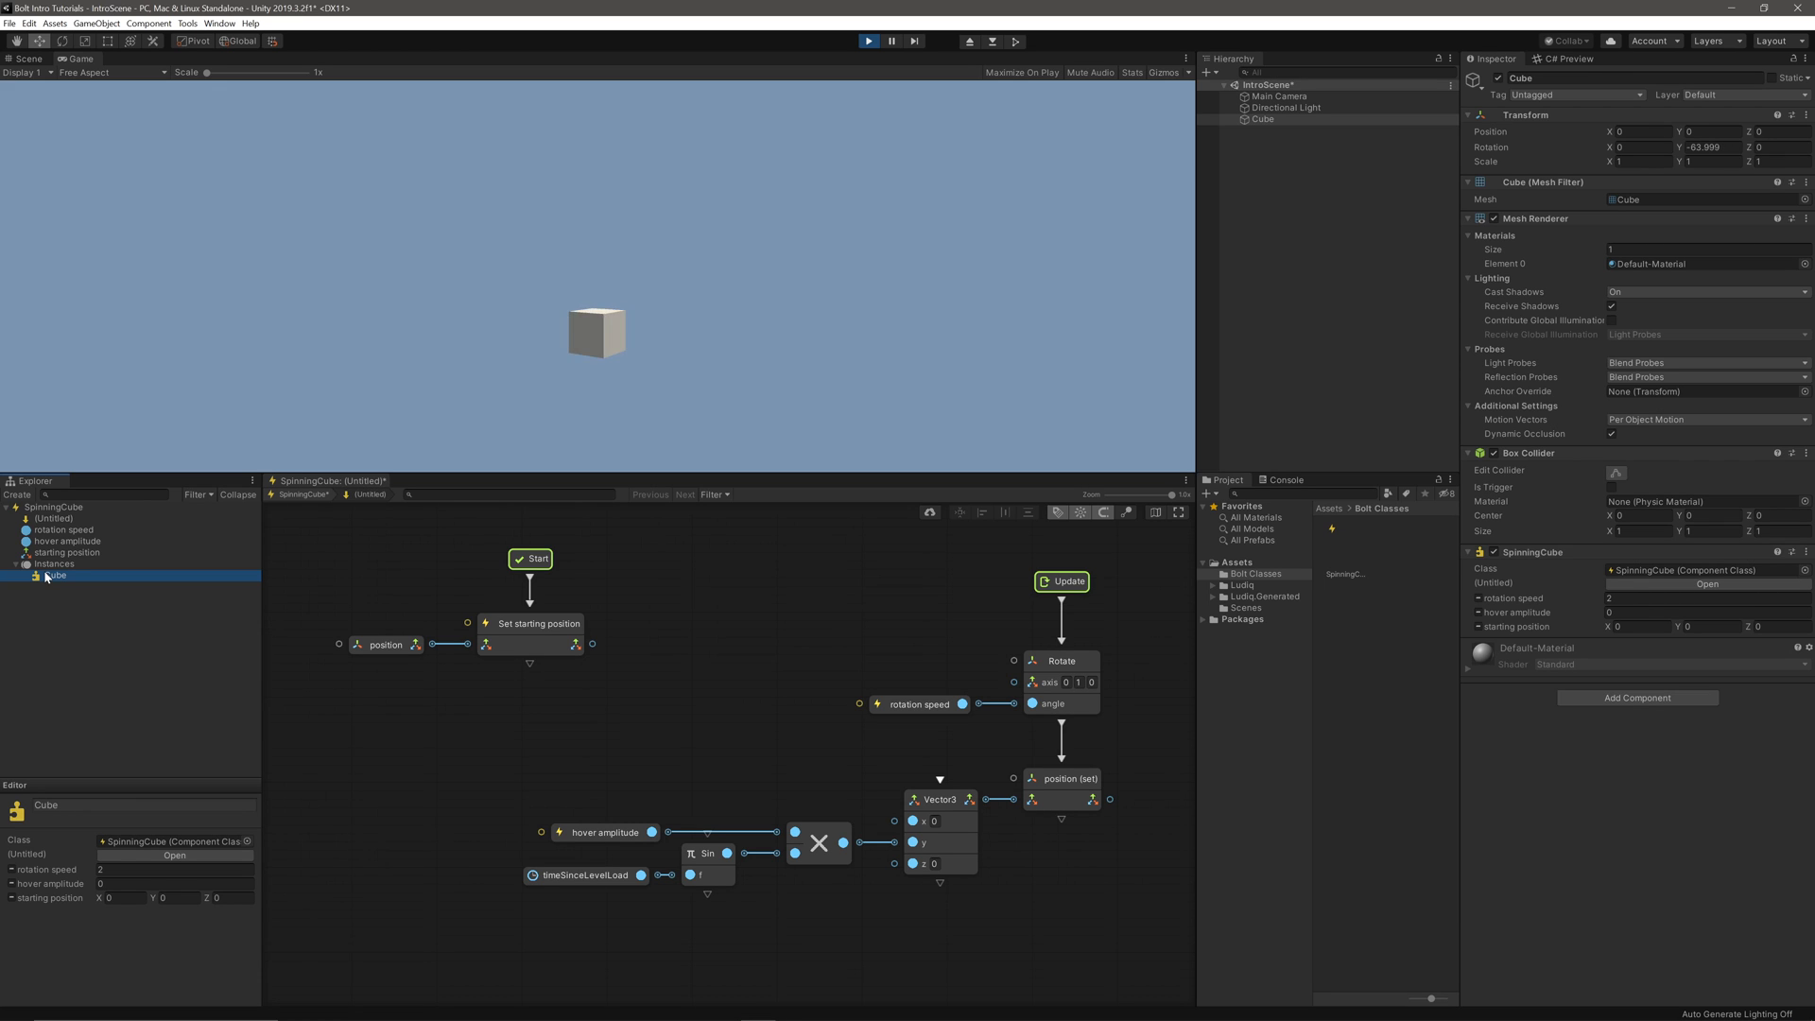
click(868, 40)
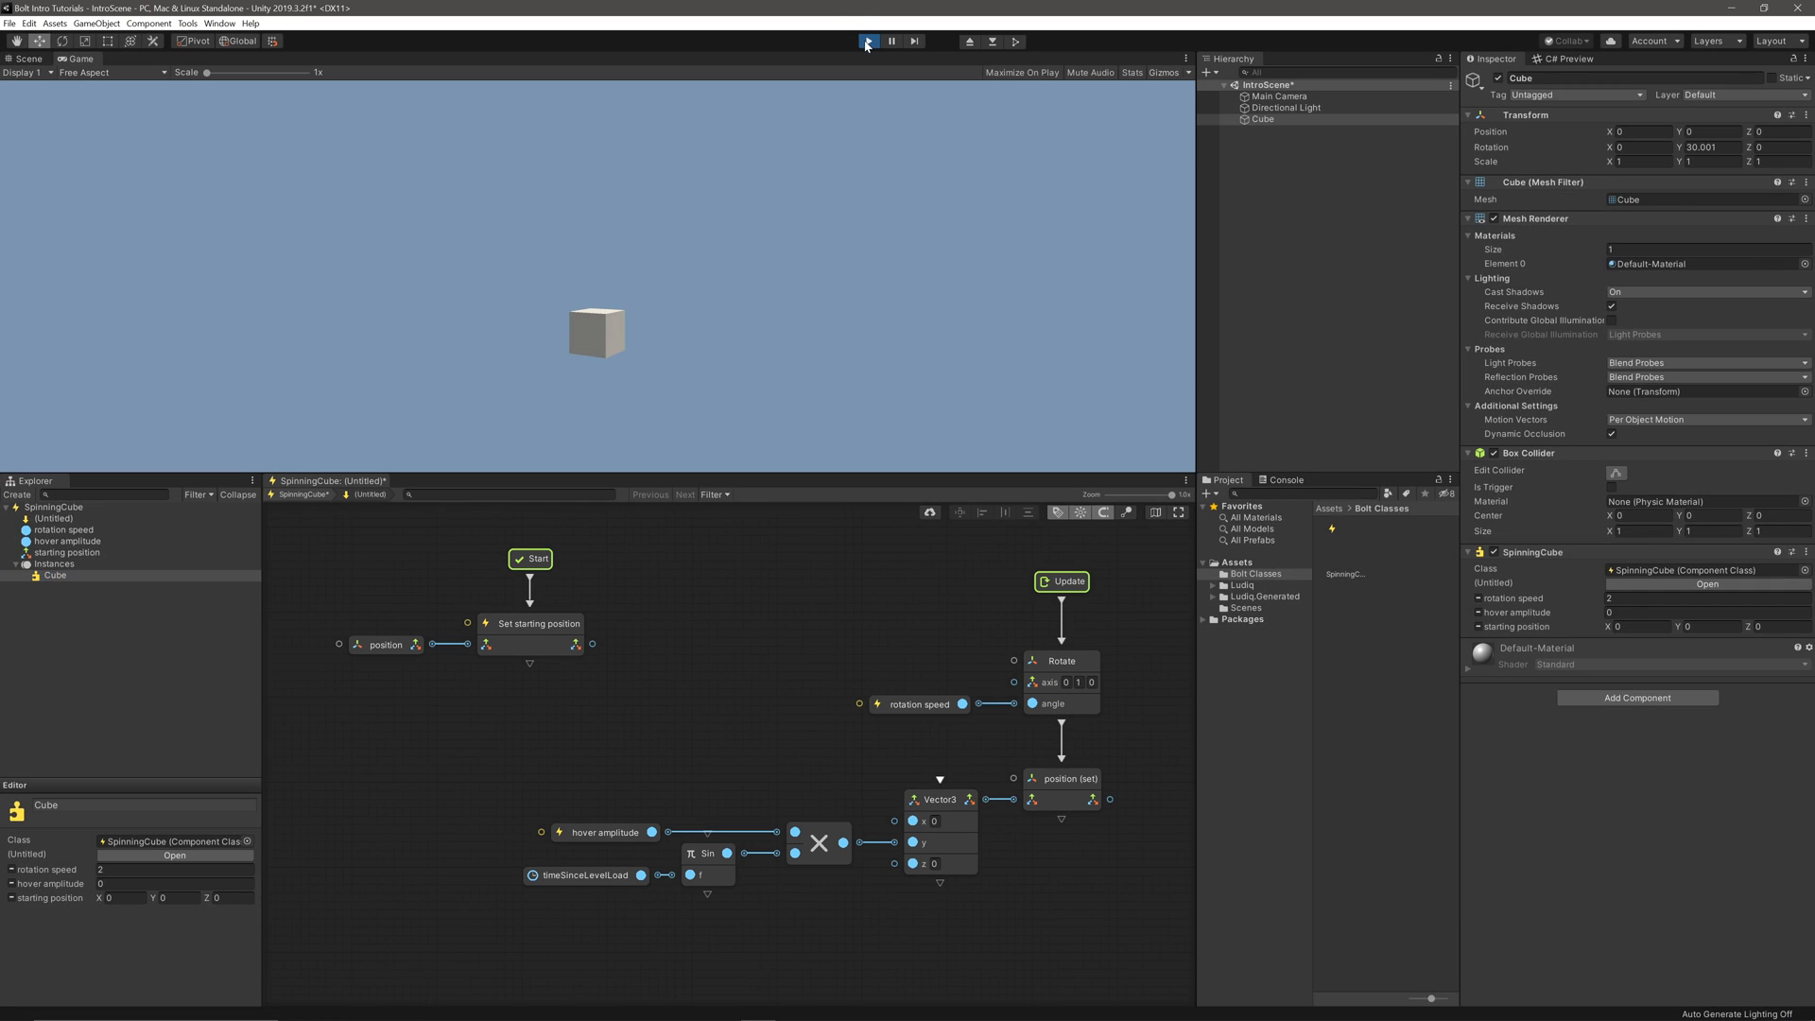
click(870, 40)
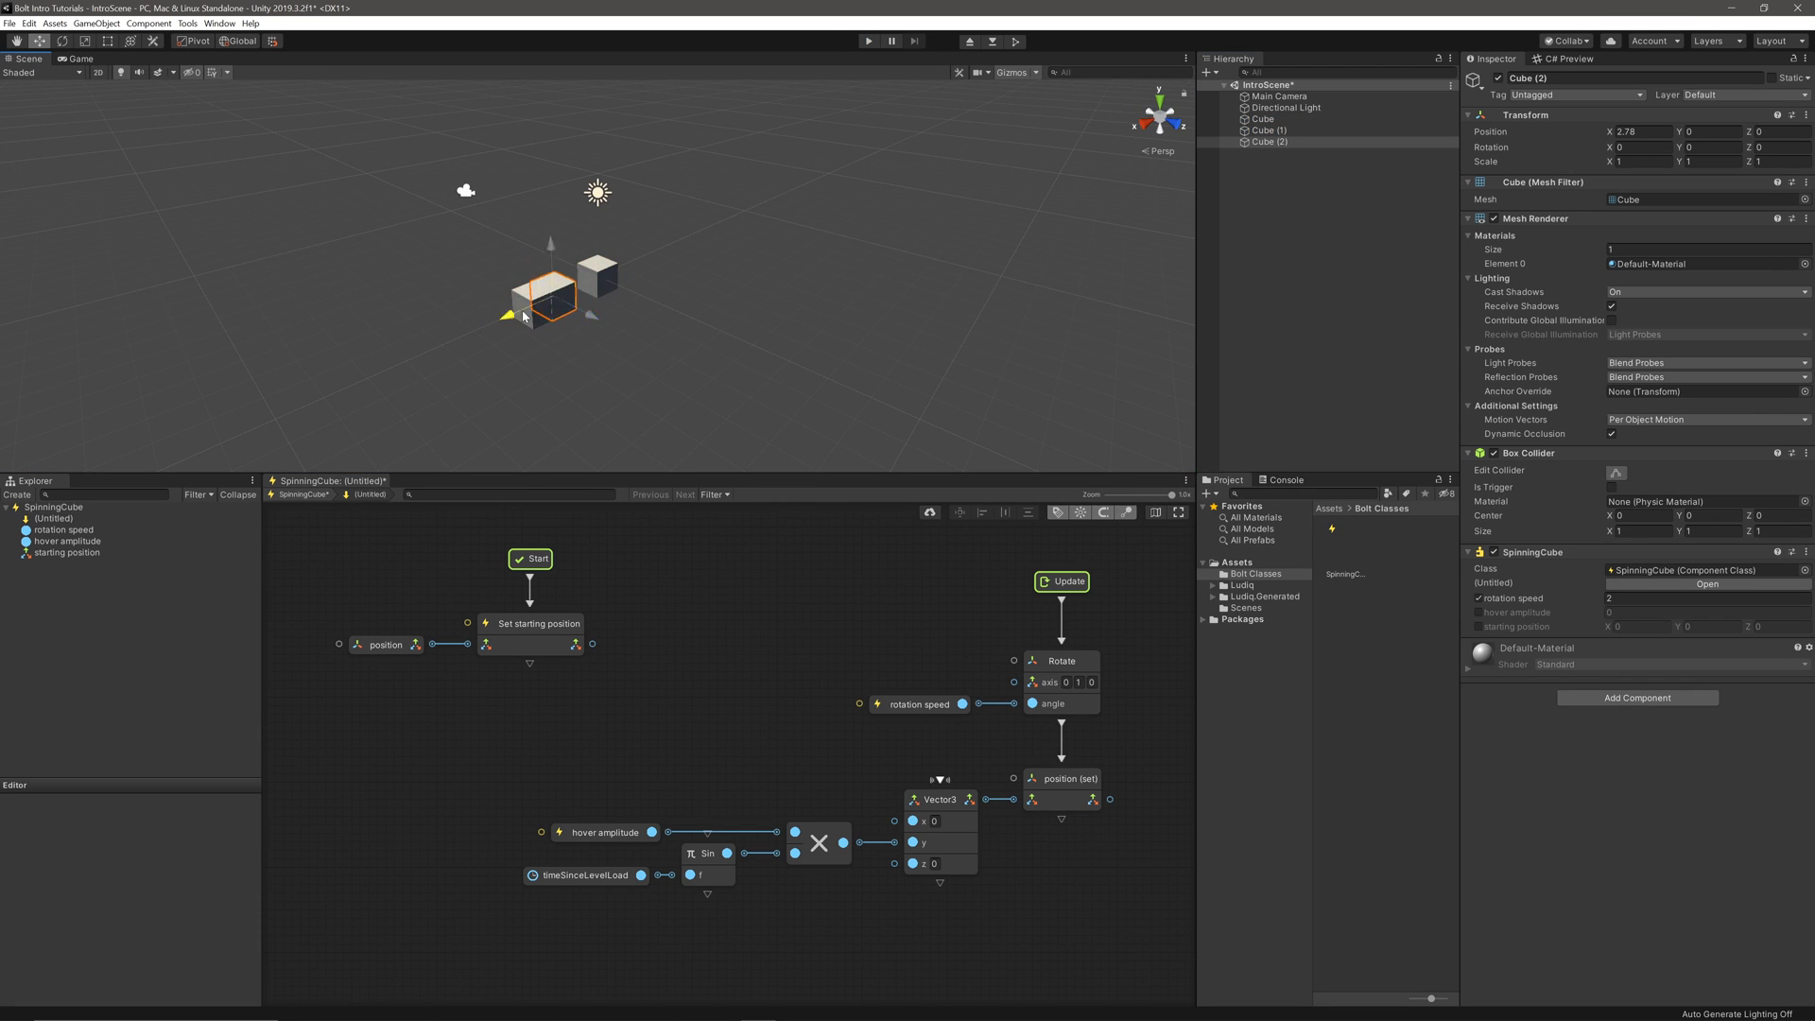
Duplicate the cube twice, play again and check each instance keeps its own starting position.
click(868, 40)
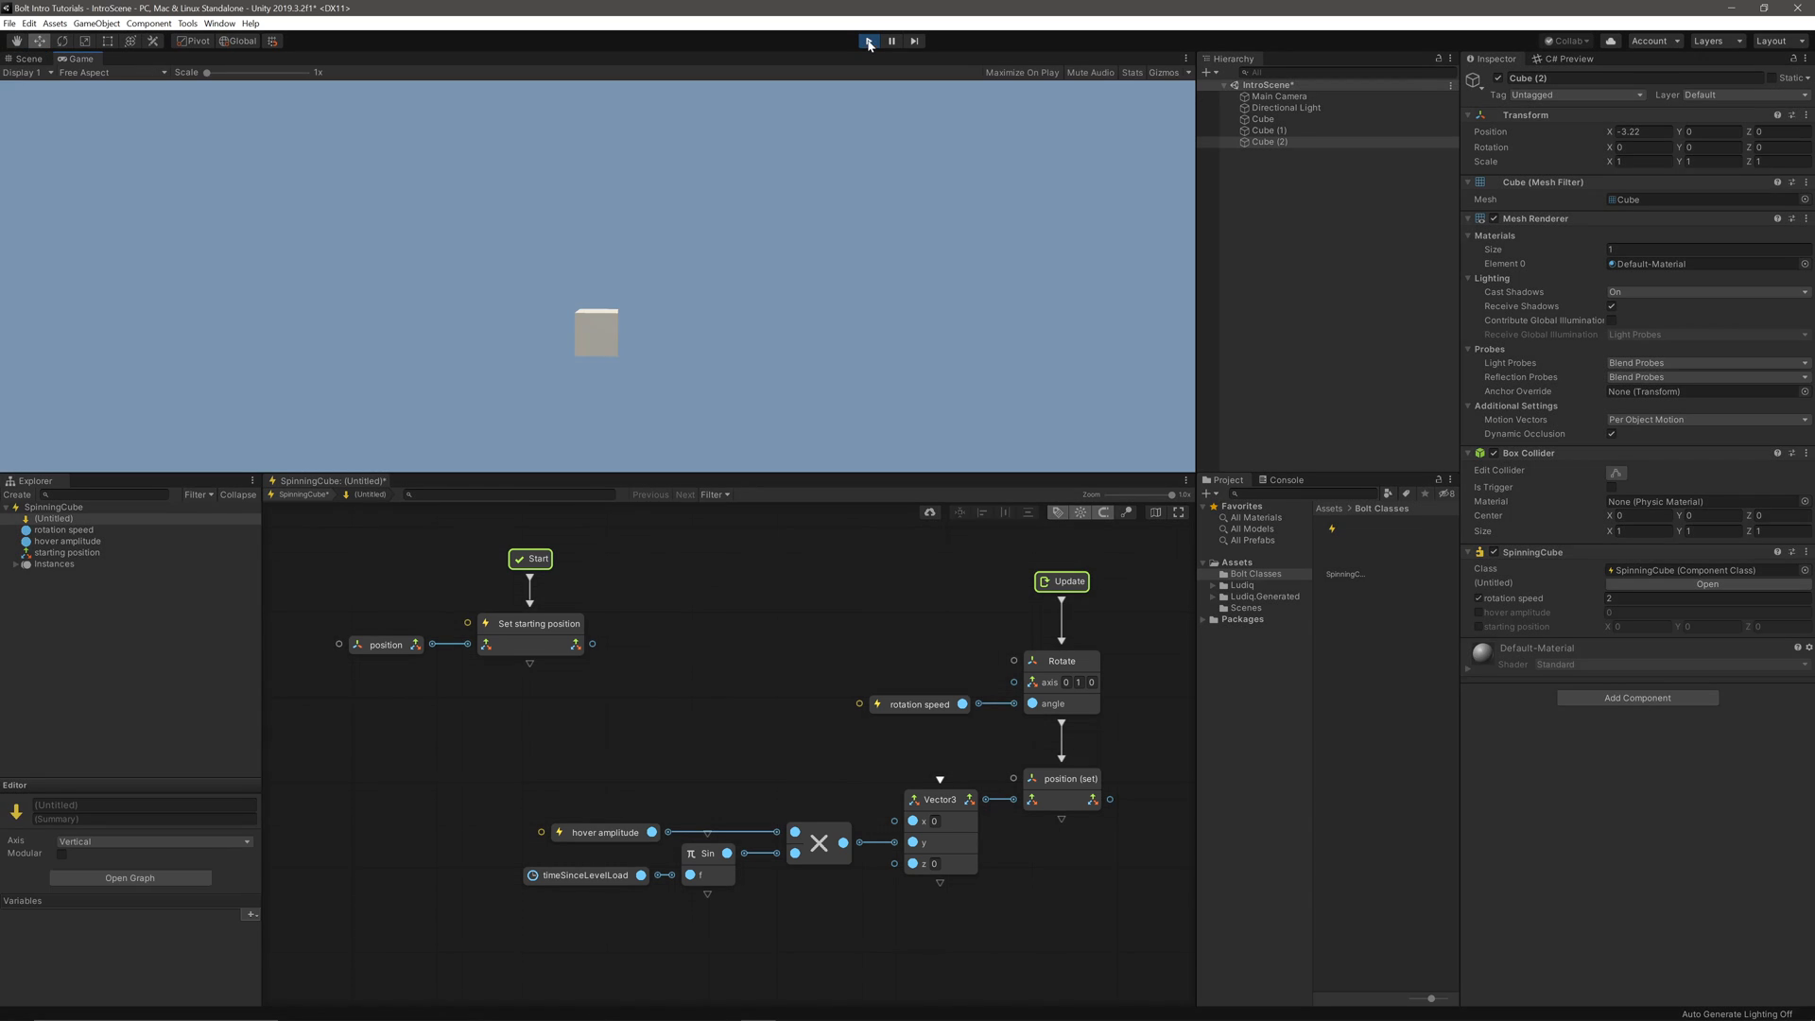
click(868, 40)
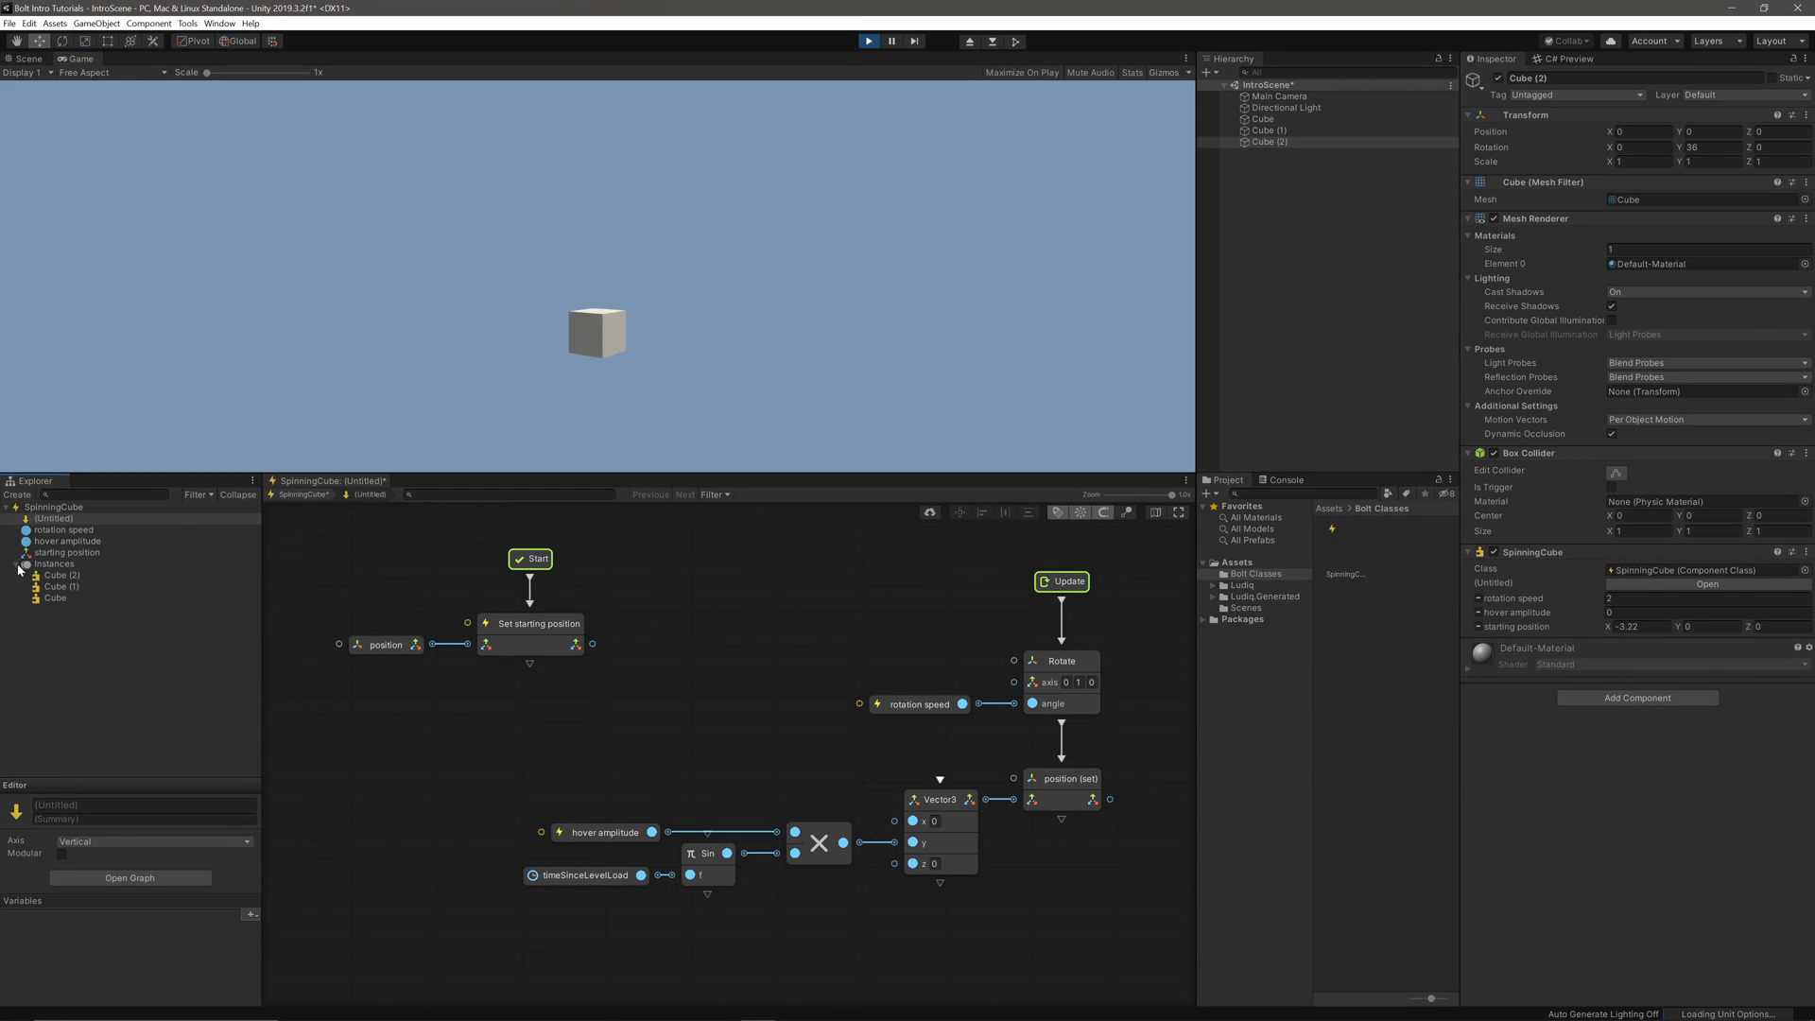
click(63, 575)
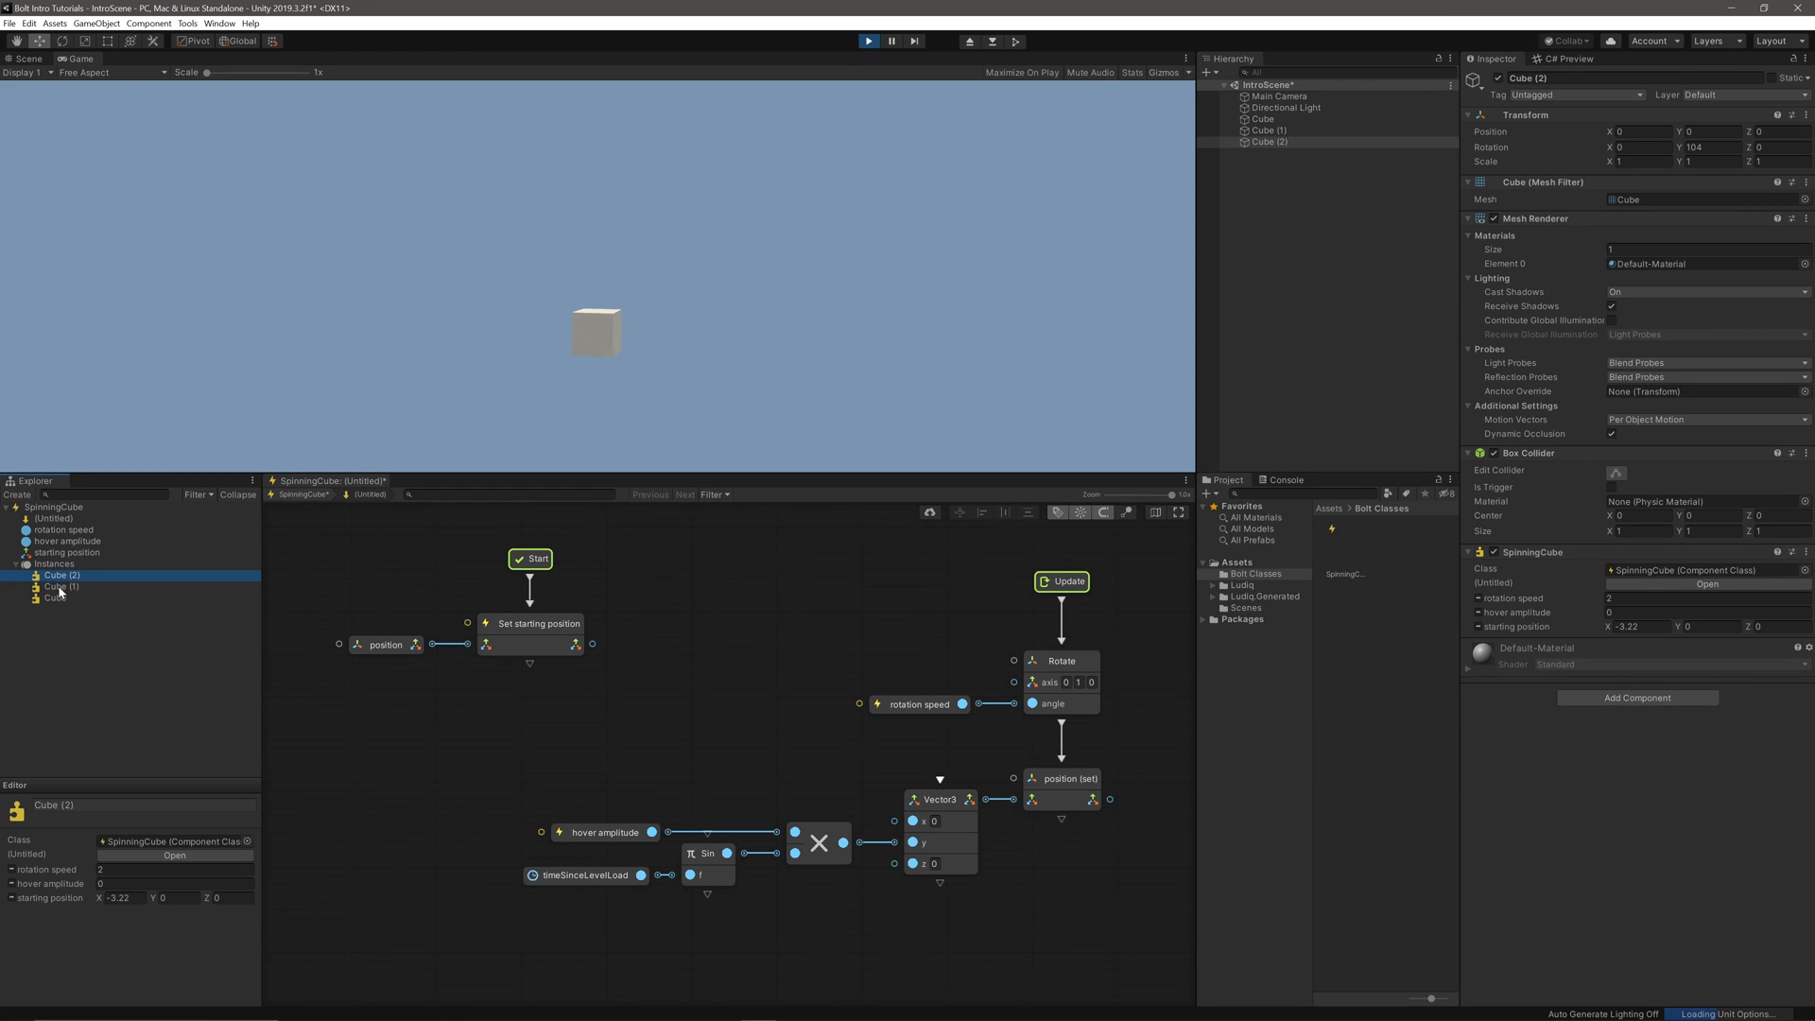
click(54, 599)
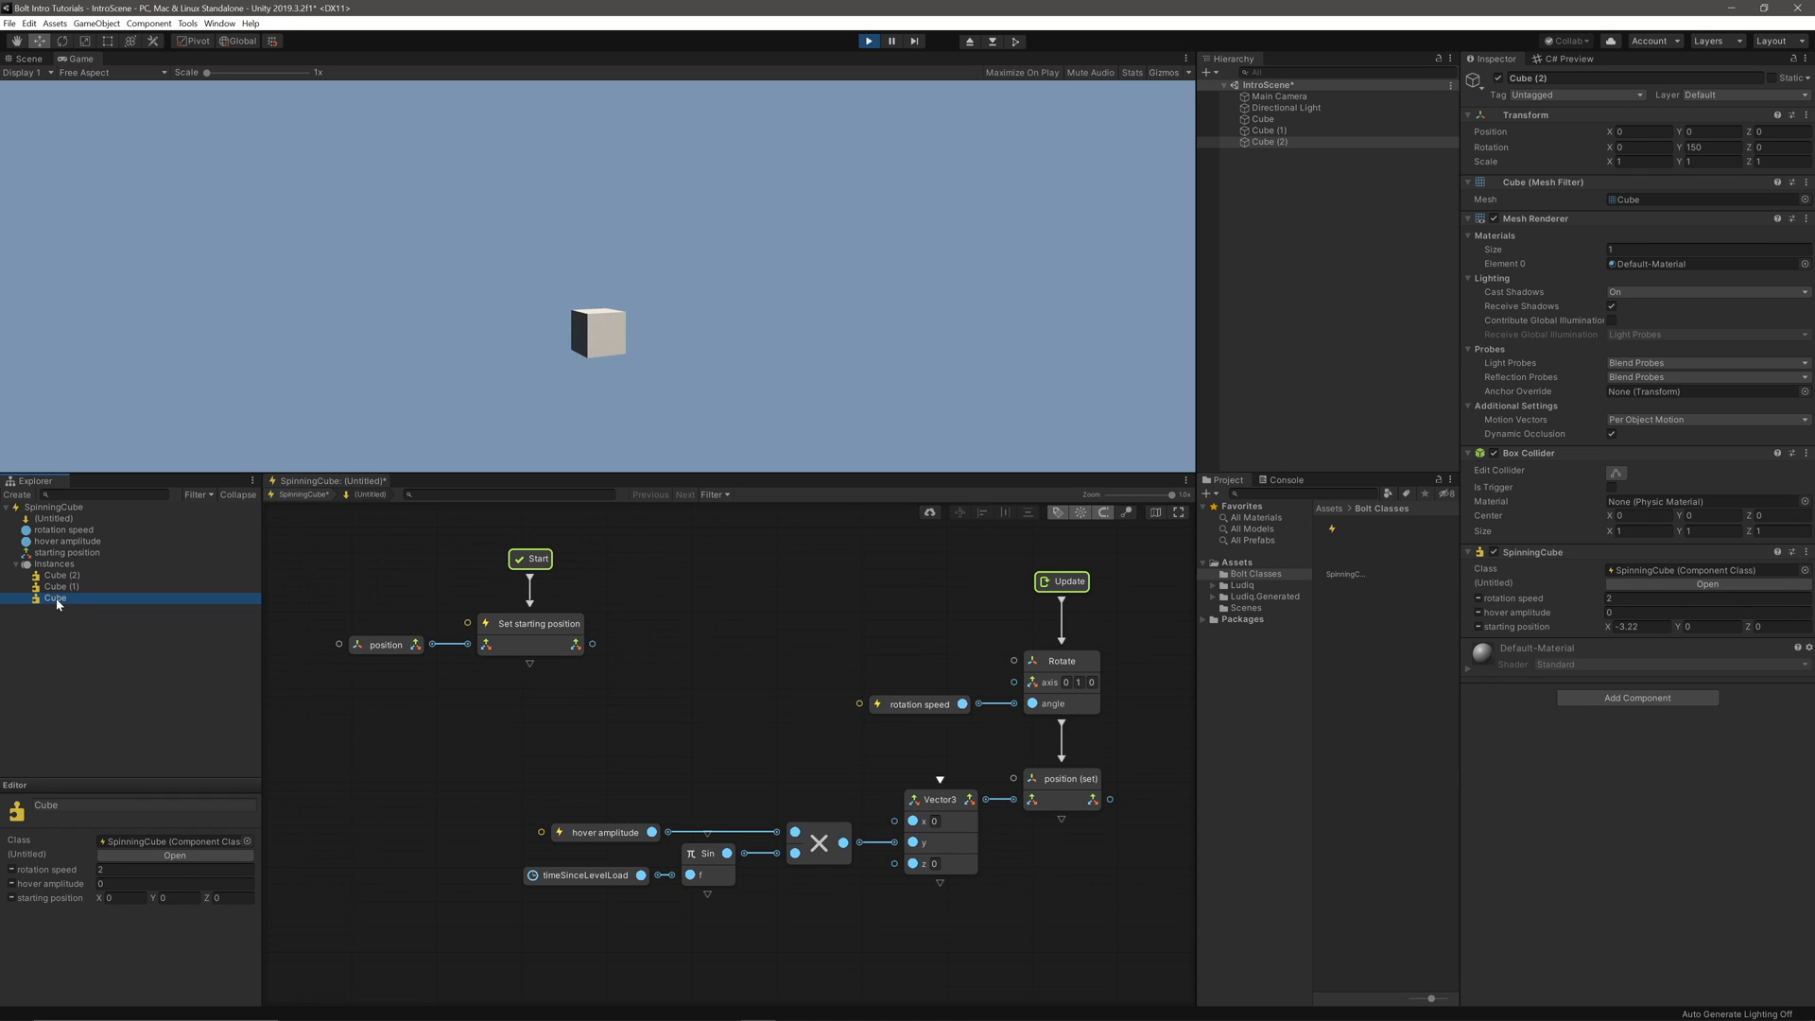
click(868, 42)
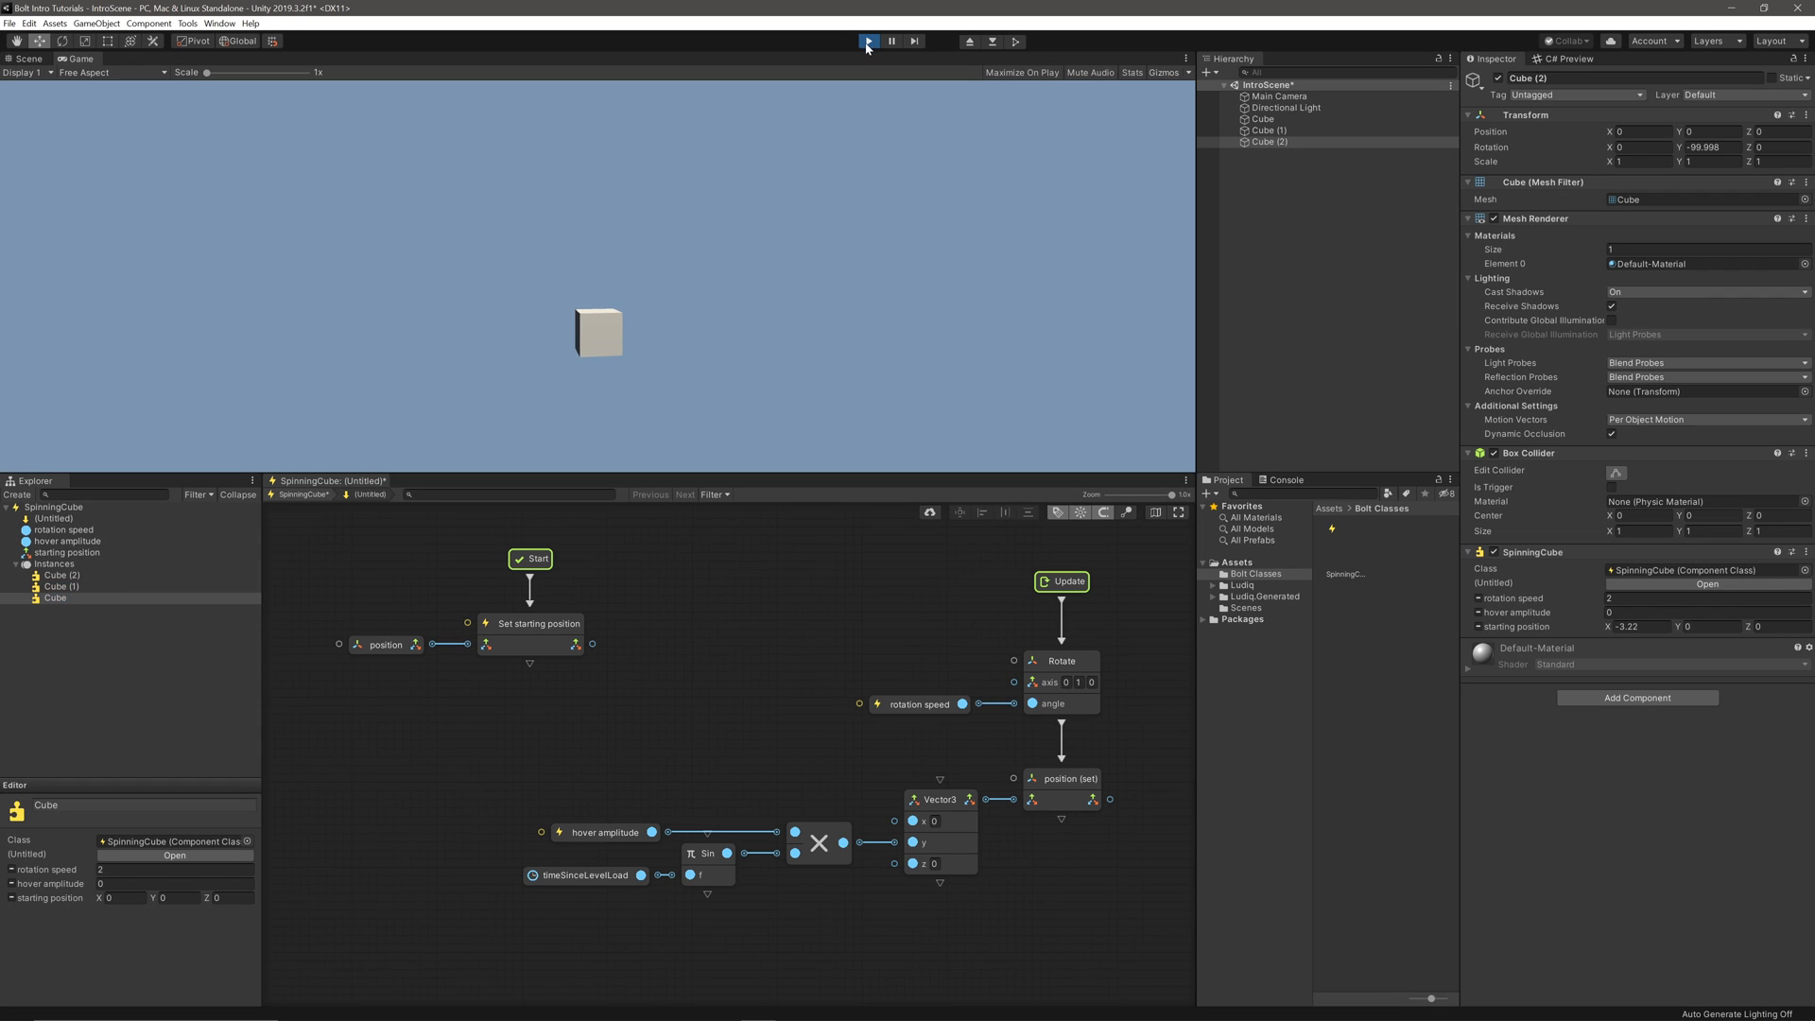
click(868, 40)
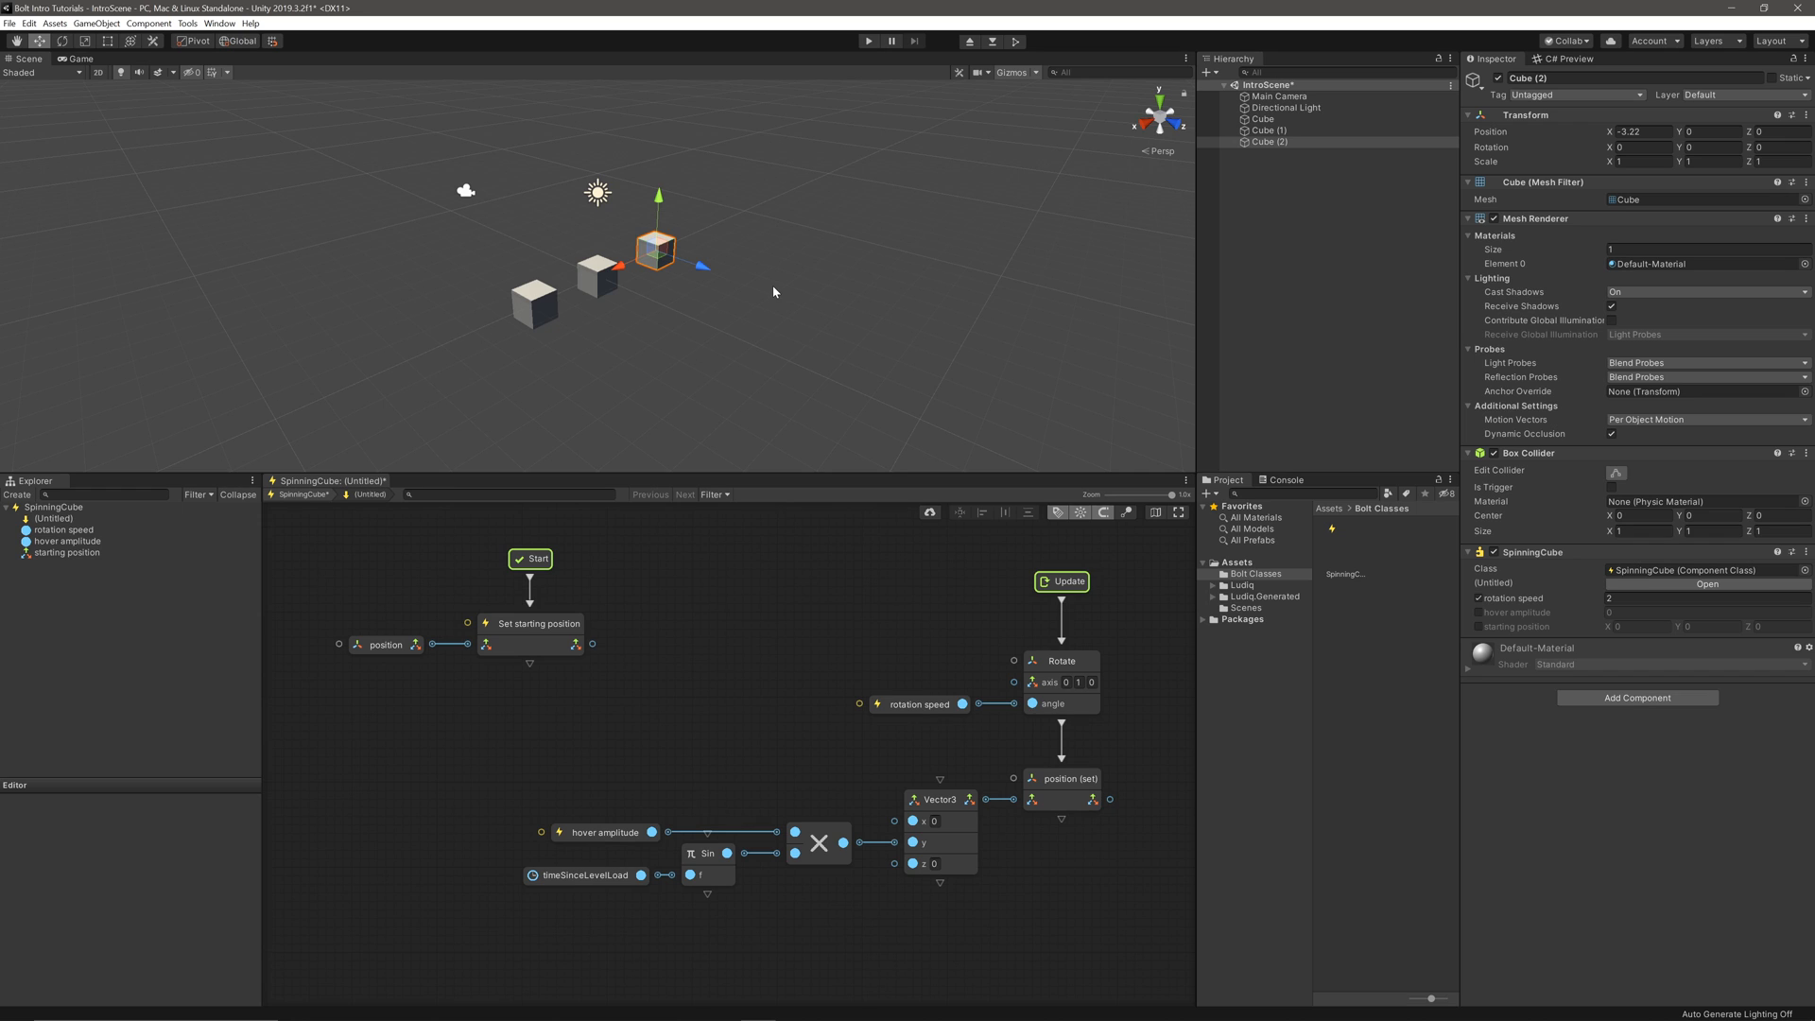
mouse_move(579, 789)
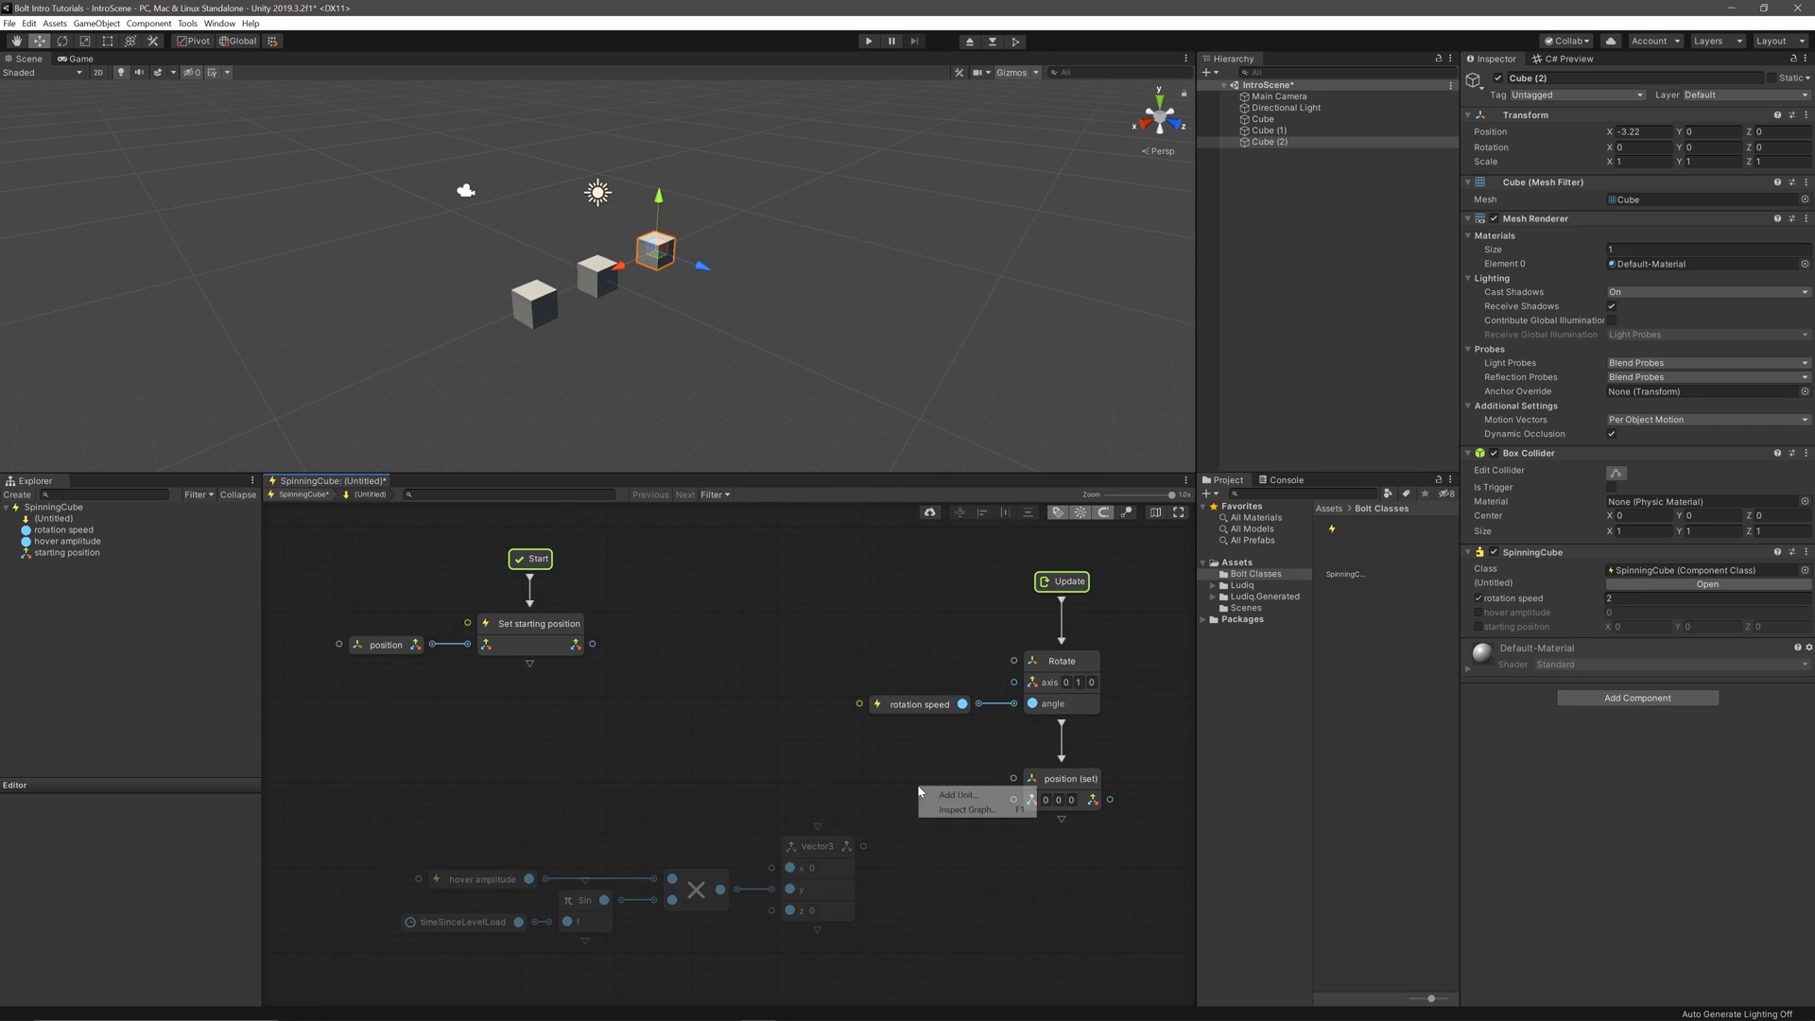
Insert an Add (Vector3) unit summing starting position into the hover offset and play the three-cube scene.
text(add vector 3)
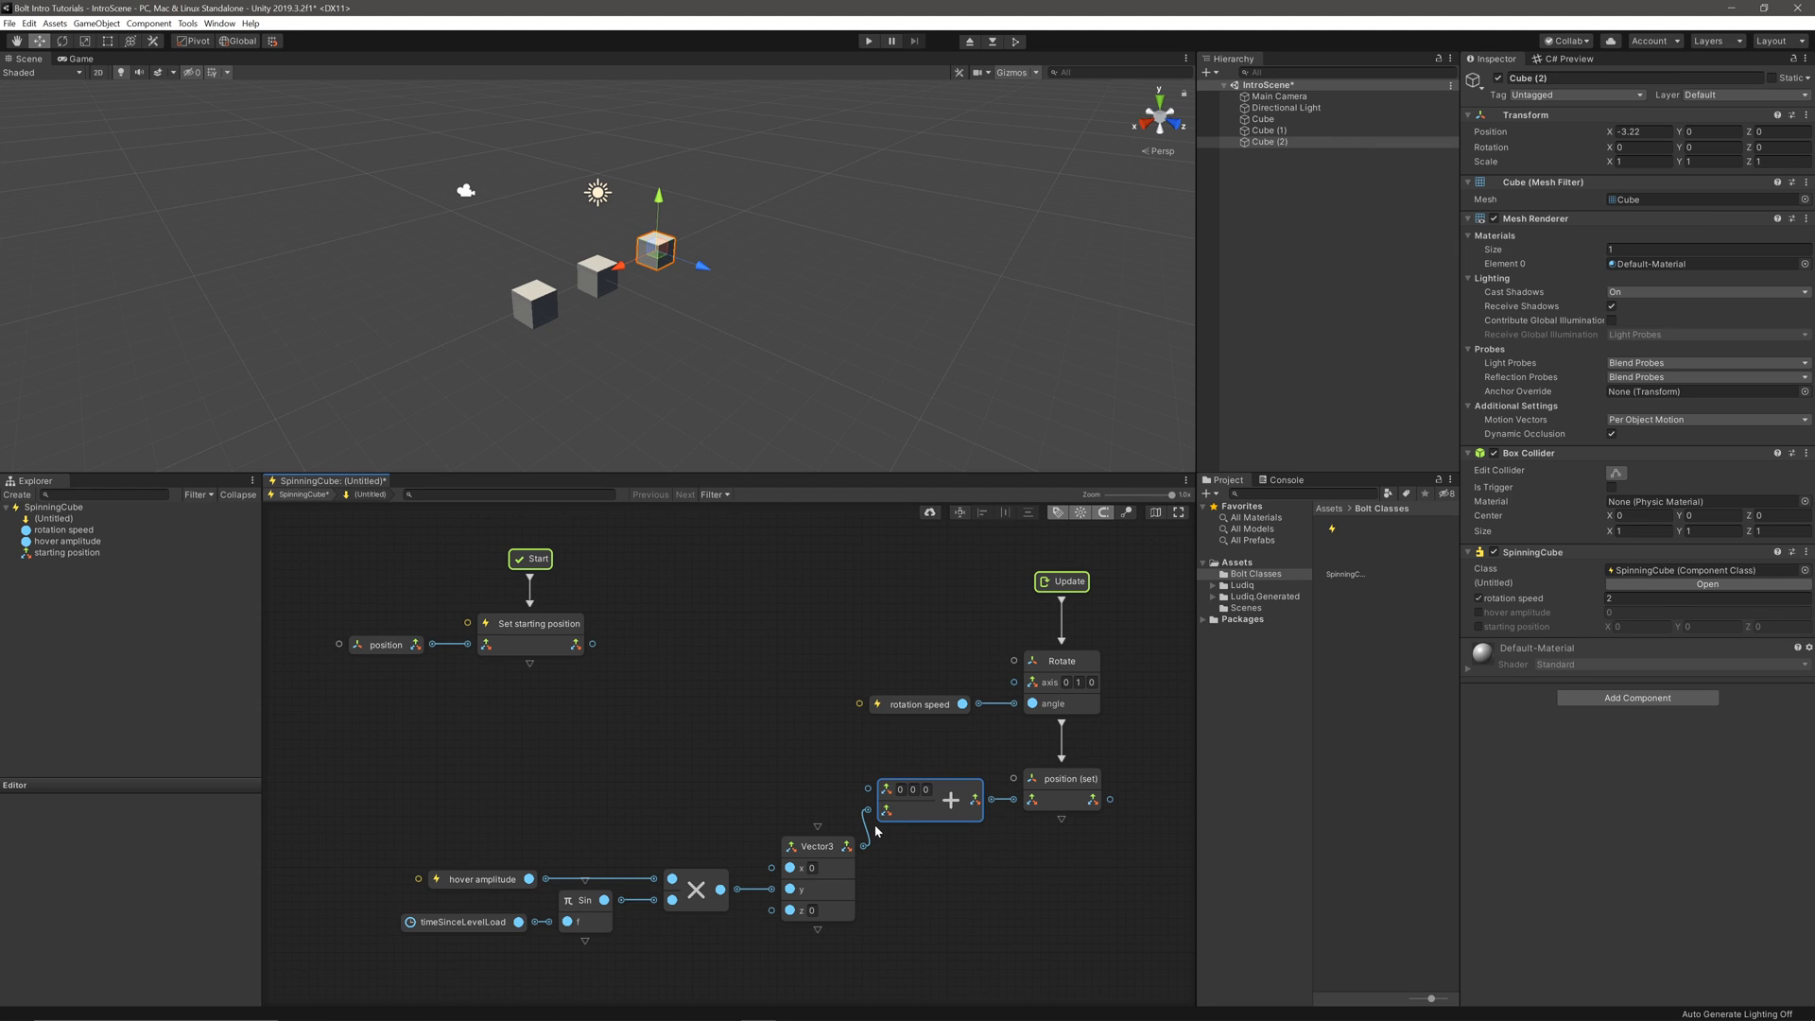
mouse_move(80, 560)
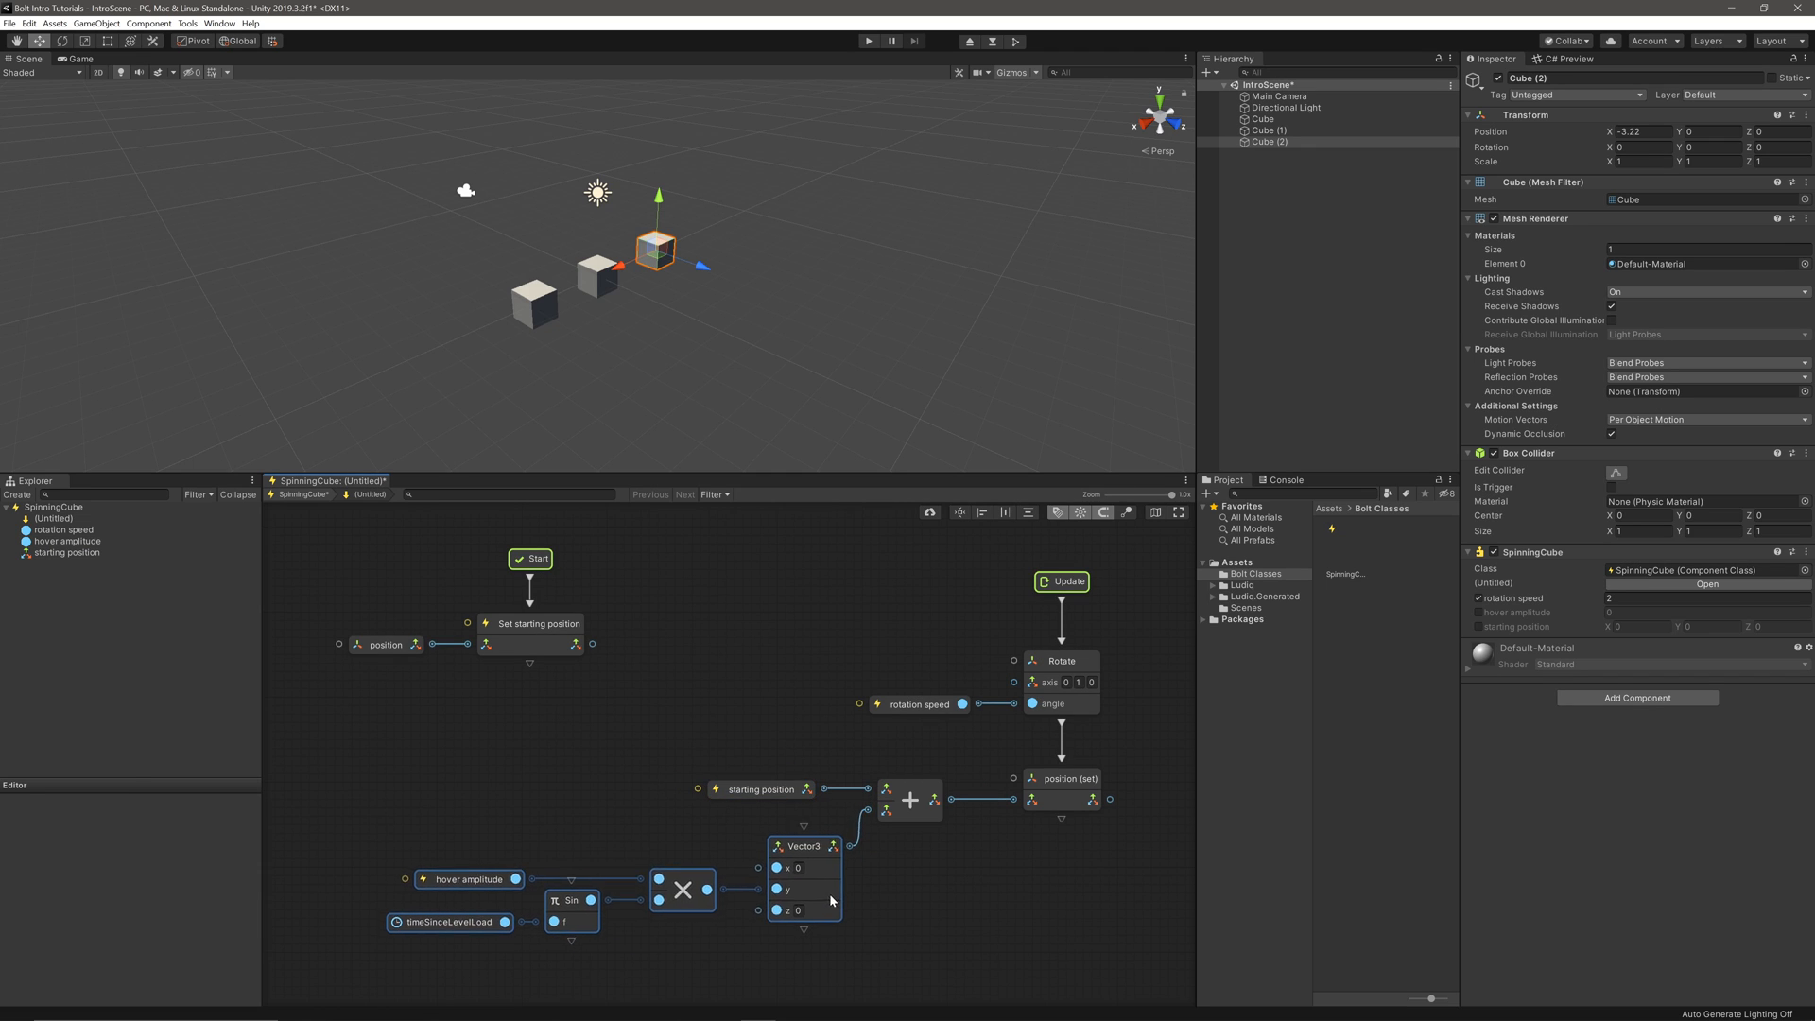
click(870, 39)
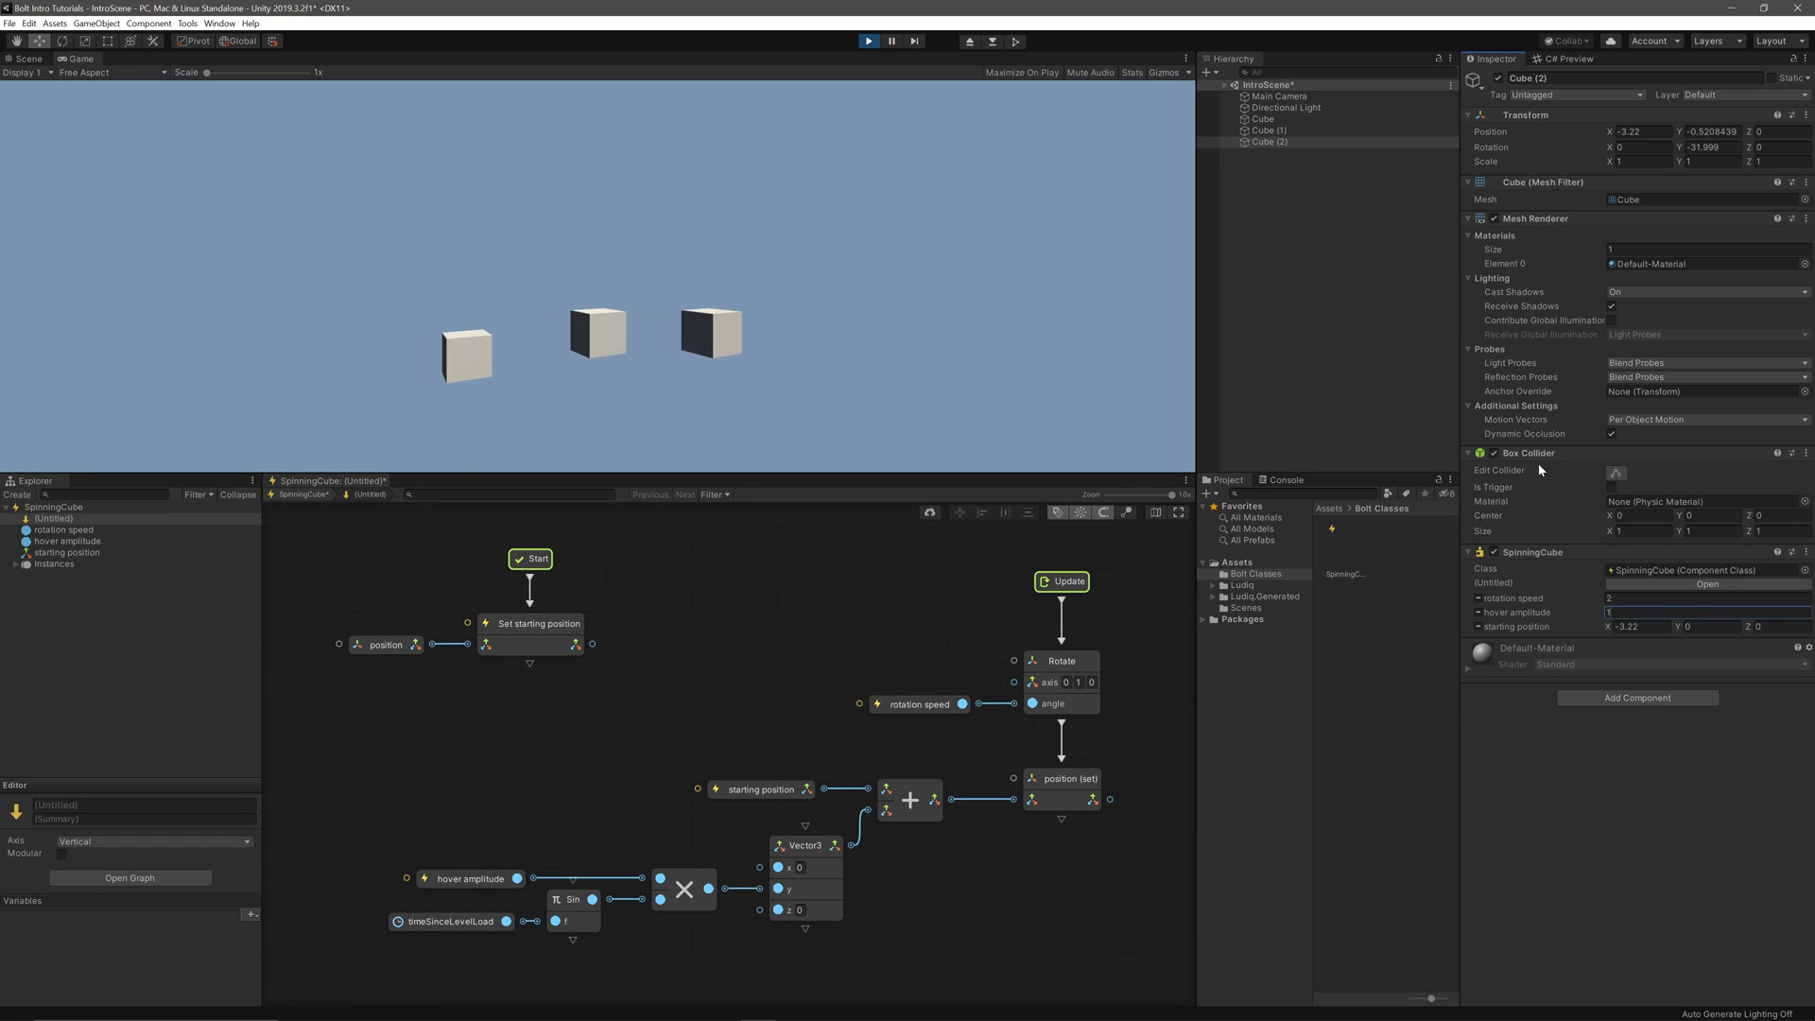
click(1267, 130)
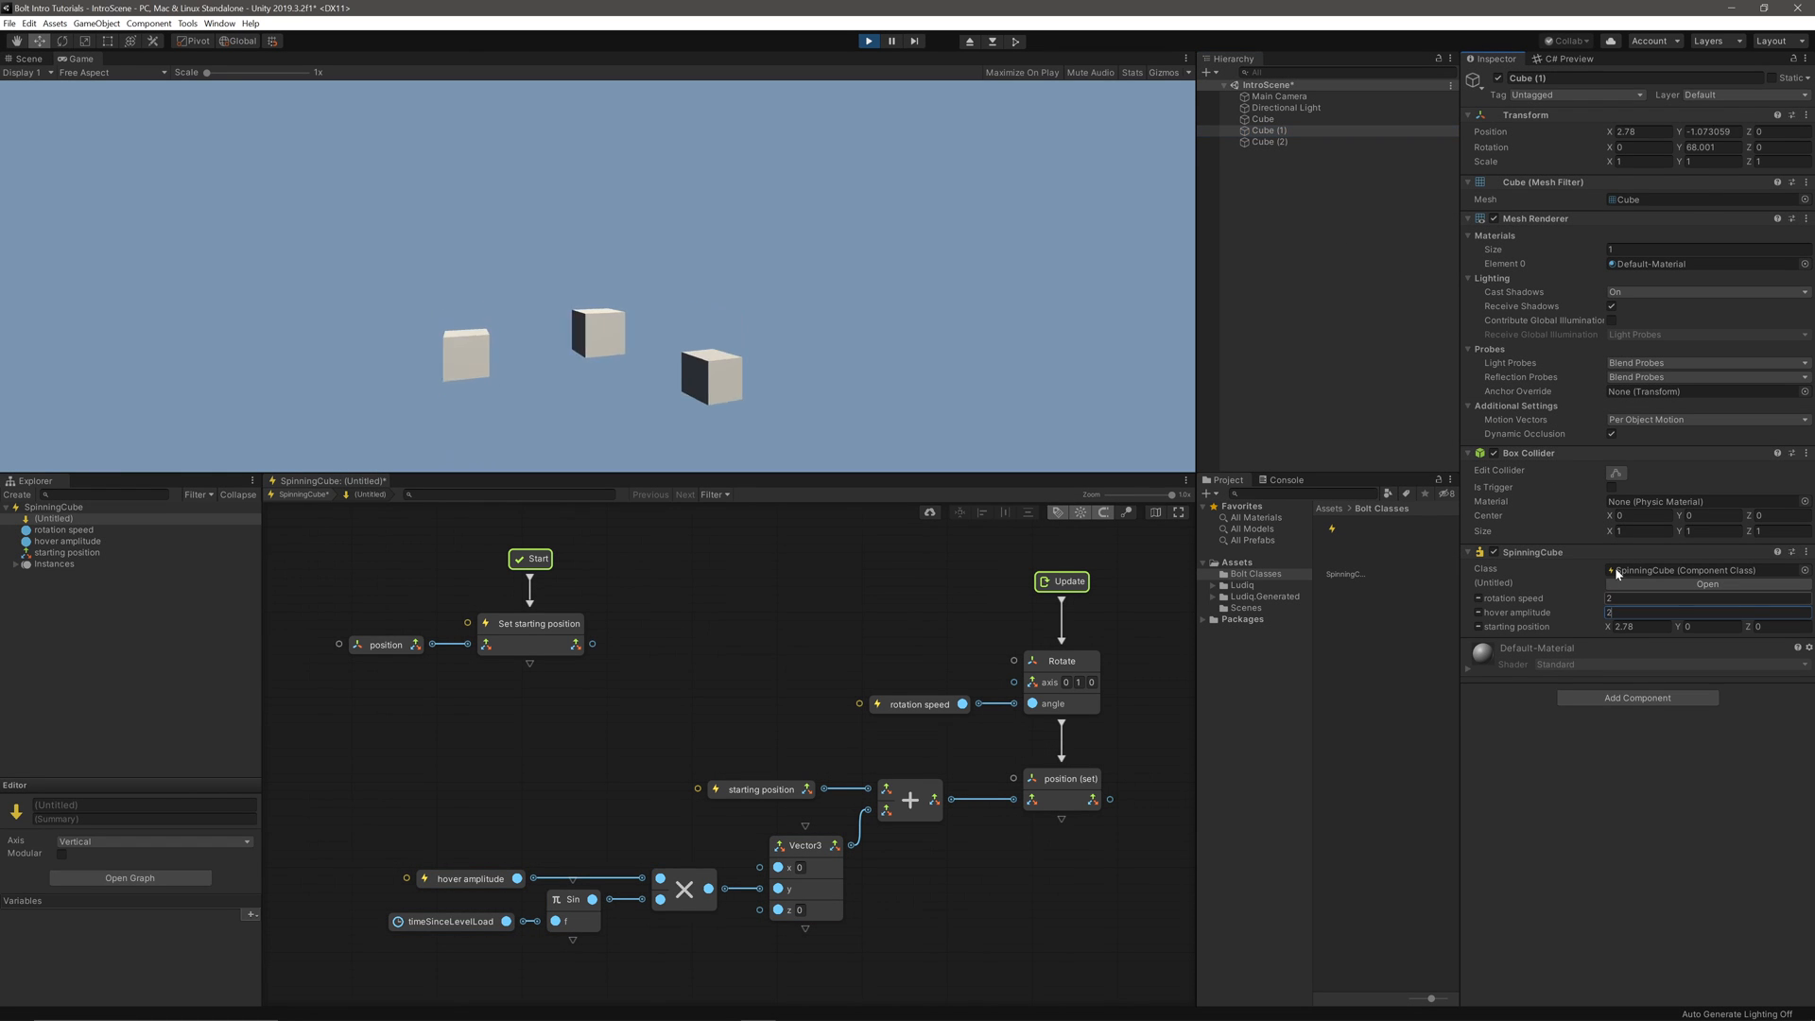